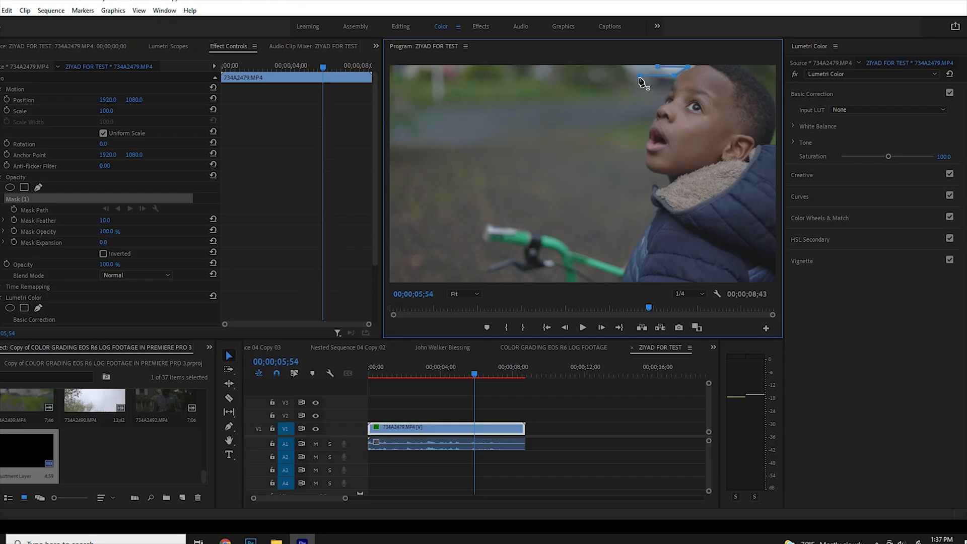
Switch to the Lumetri Scopes tab to view scopes for the masked clip.
click(167, 47)
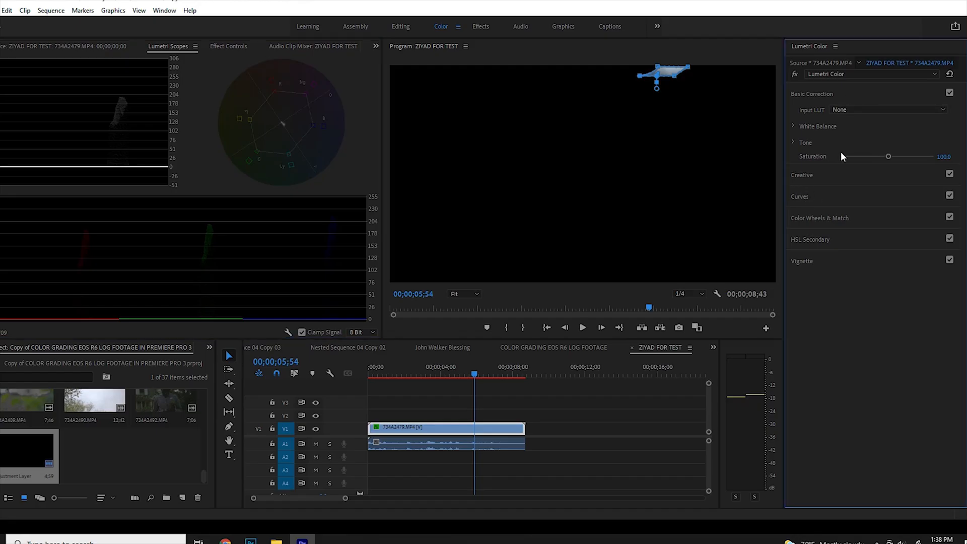
Expand Basic Correction's White Balance, showing Temperature 22.3 and Tint 3.5.
click(794, 127)
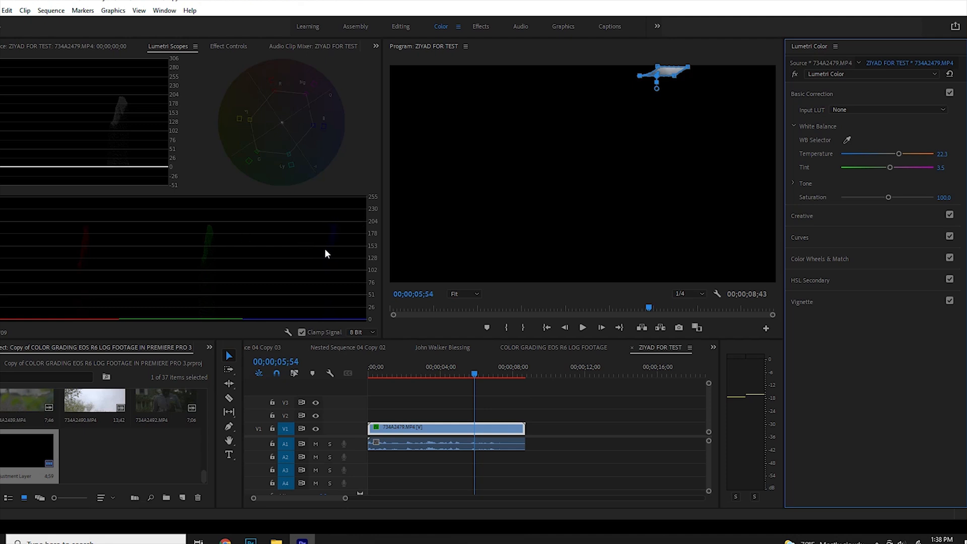
mouse_move(97, 239)
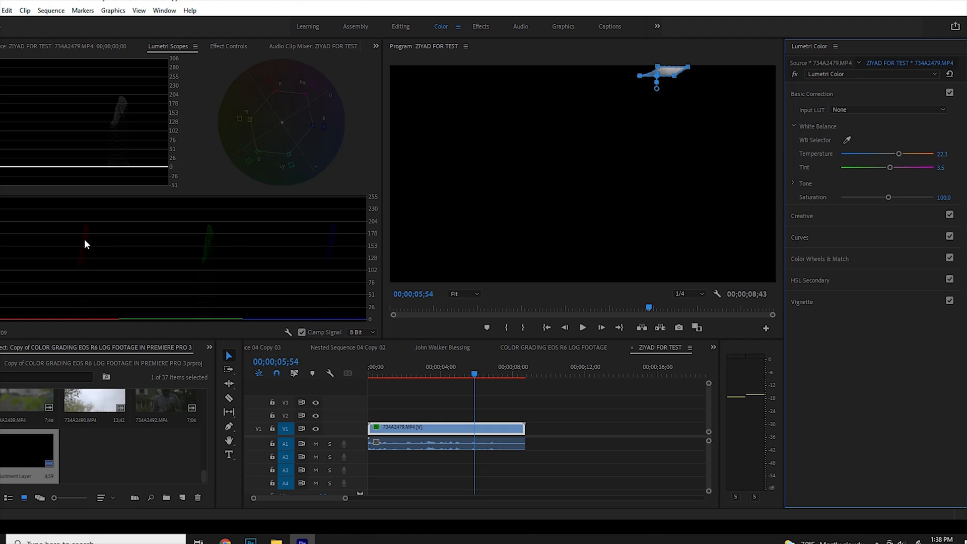
mouse_move(335, 240)
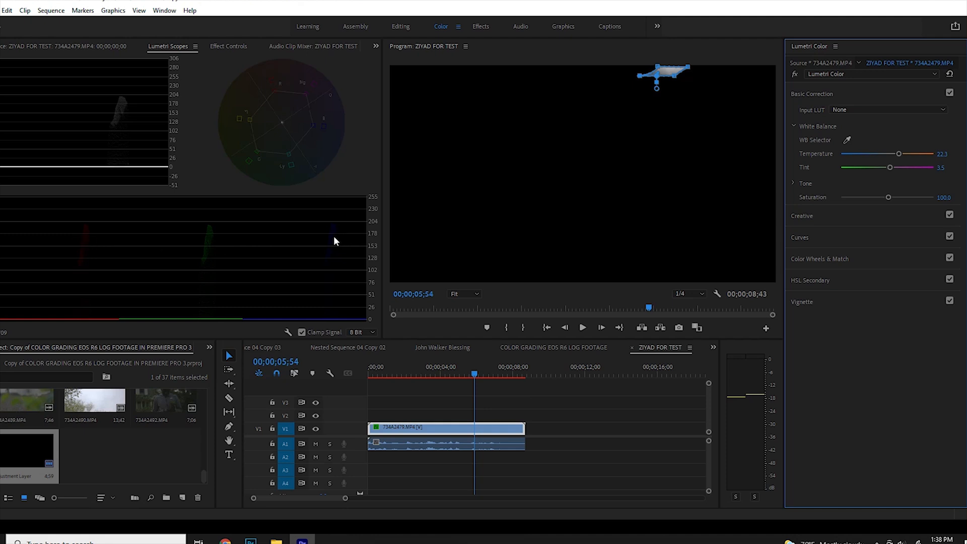
mouse_move(162, 238)
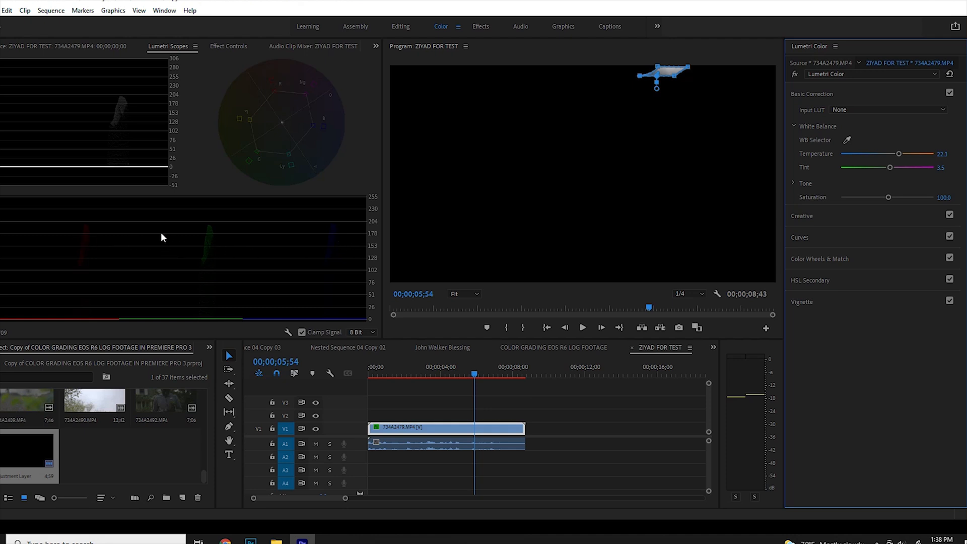
mouse_move(280, 255)
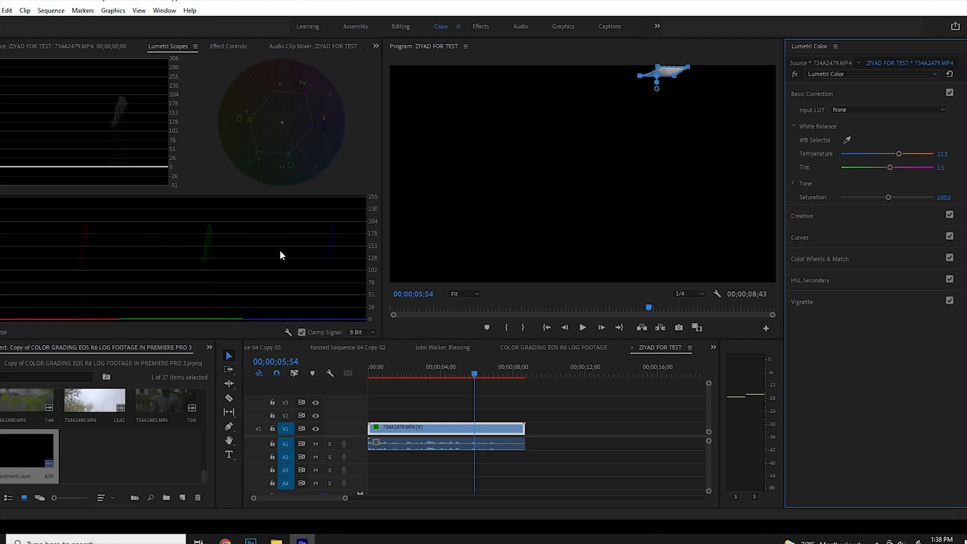
In Effect Controls, select and remove the opacity Mask (1) to reveal the full shot.
click(228, 47)
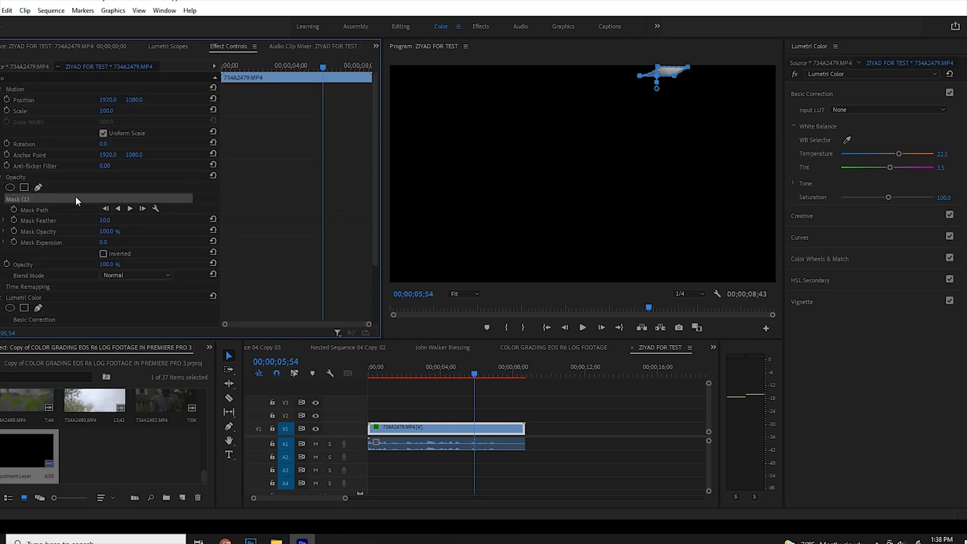
click(4, 199)
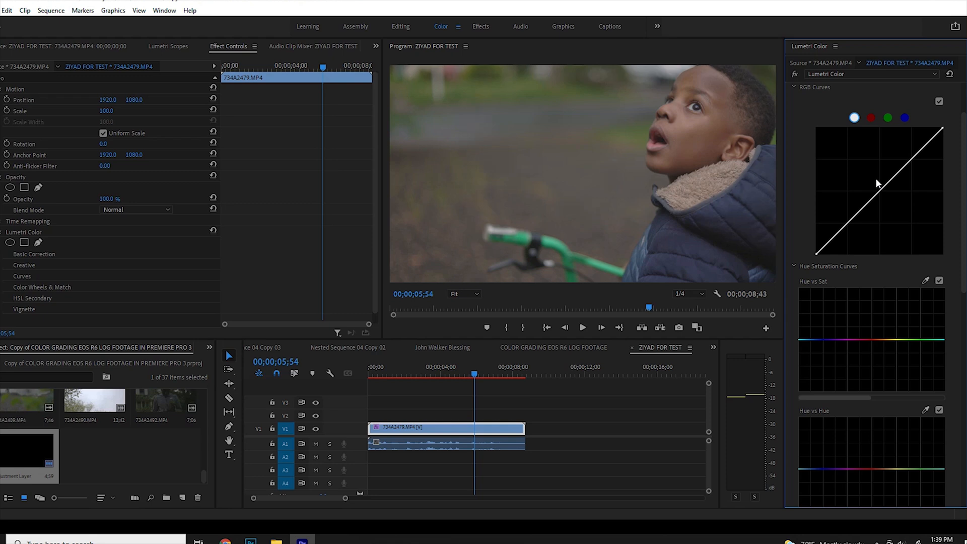
mouse_move(838, 232)
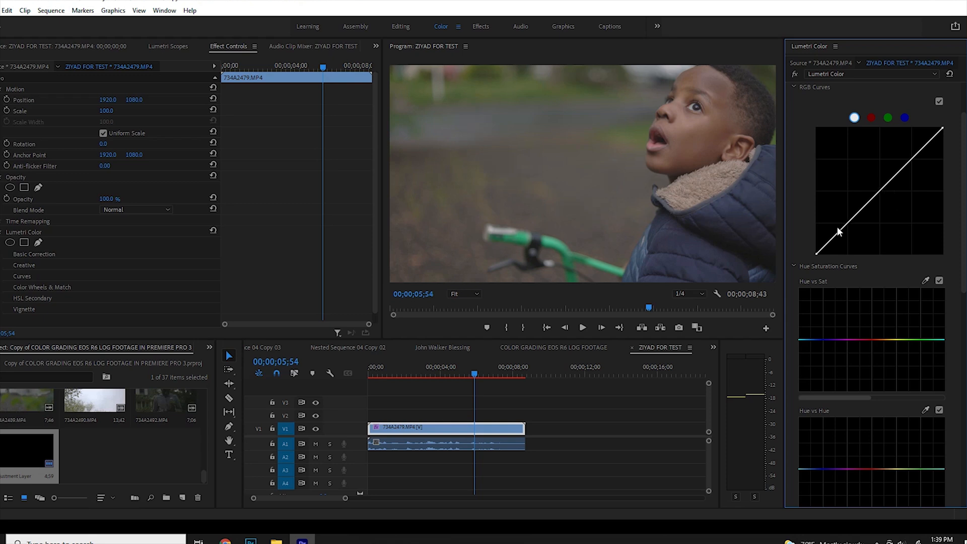
mouse_move(816, 262)
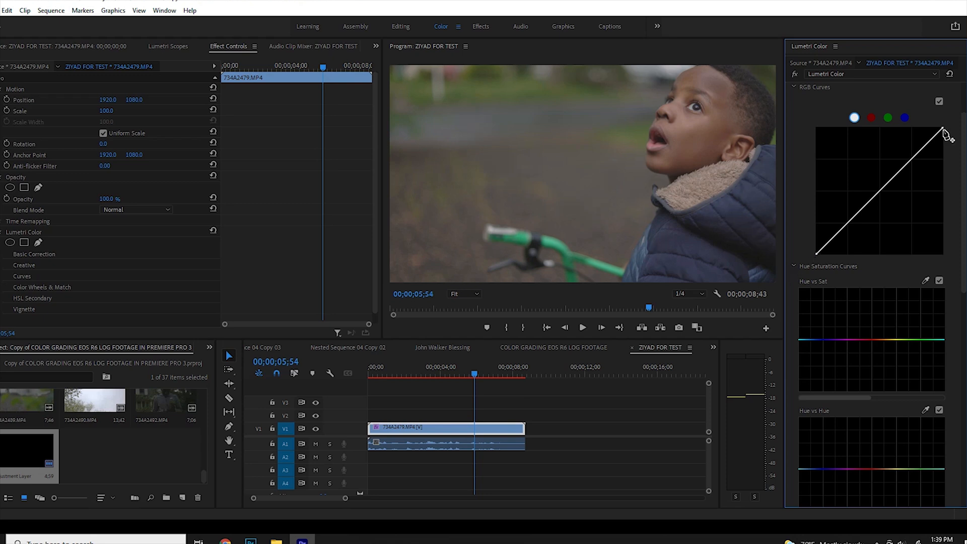
mouse_move(675, 137)
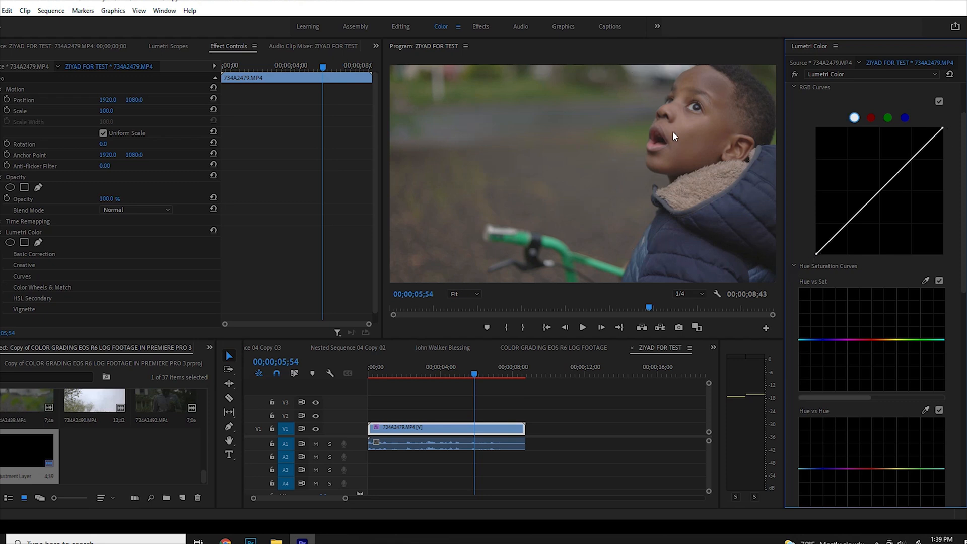
mouse_move(429, 121)
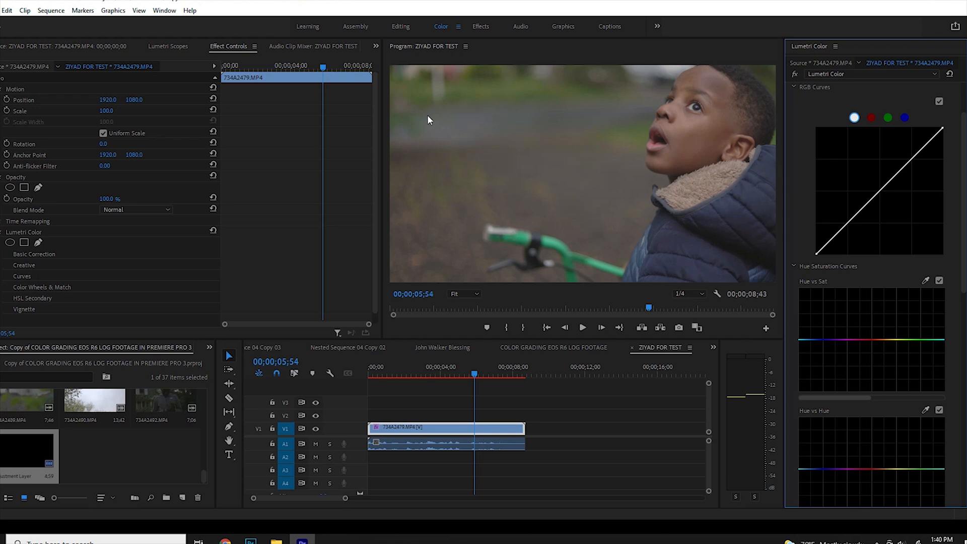
mouse_move(177, 55)
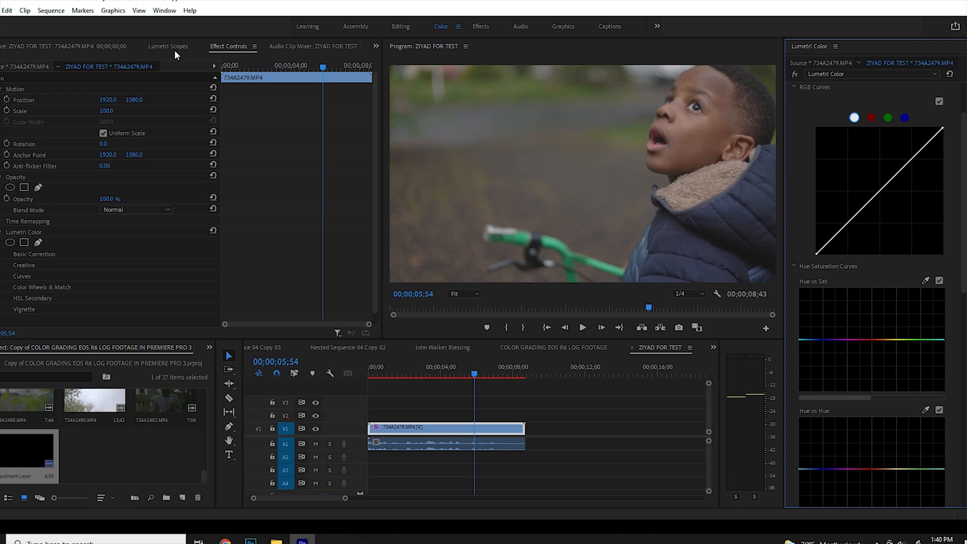
Show Lumetri Scopes with a luma waveform and vectorscope for the ungraded shot.
click(167, 46)
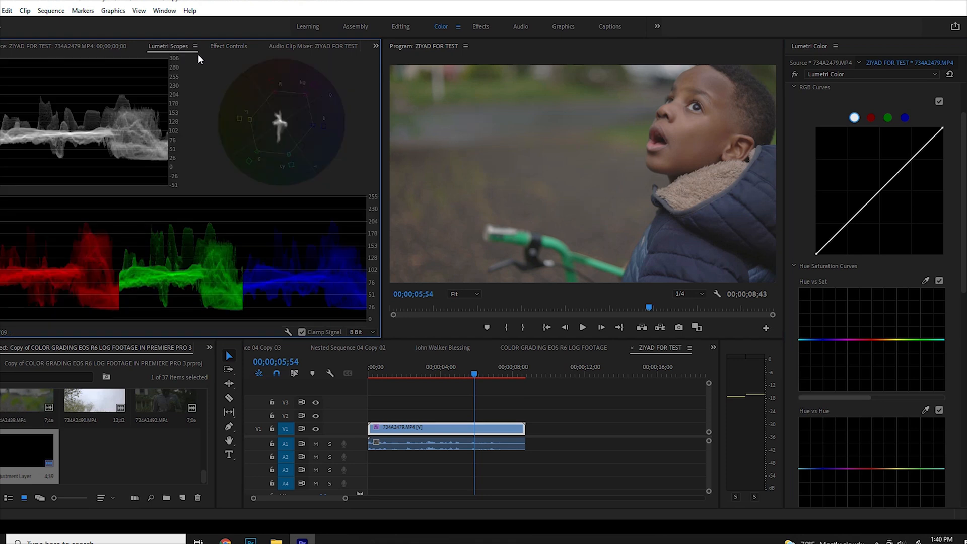
mouse_move(200, 146)
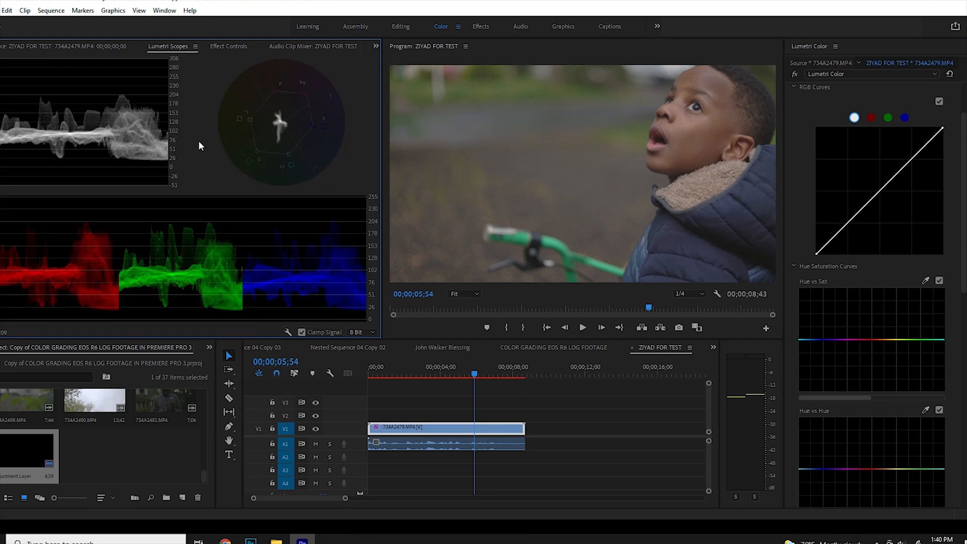
mouse_move(177, 129)
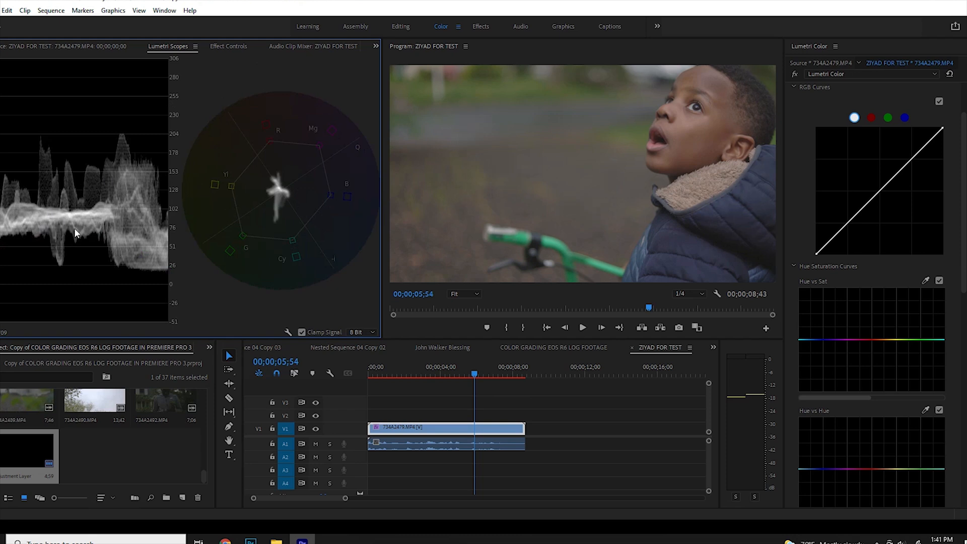
mouse_move(76, 184)
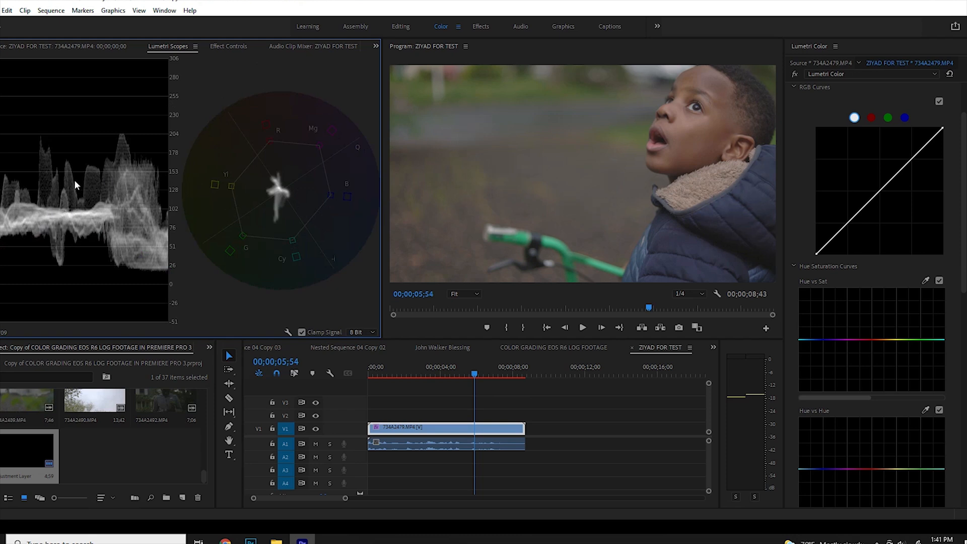
mouse_move(863, 255)
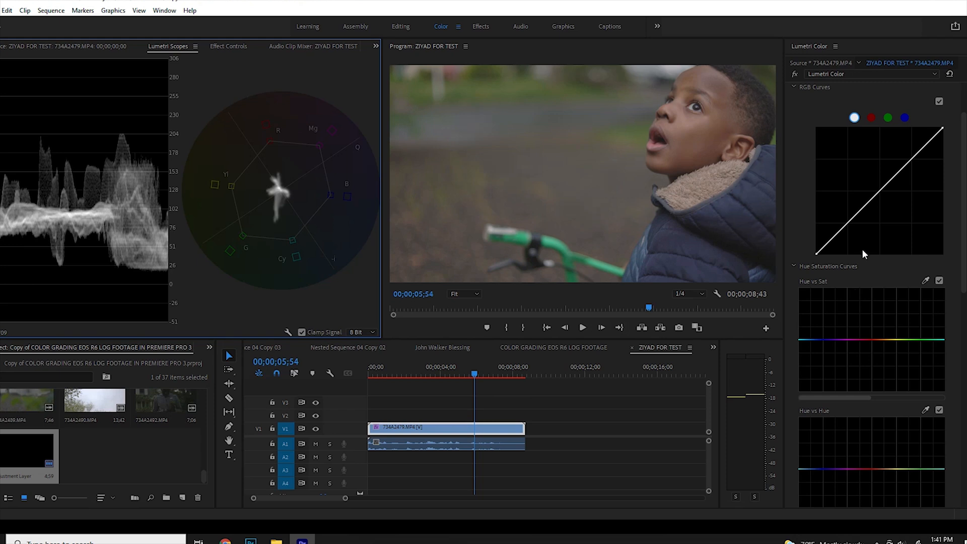
mouse_move(91, 292)
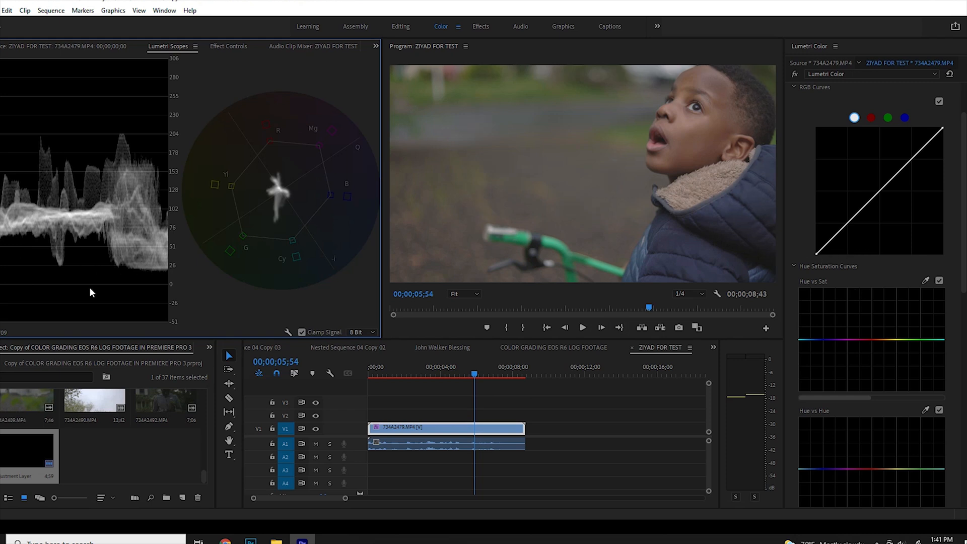
mouse_move(148, 282)
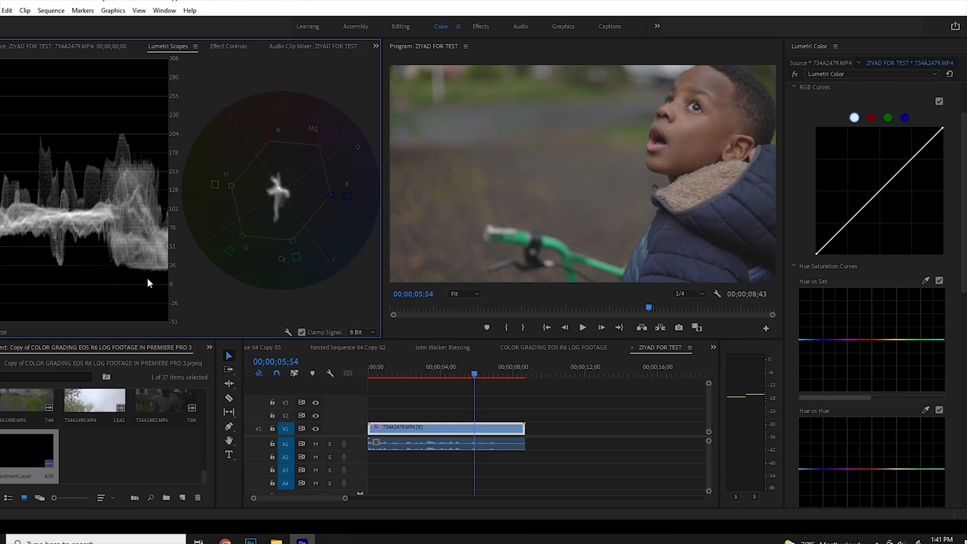
mouse_move(96, 283)
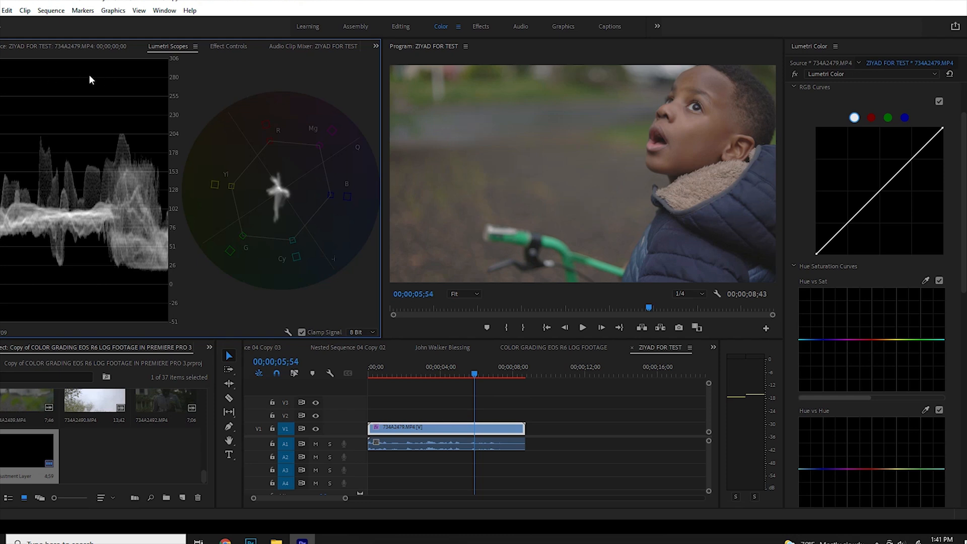
mouse_move(875, 279)
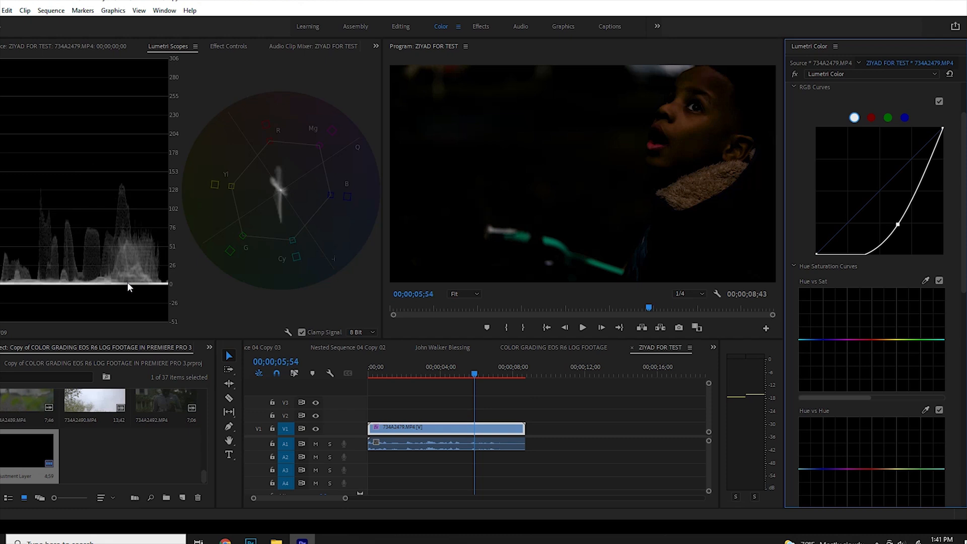
mouse_move(118, 280)
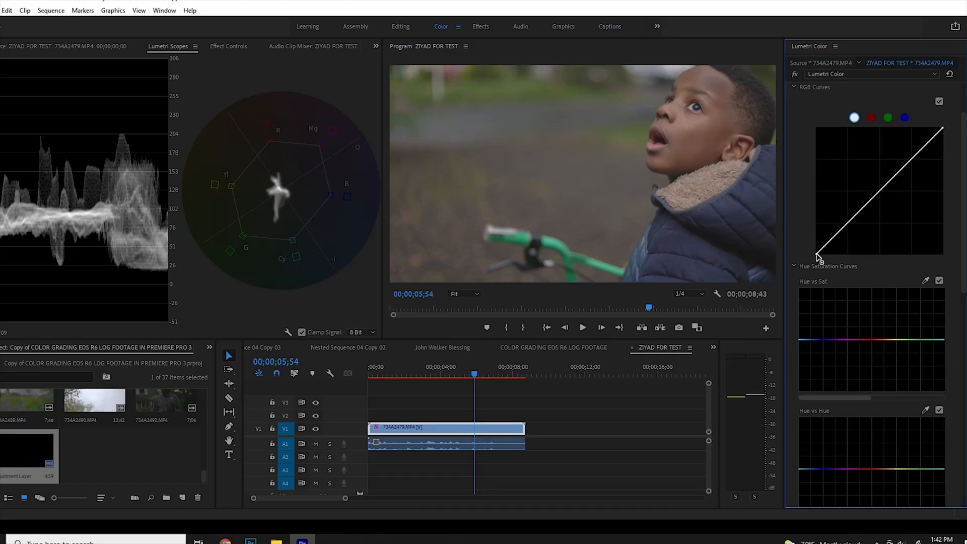
Drag master RGB curve points to crush shadows and push highlights into a steep contrast.
drag(815, 253, 827, 259)
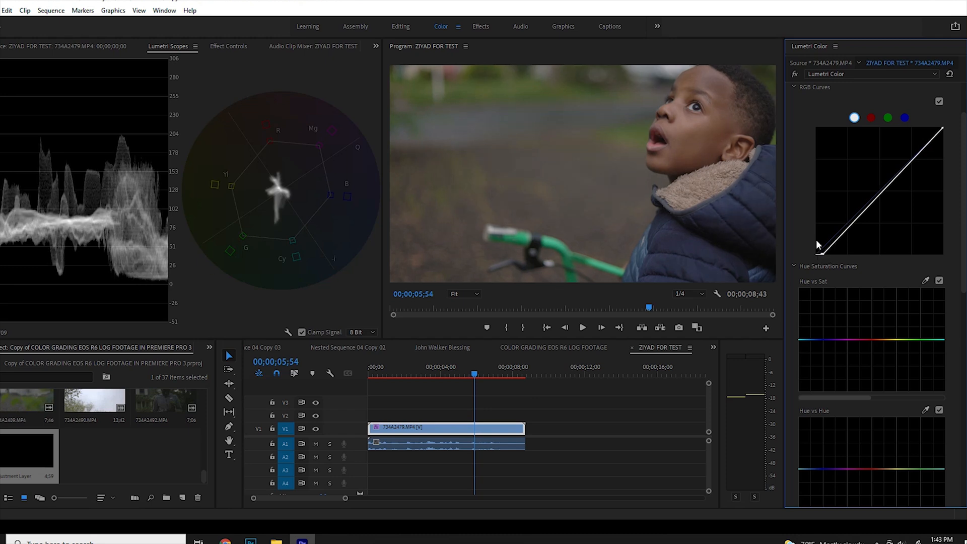
drag(819, 245, 951, 129)
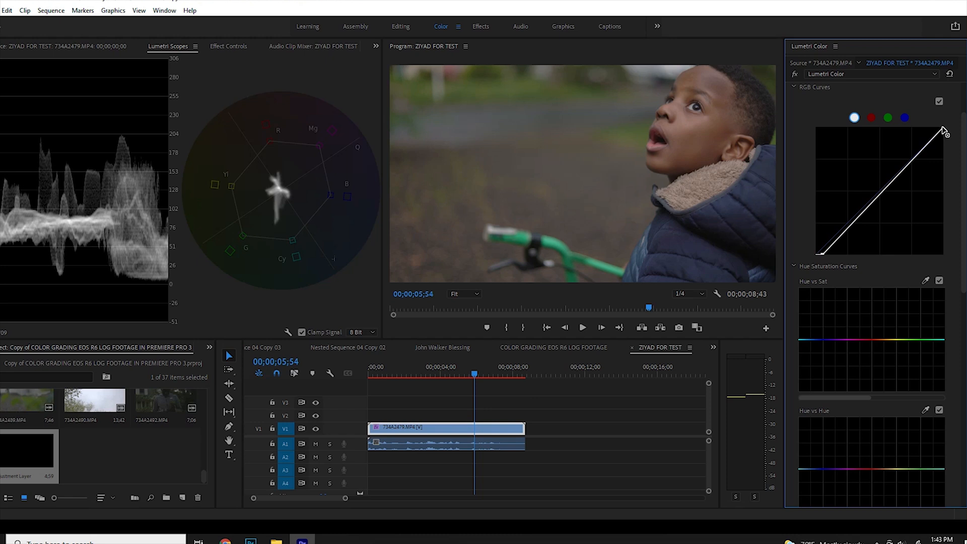
drag(942, 130, 934, 131)
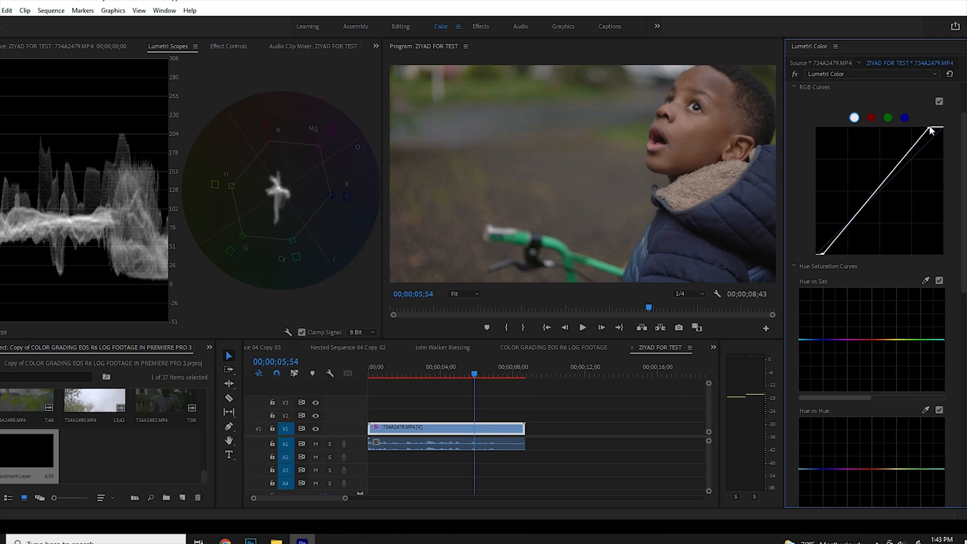
drag(932, 129, 923, 129)
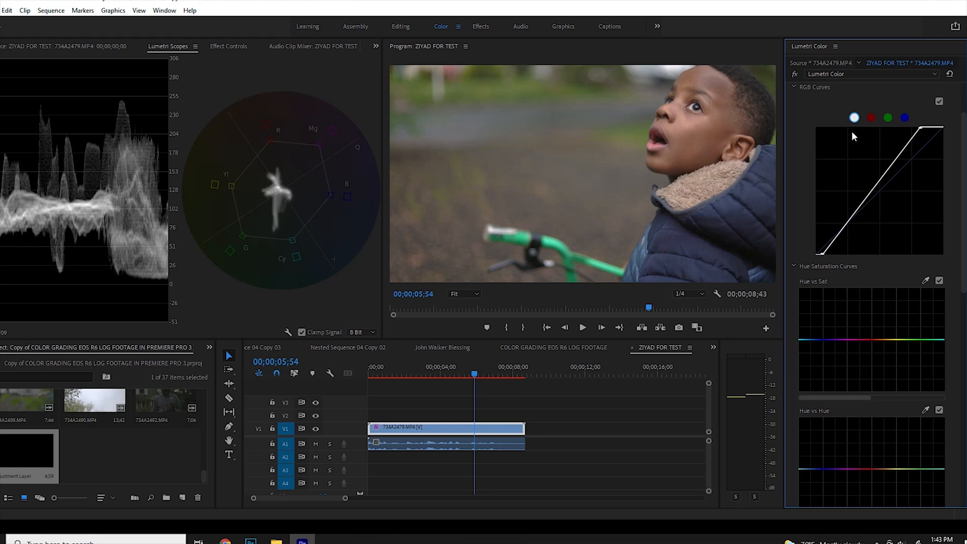
mouse_move(933, 75)
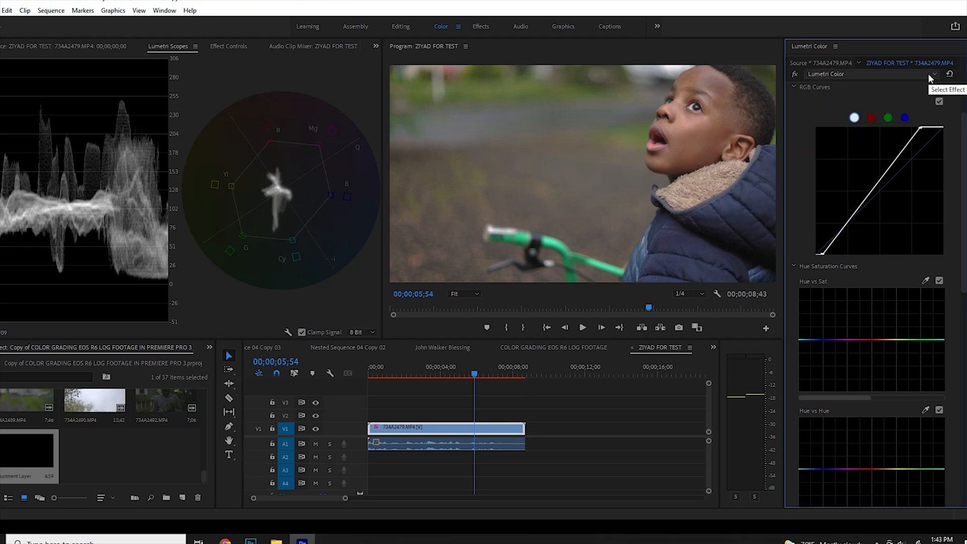
Reset the RGB curve, add a midpoint, and pull the lower curve down for gentle contrast.
click(933, 74)
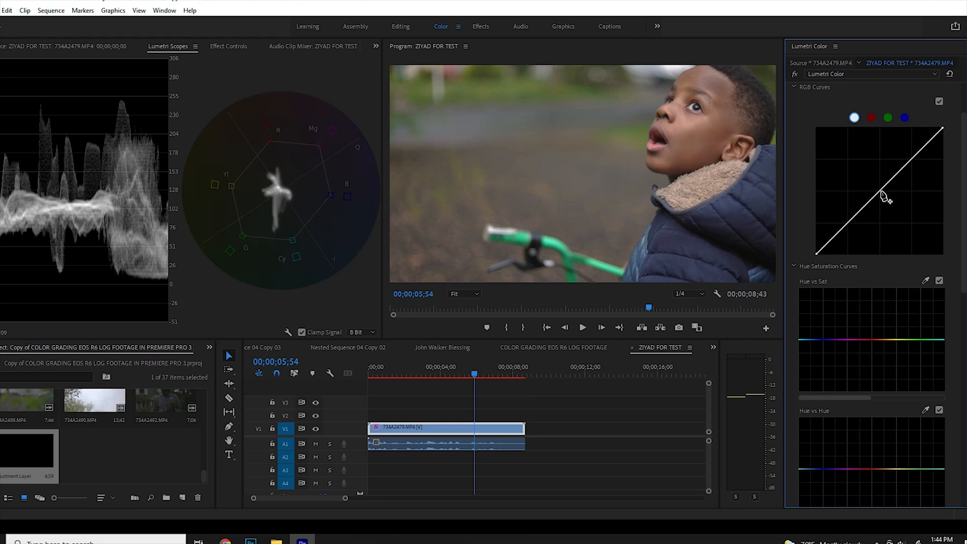
click(885, 196)
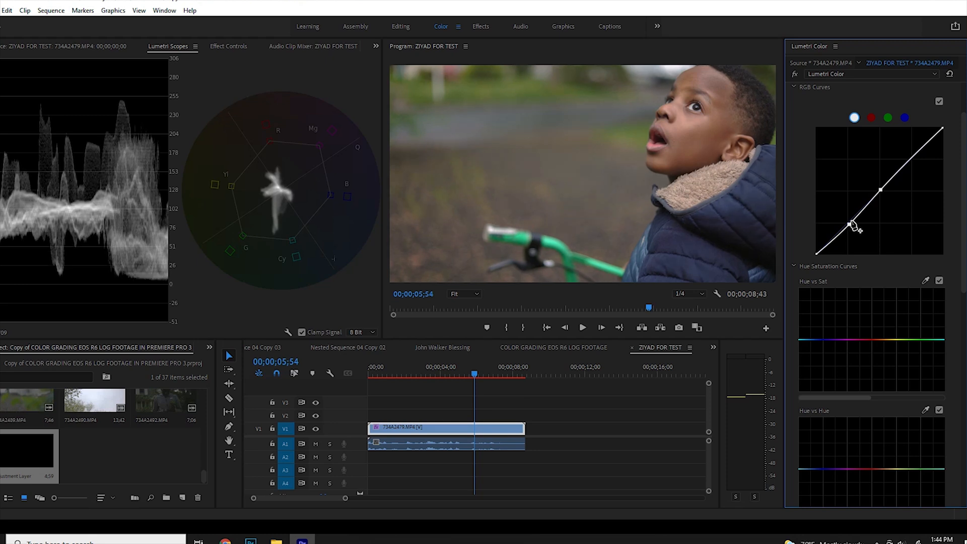
drag(850, 226, 912, 157)
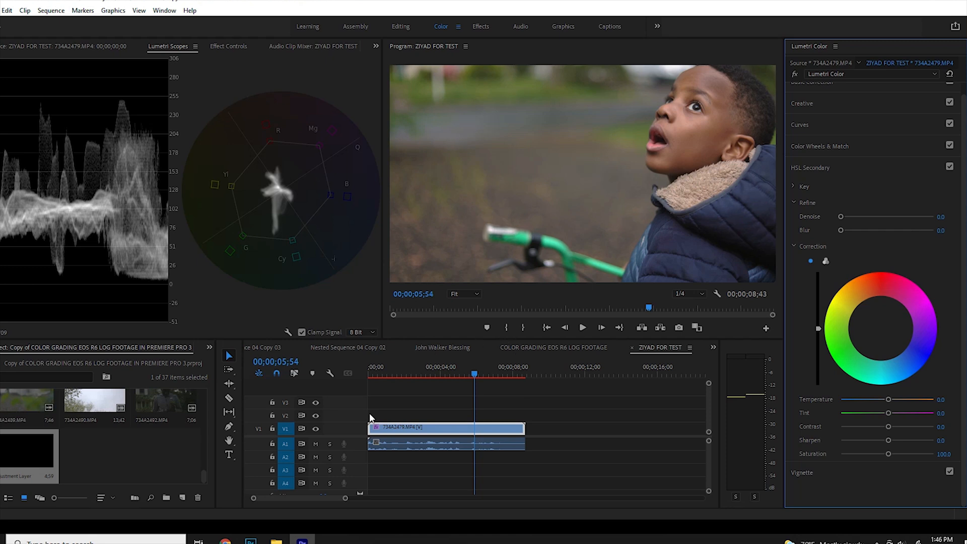
mouse_move(143, 460)
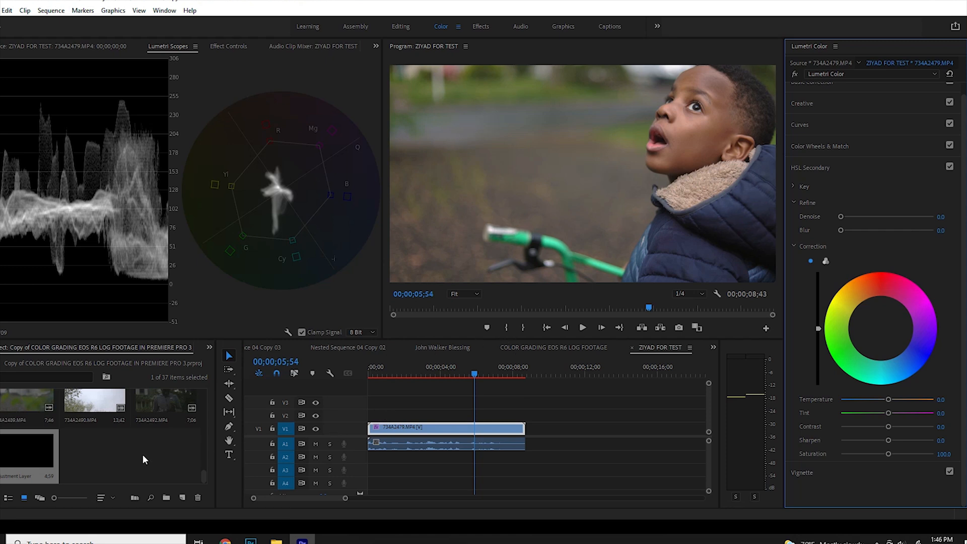
Open the Project panel's context menu from an empty area of the bin.
right_click(145, 459)
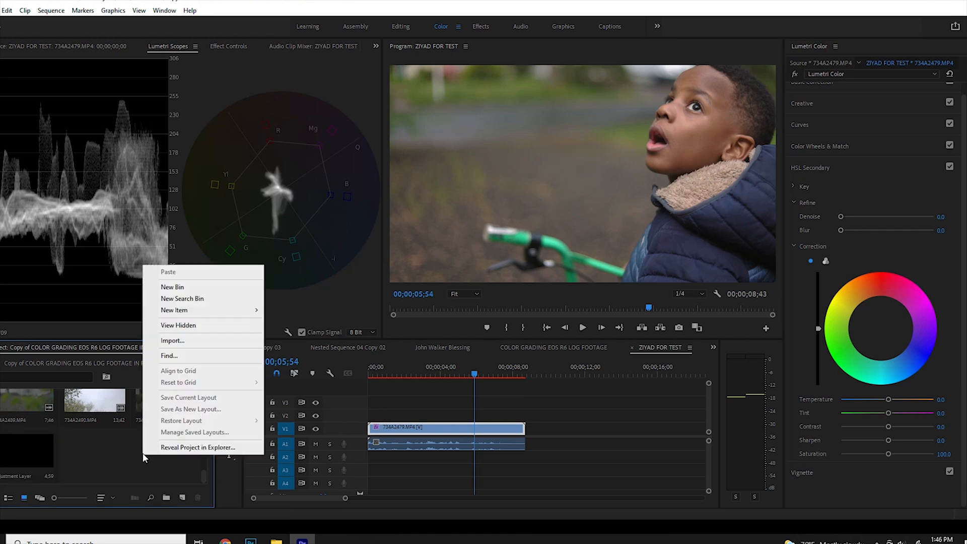
Create a new 3840×2160, 59.94 fps adjustment layer via New Item > Adjustment Layer.
click(129, 450)
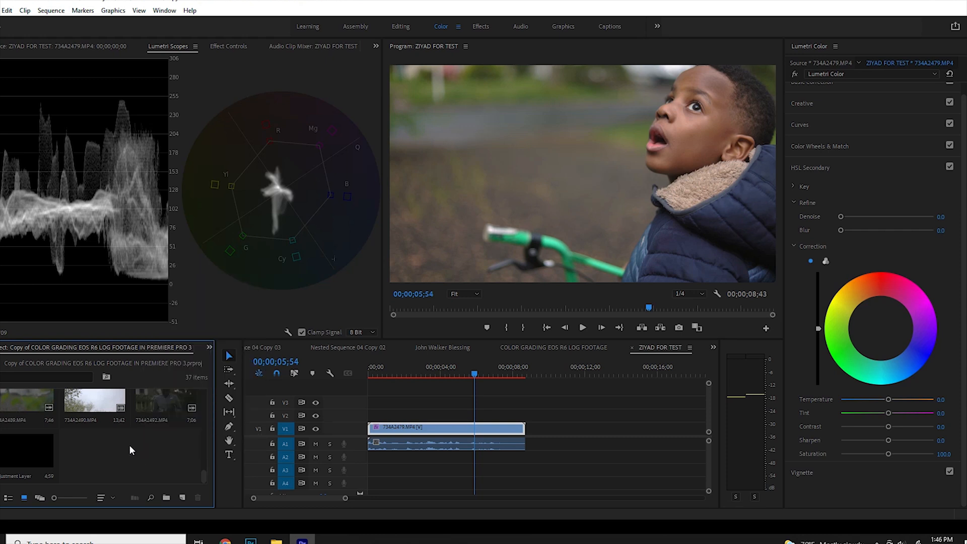
right_click(129, 449)
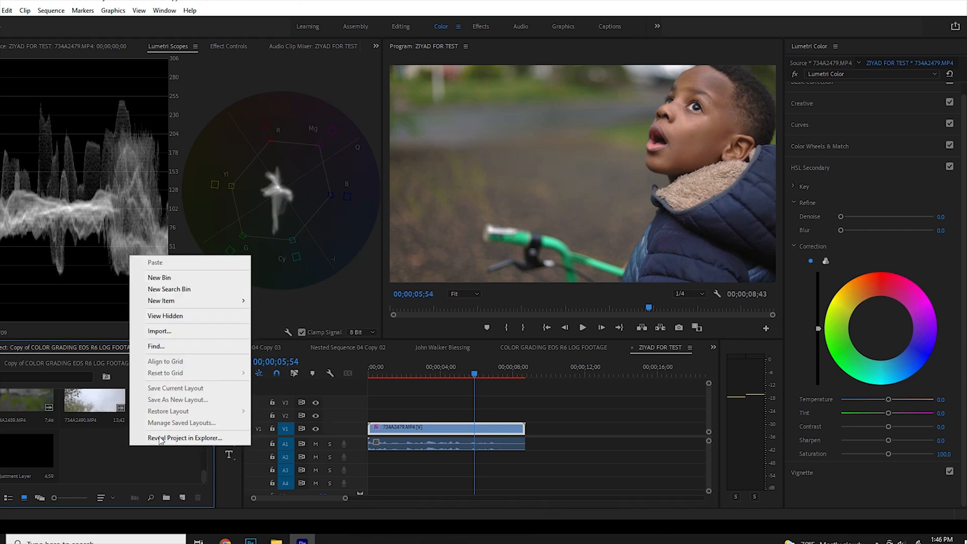
mouse_move(161, 302)
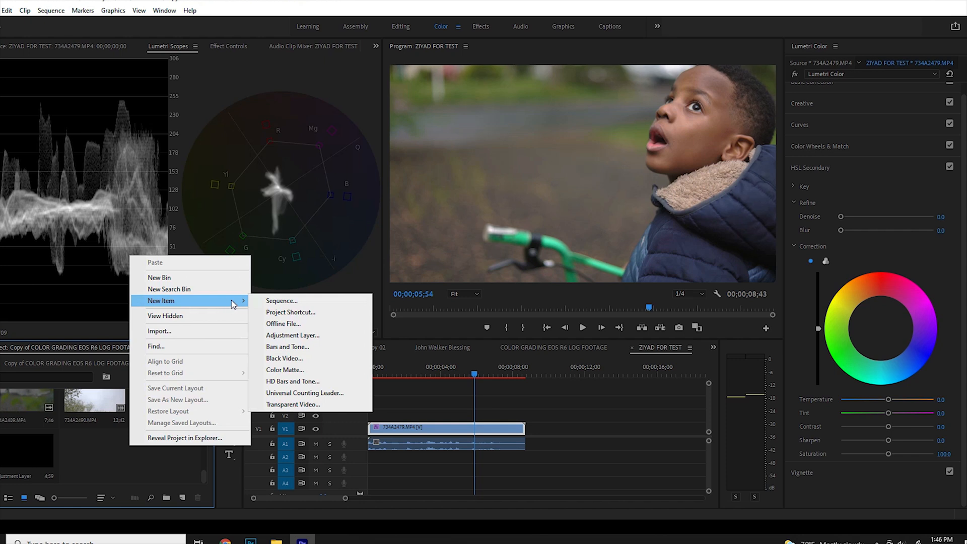
click(292, 335)
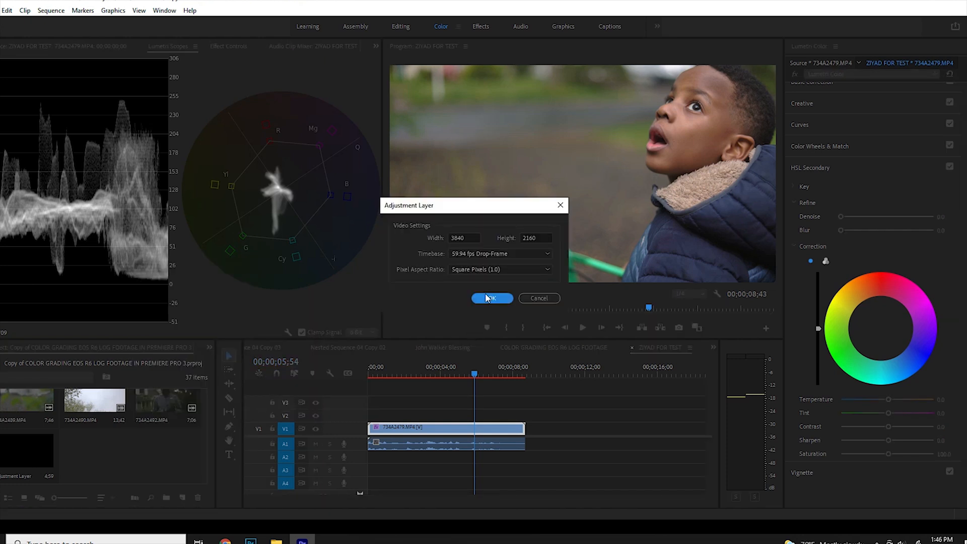
click(492, 297)
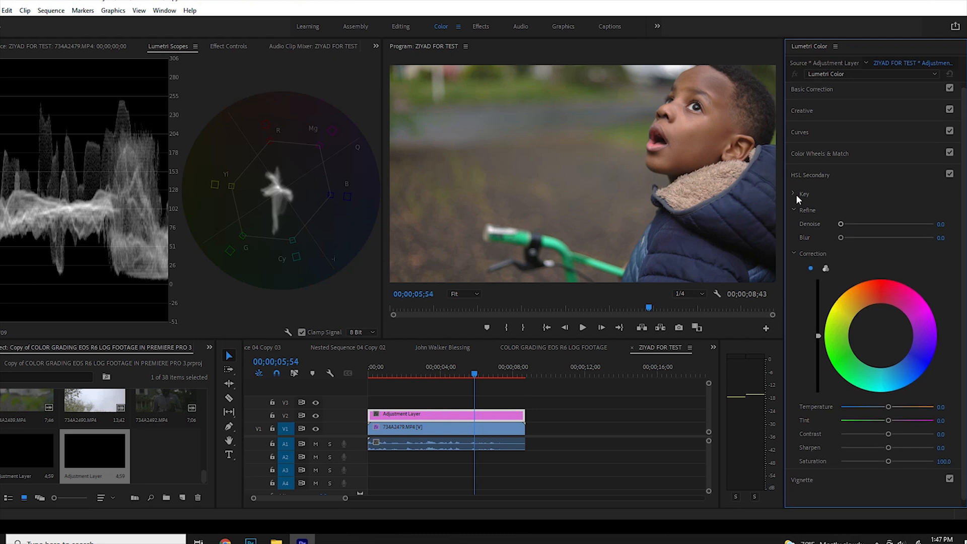
Expand the HSL Secondary Key section on the adjustment layer.
click(795, 193)
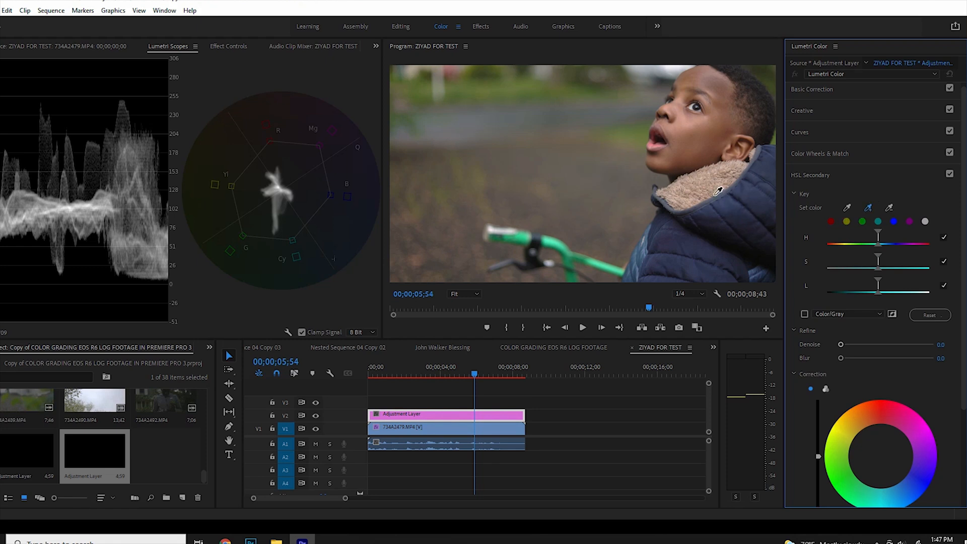
mouse_move(695, 143)
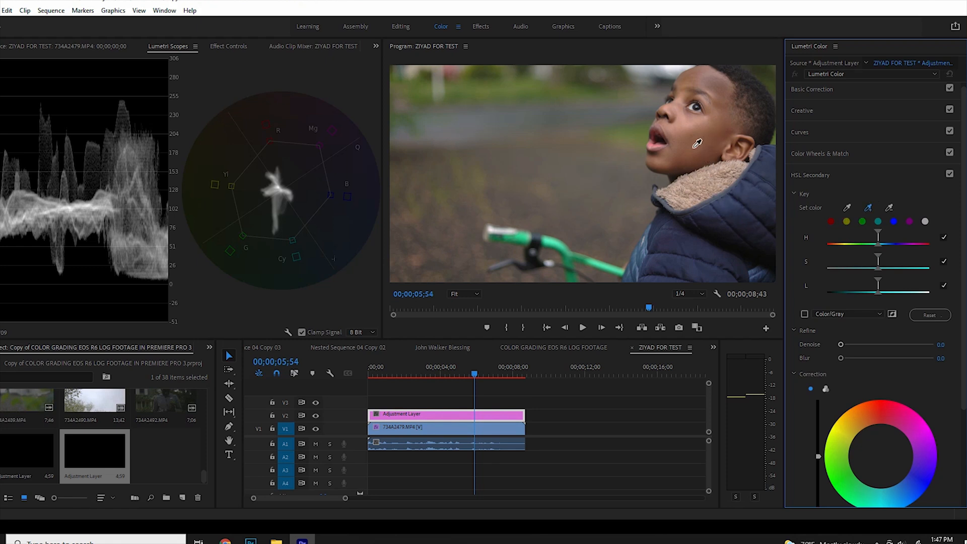
mouse_move(715, 126)
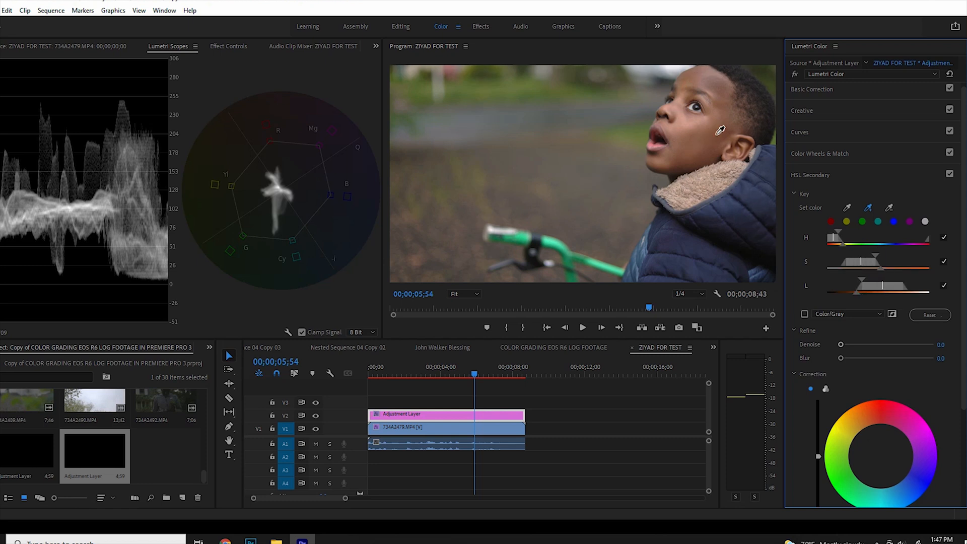
mouse_move(709, 74)
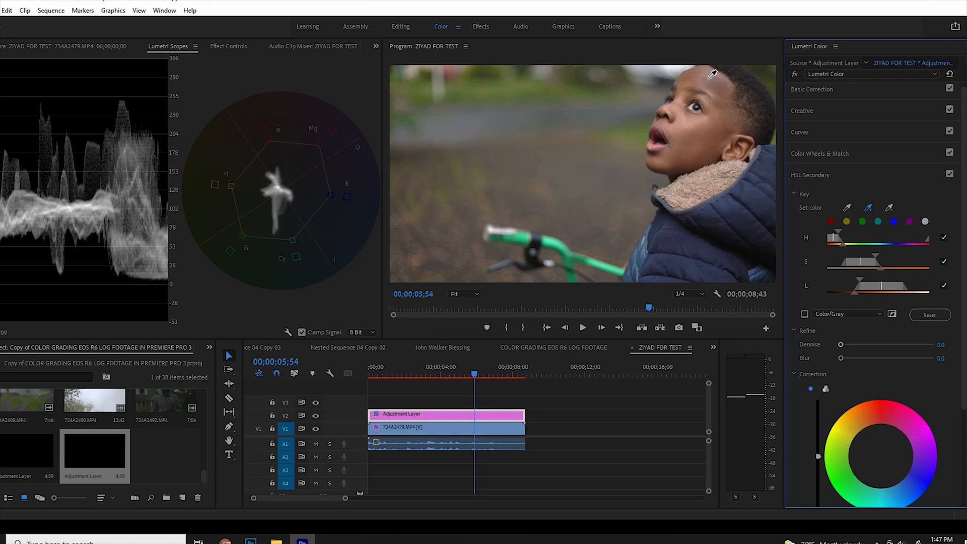
mouse_move(681, 95)
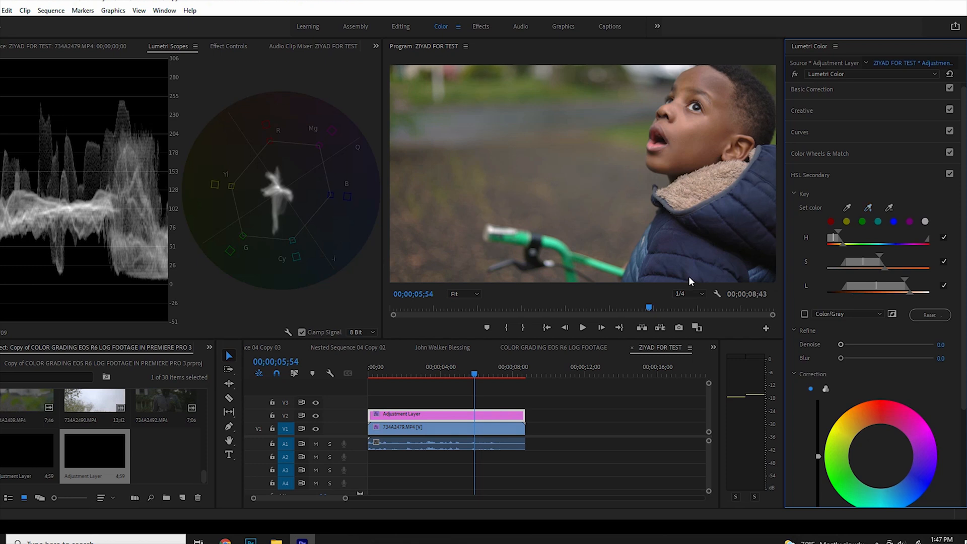
mouse_move(797, 302)
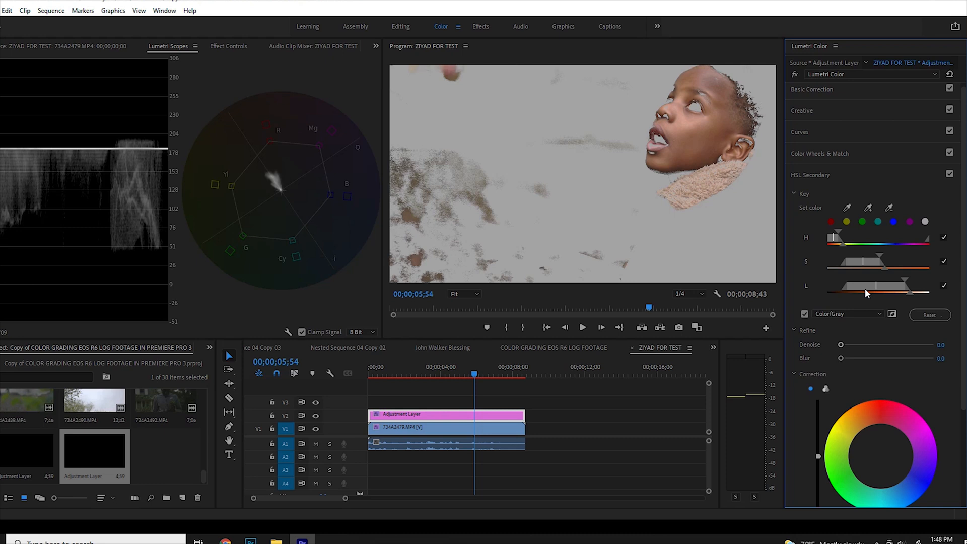
mouse_move(858, 291)
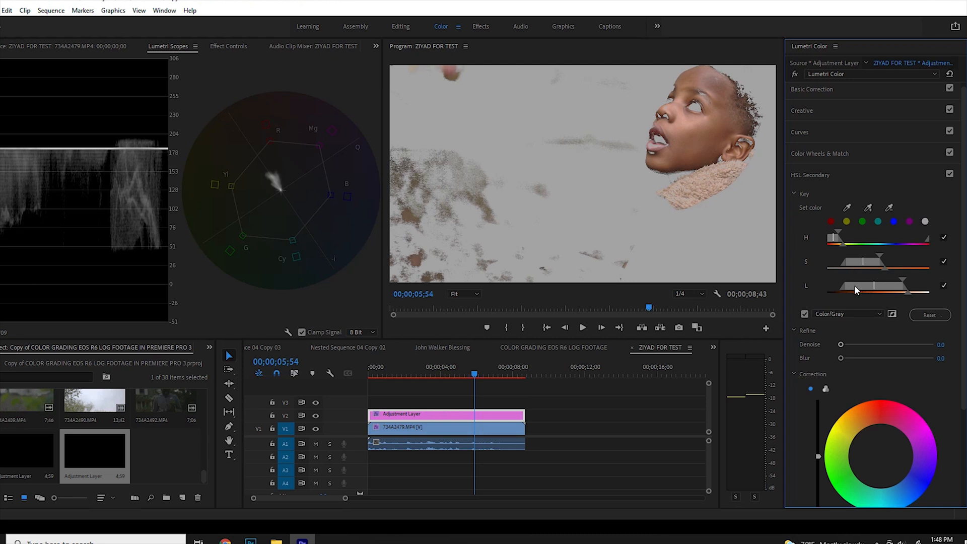
mouse_move(494, 212)
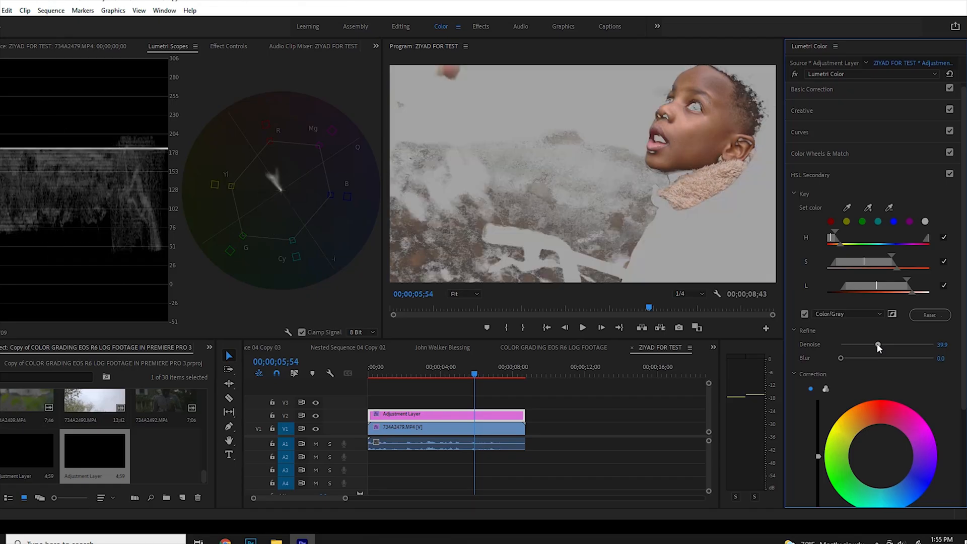
Set the HSL key's Refine Denoise to about 25 and Blur to about 11.
drag(879, 346, 875, 345)
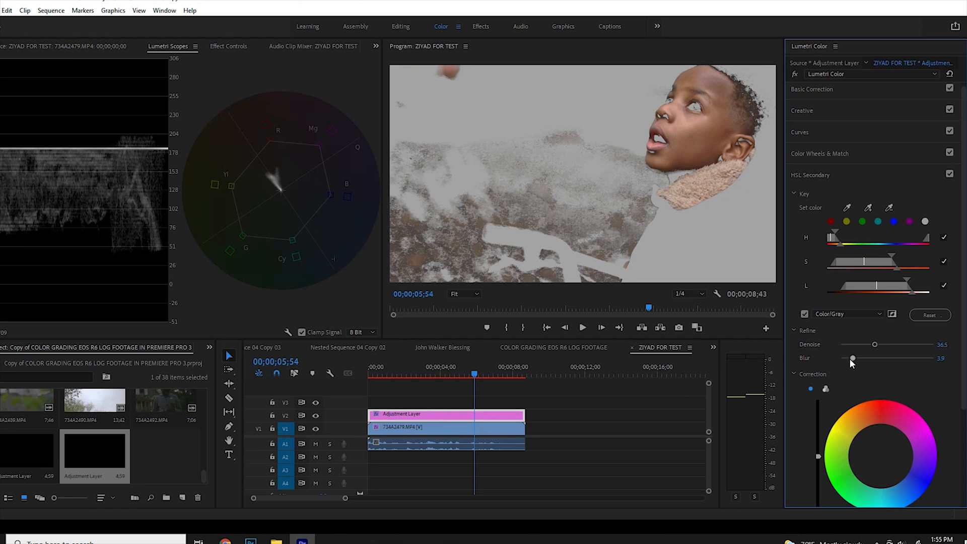
drag(851, 357, 881, 357)
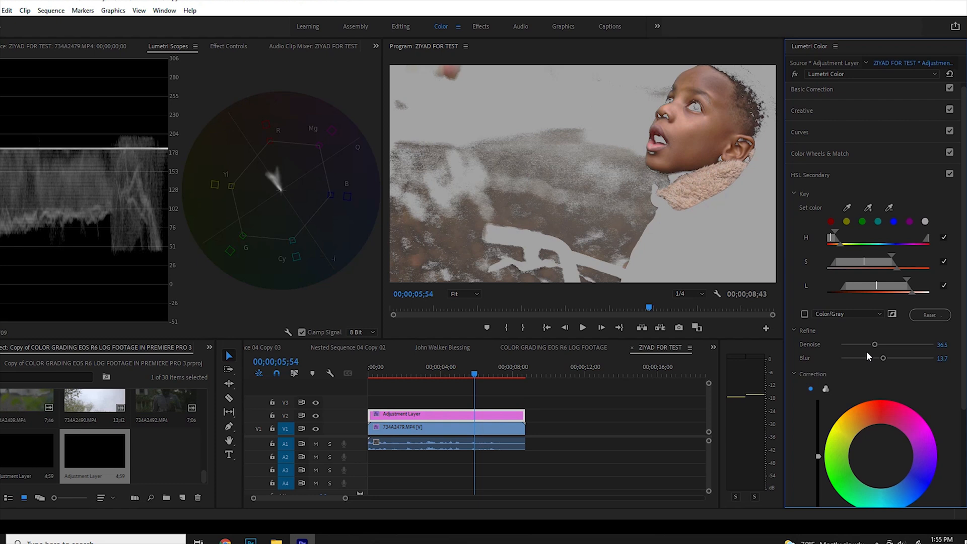
mouse_move(871, 362)
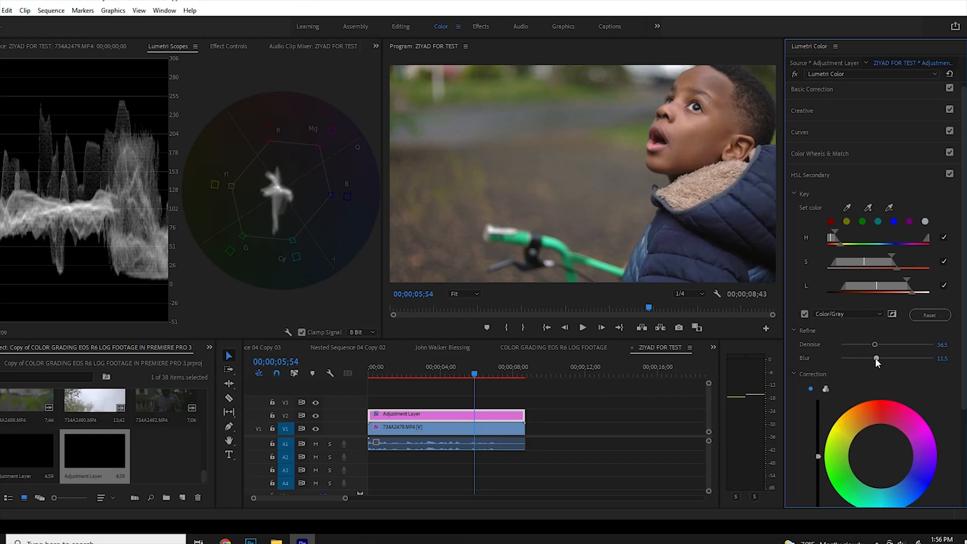
drag(876, 358, 875, 358)
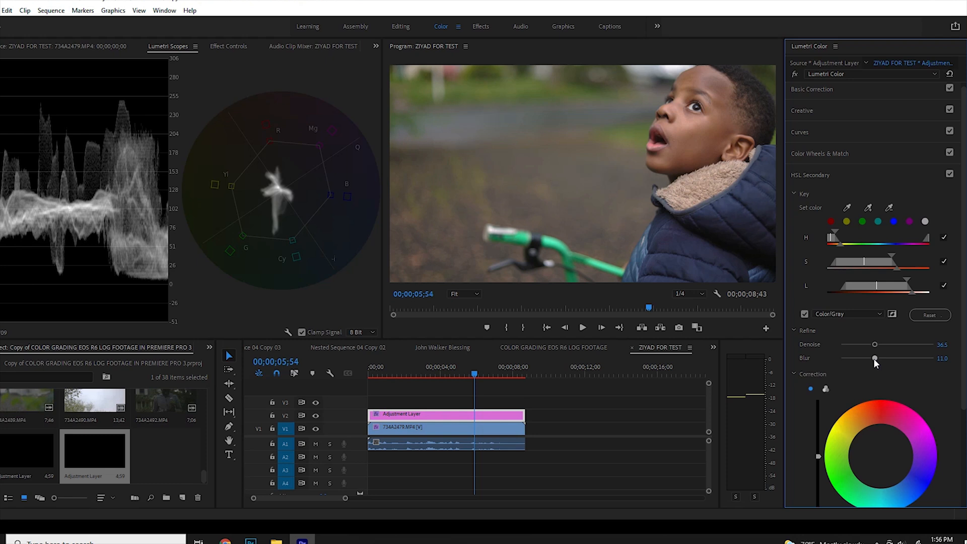
drag(874, 358, 875, 358)
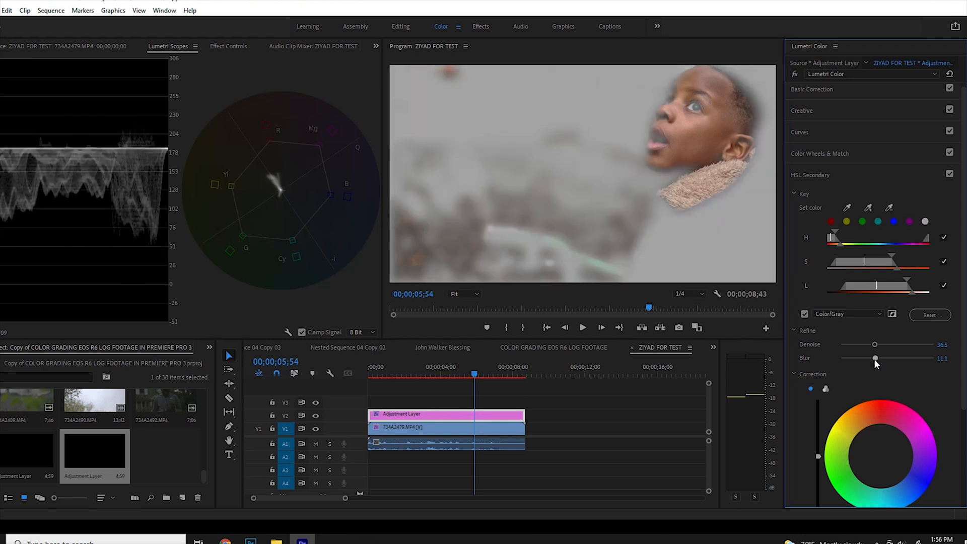
drag(874, 344, 875, 344)
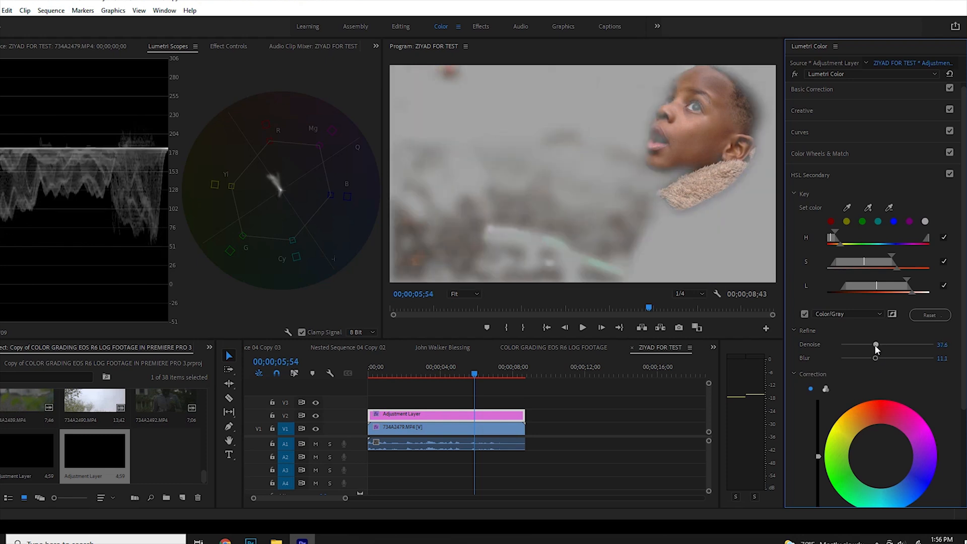
drag(876, 344, 865, 344)
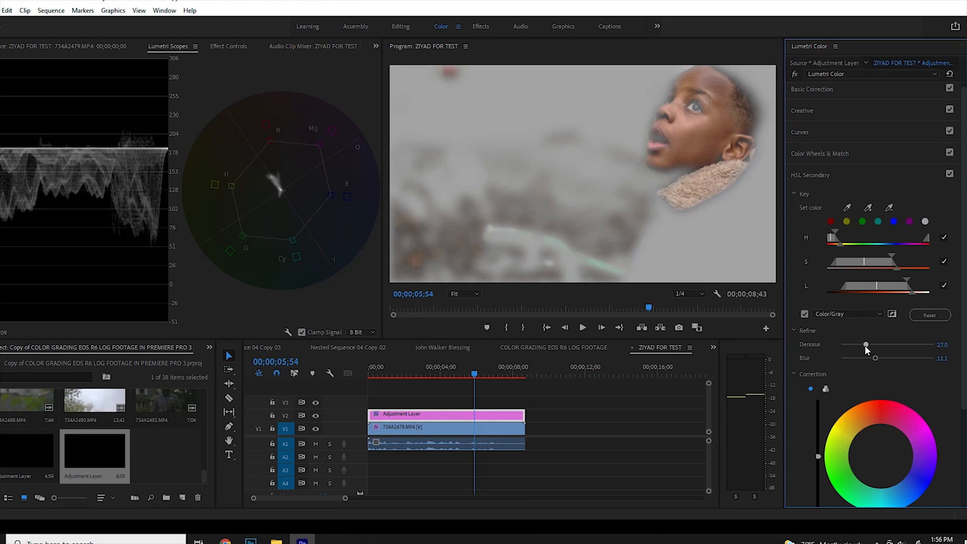
drag(866, 344, 863, 344)
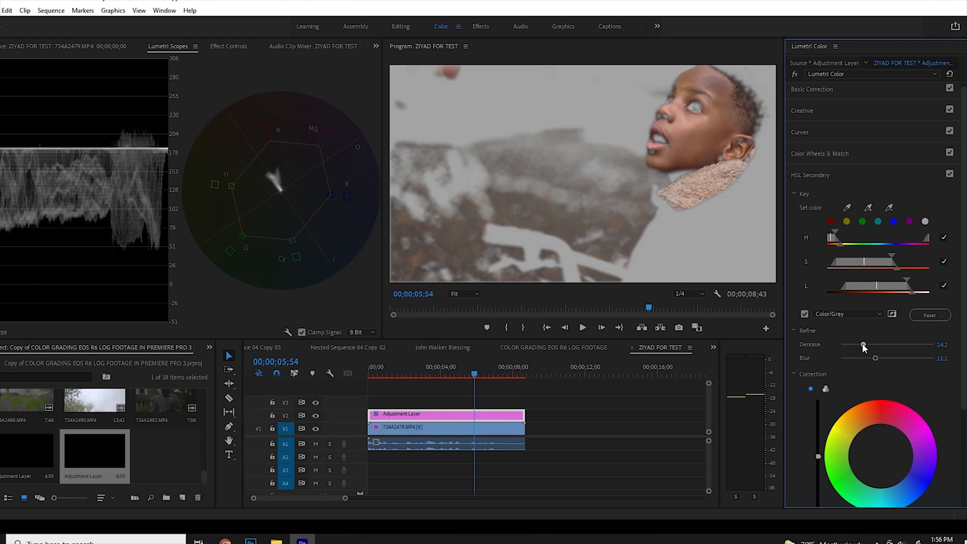
drag(862, 344, 865, 345)
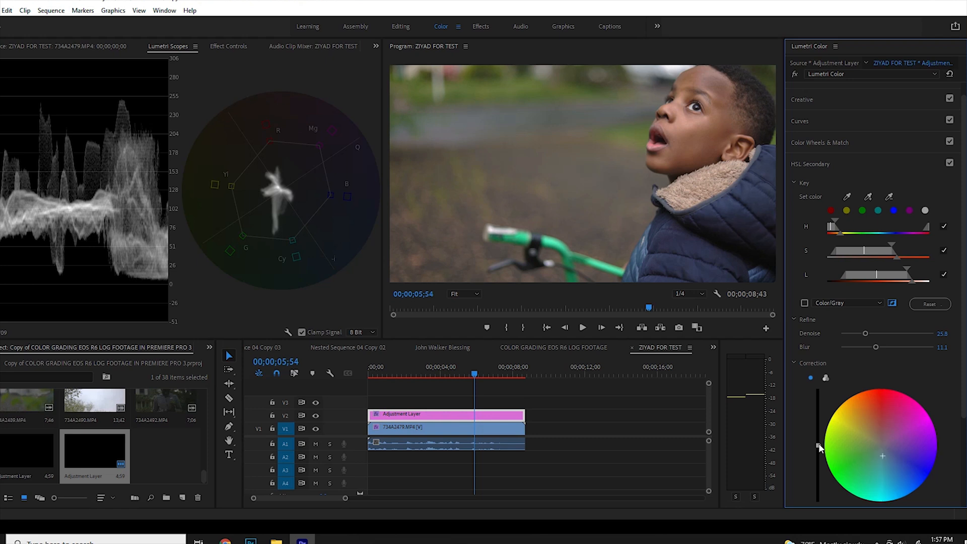
mouse_move(816, 447)
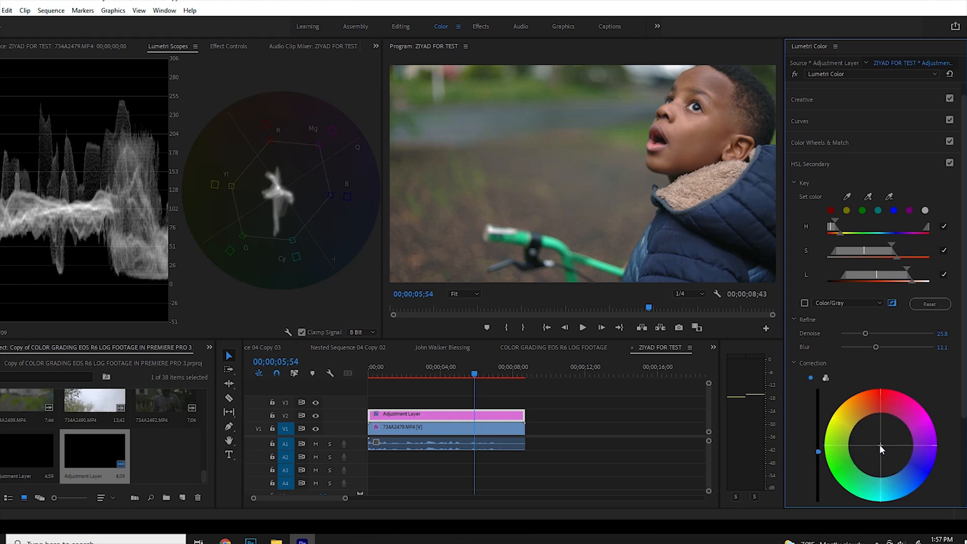
Return to the Effect Controls panel for the adjustment layer's Lumetri Color effect.
click(227, 47)
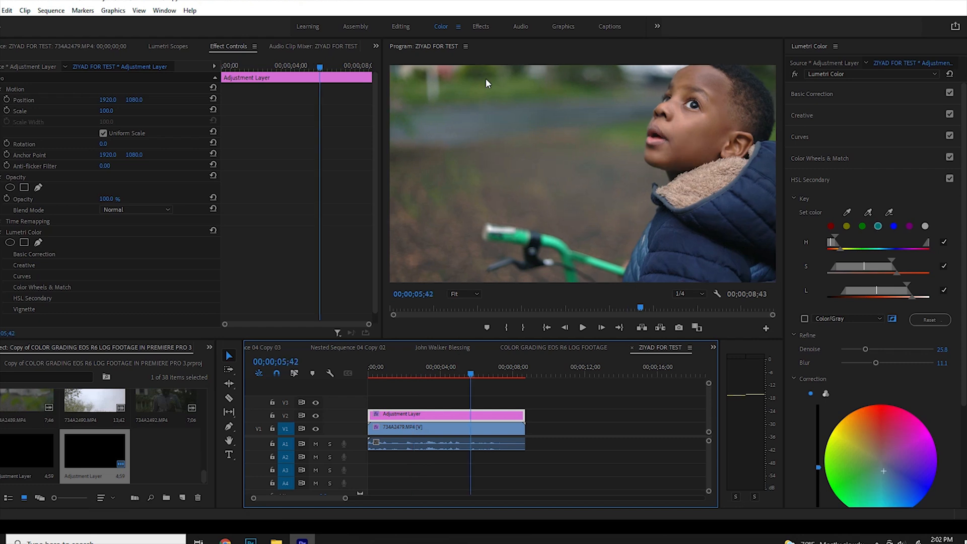
mouse_move(520, 114)
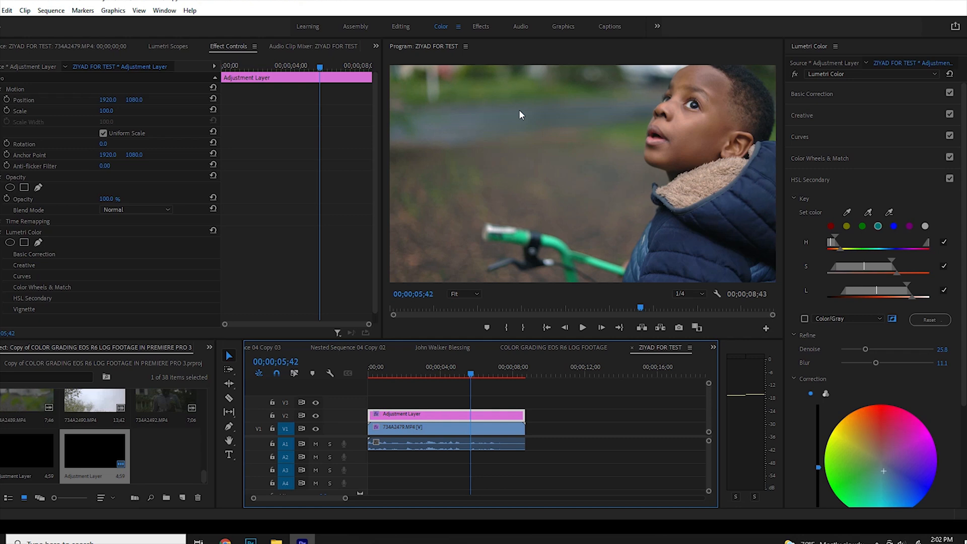
mouse_move(616, 118)
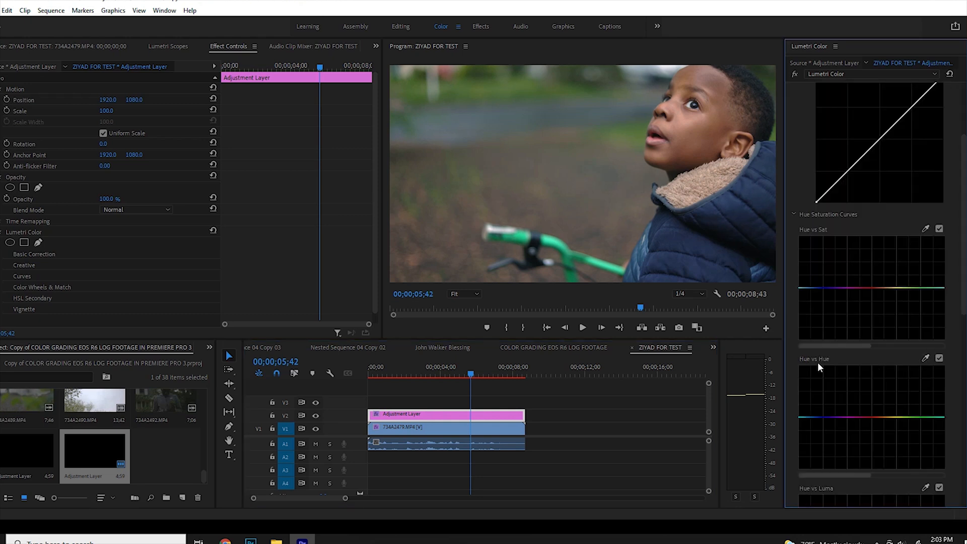
mouse_move(928, 361)
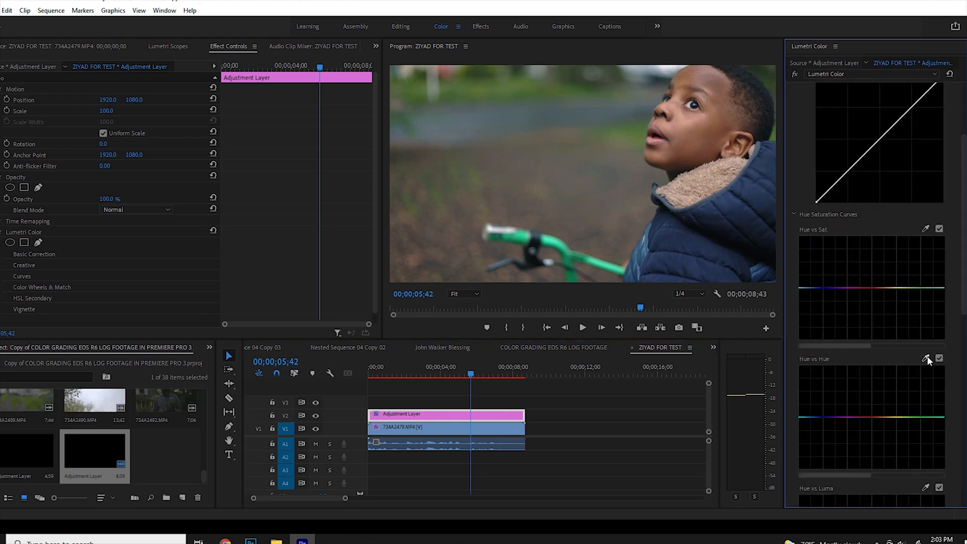
mouse_move(527, 101)
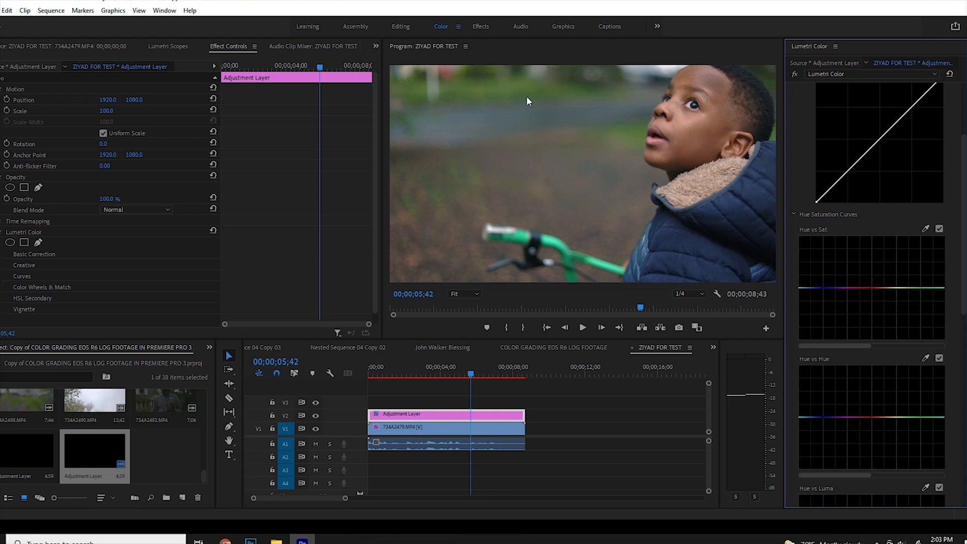
mouse_move(514, 98)
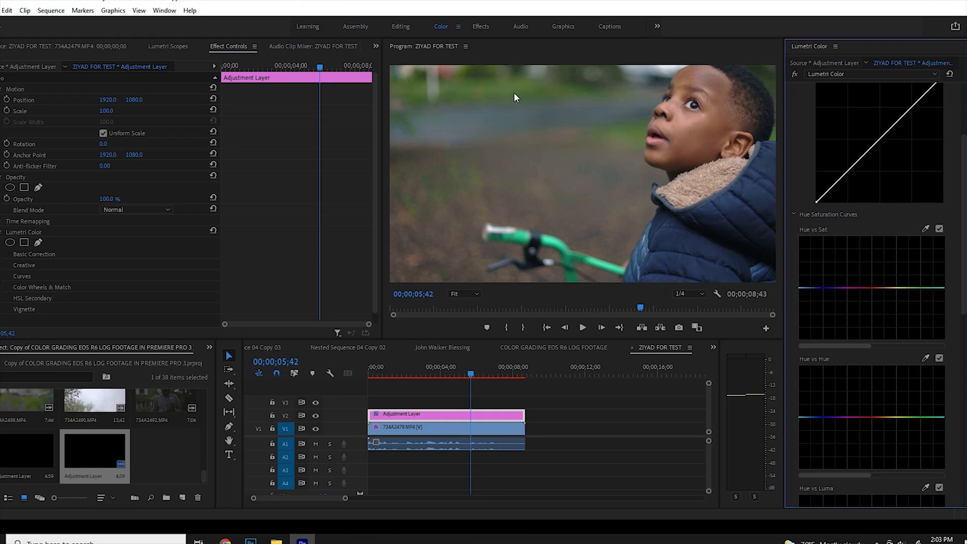
mouse_move(527, 95)
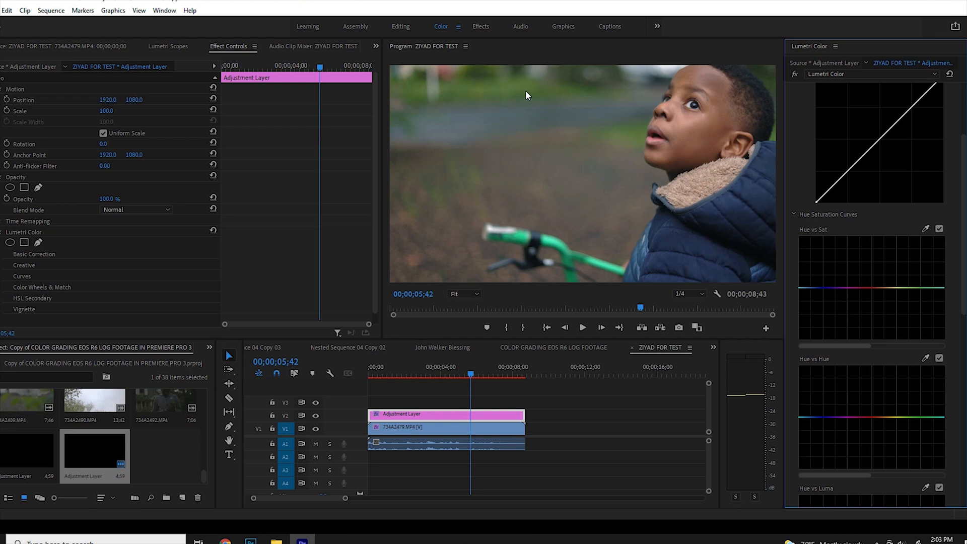
mouse_move(649, 258)
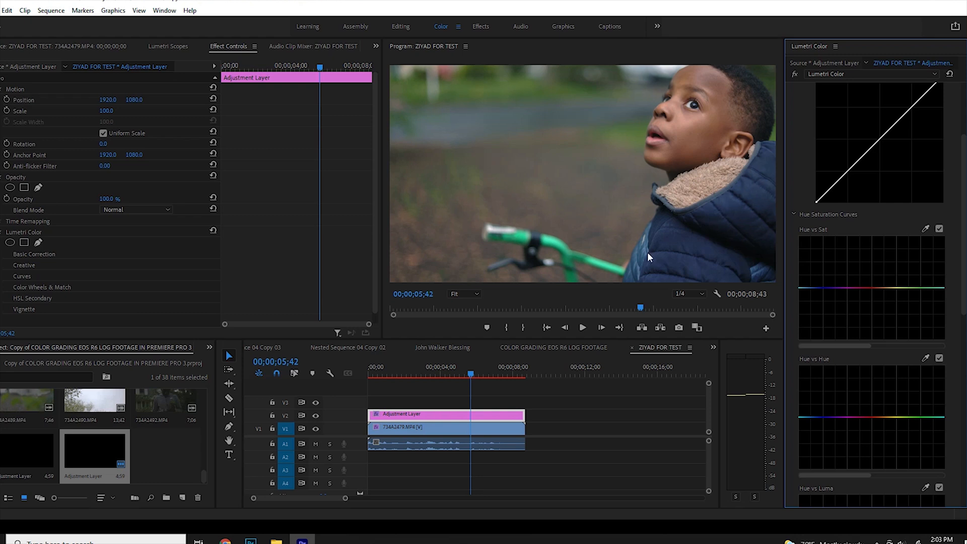
mouse_move(866, 355)
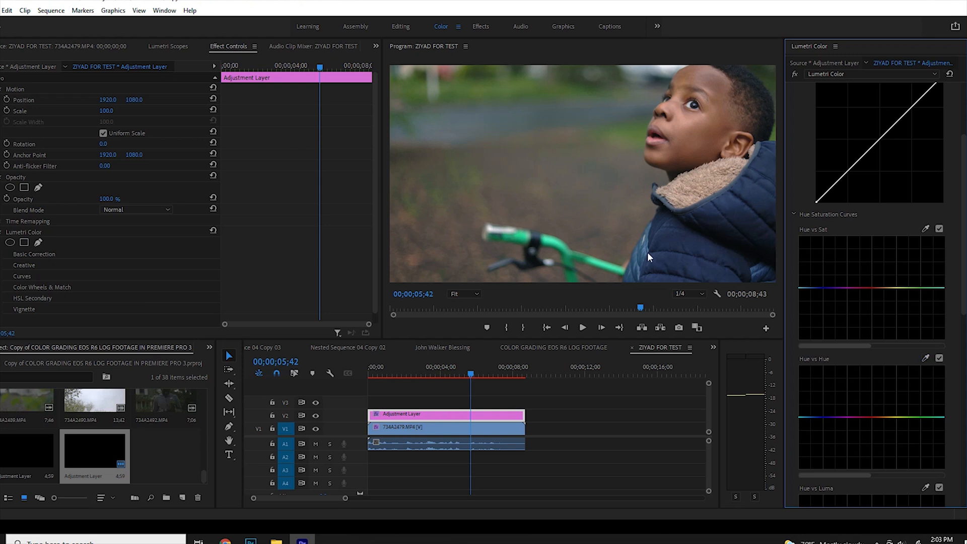
mouse_move(948, 395)
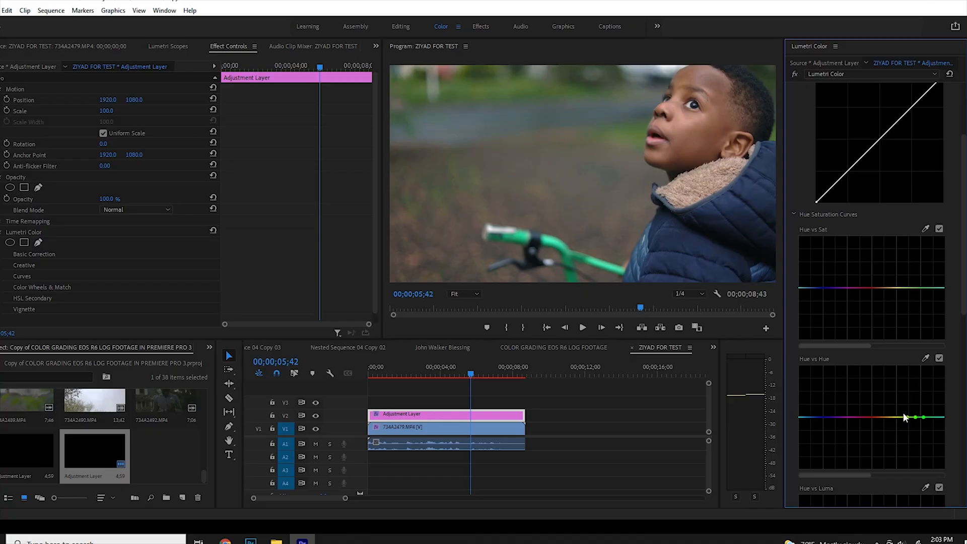
mouse_move(814, 408)
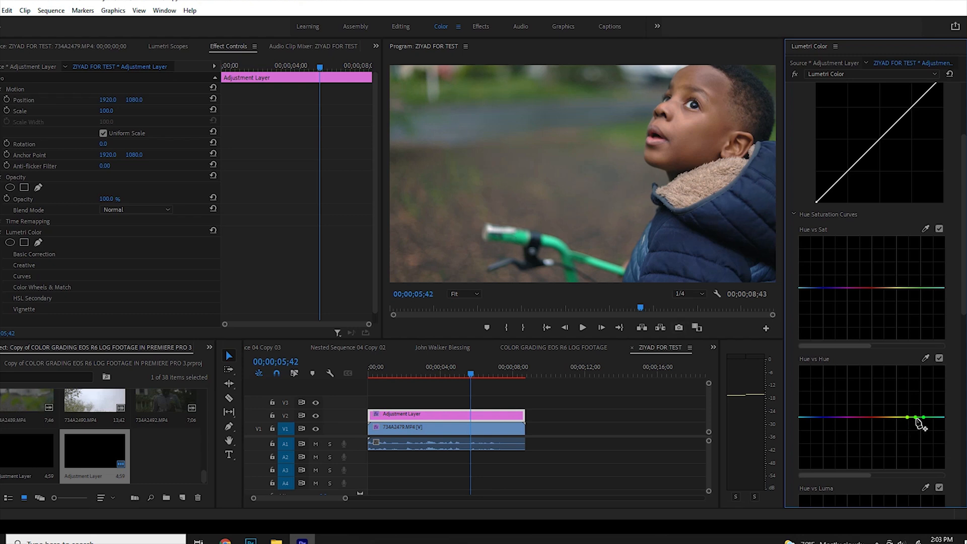
Add a control point on the green hues of the Hue vs Hue curve and try raising it.
click(915, 418)
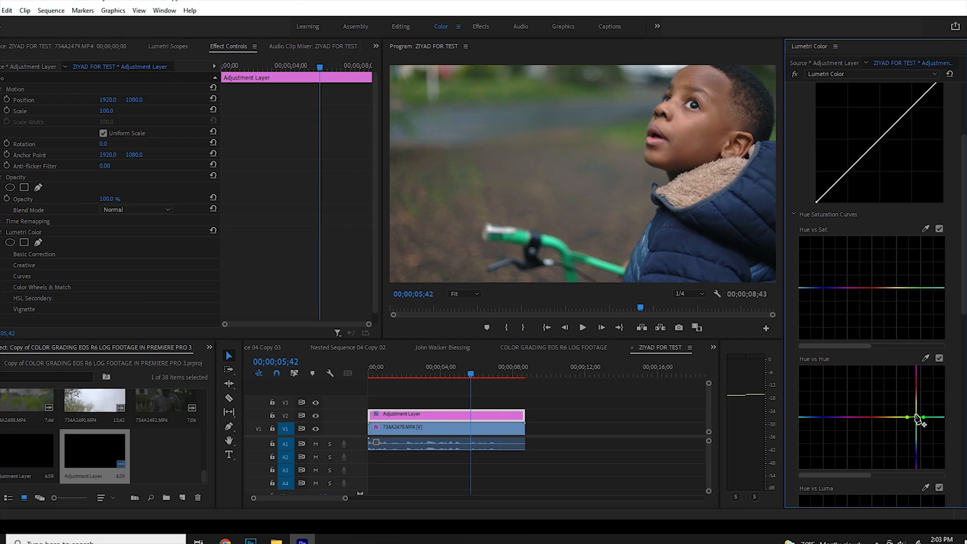
drag(920, 417, 911, 415)
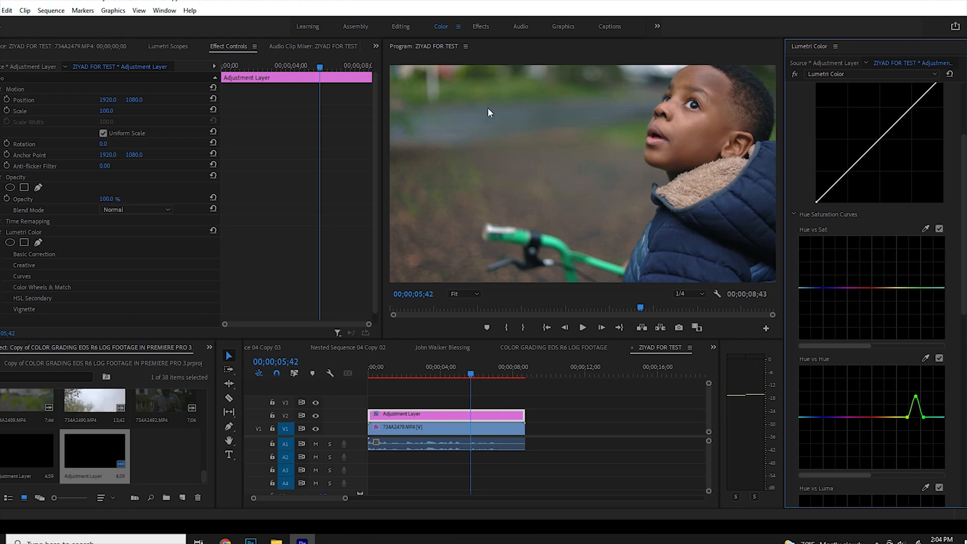
mouse_move(920, 395)
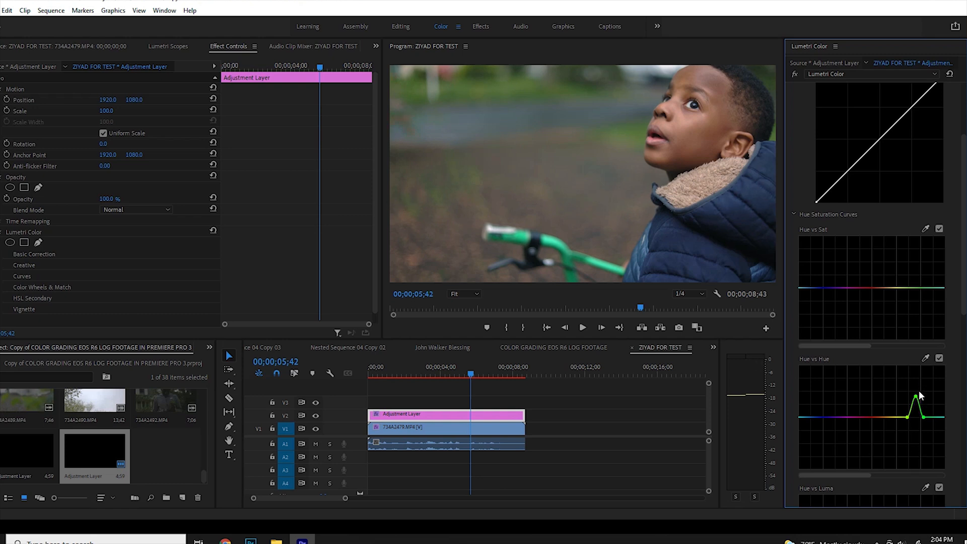
mouse_move(901, 399)
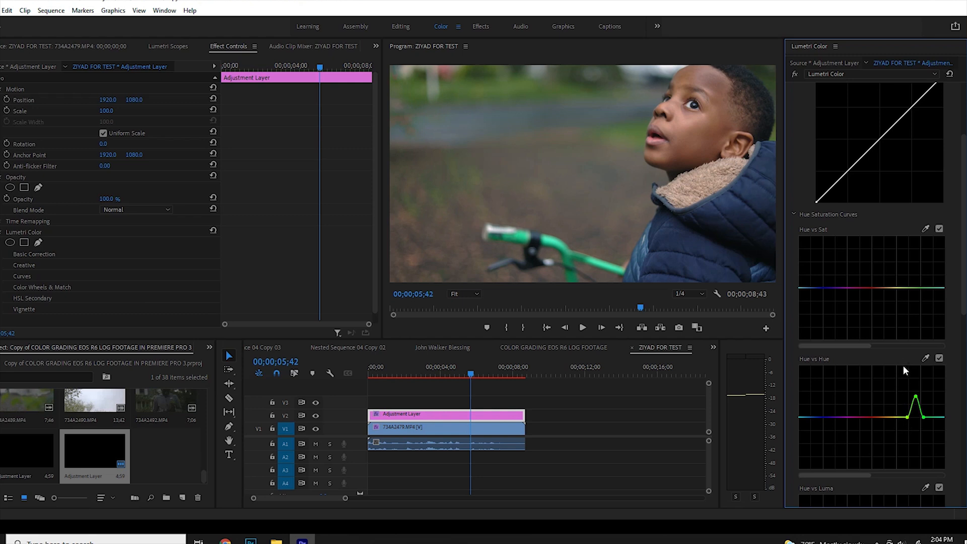
drag(914, 398, 919, 390)
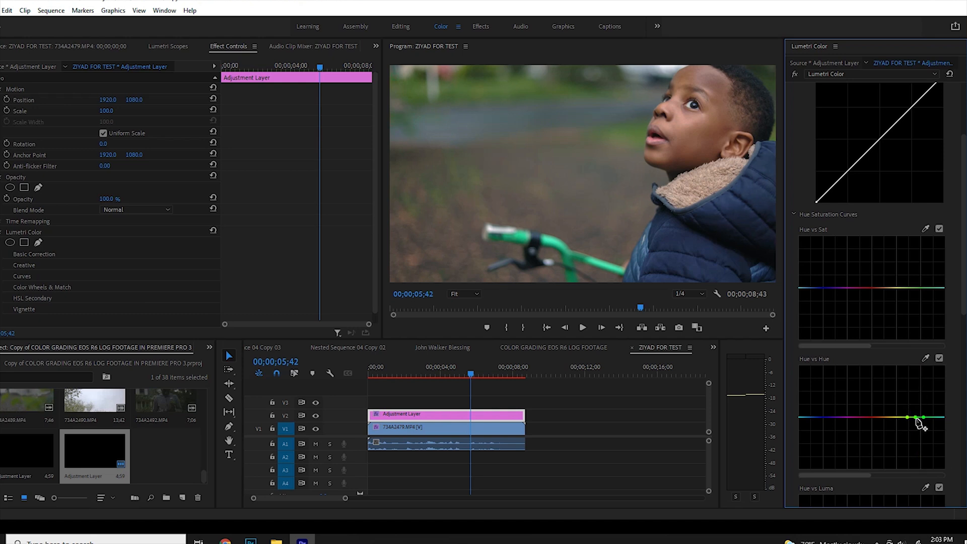
Raise the green-cyan points on Hue vs Hue and adjust the bump's left edge.
drag(915, 423, 914, 399)
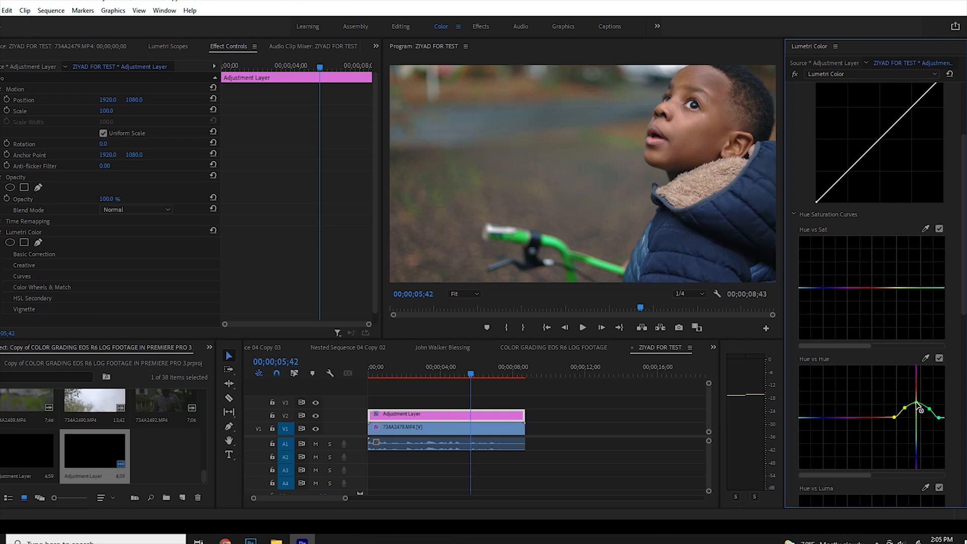
drag(918, 407, 917, 401)
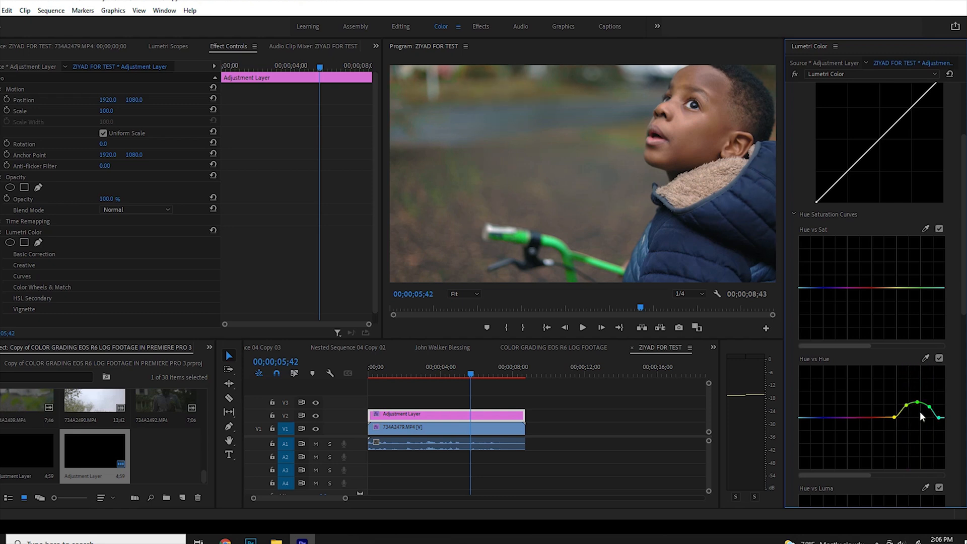
drag(915, 401, 902, 409)
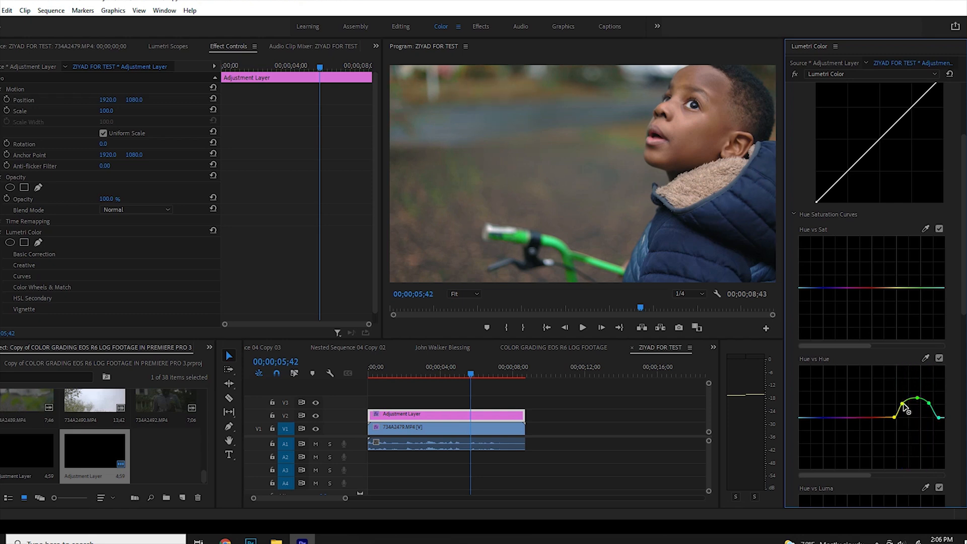
drag(904, 408, 912, 413)
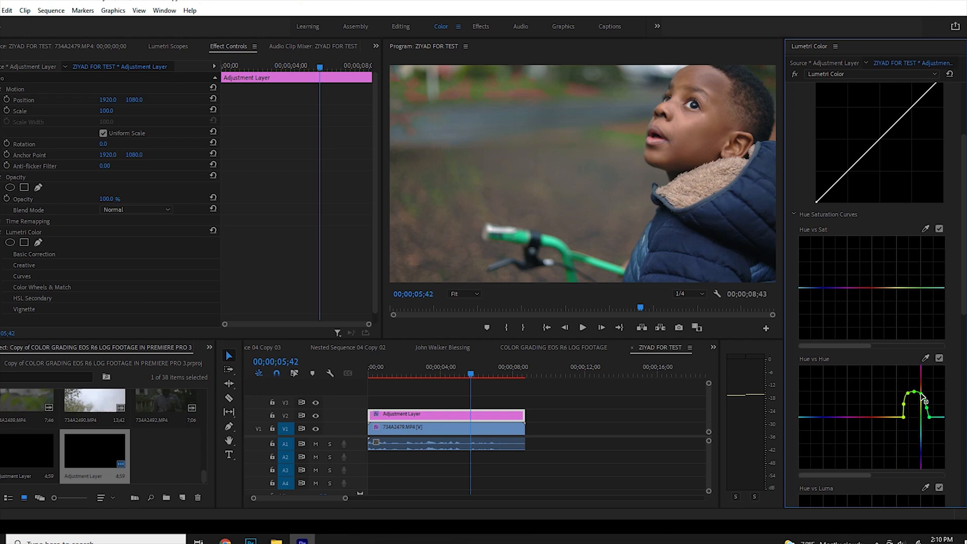
Smooth the hue bump and settle the peak of the green hue shift.
drag(922, 398, 917, 409)
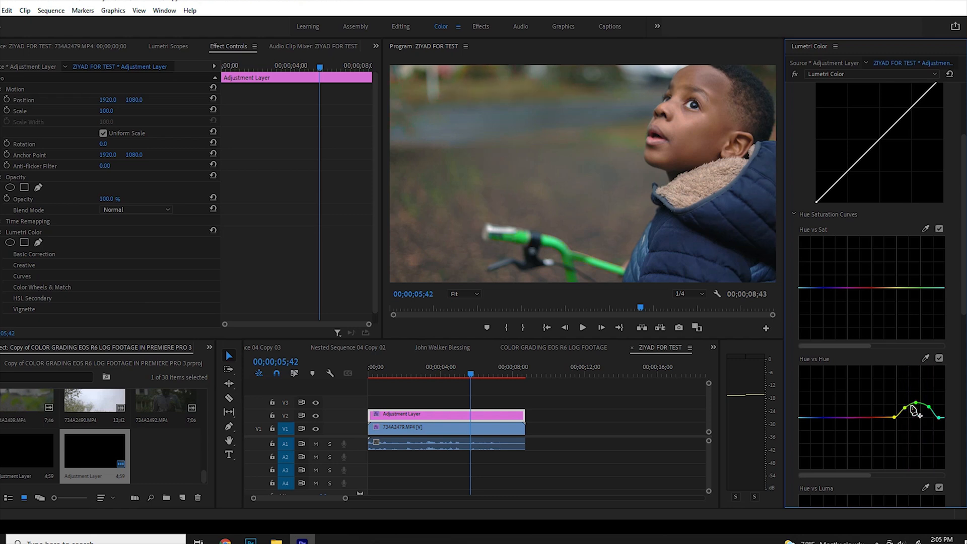
drag(916, 408, 915, 404)
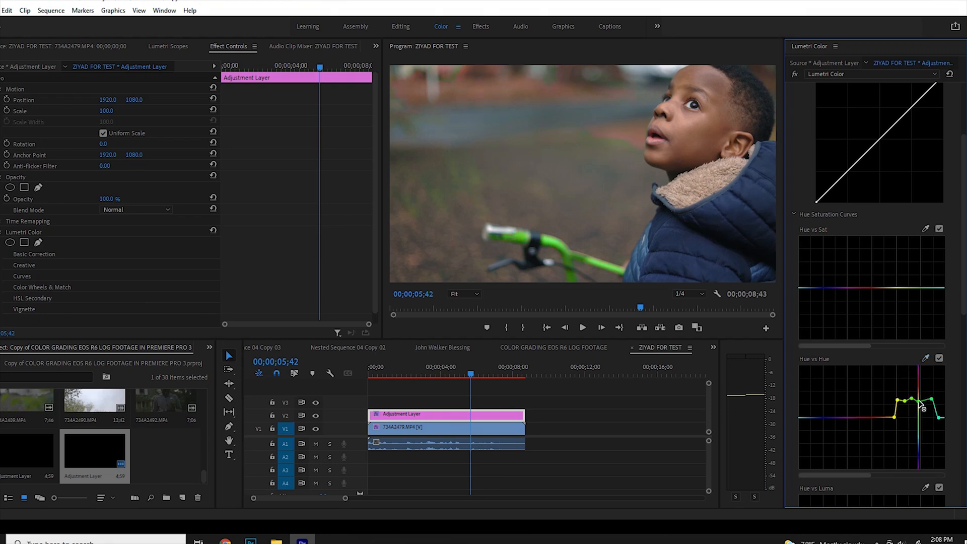
drag(915, 410, 909, 399)
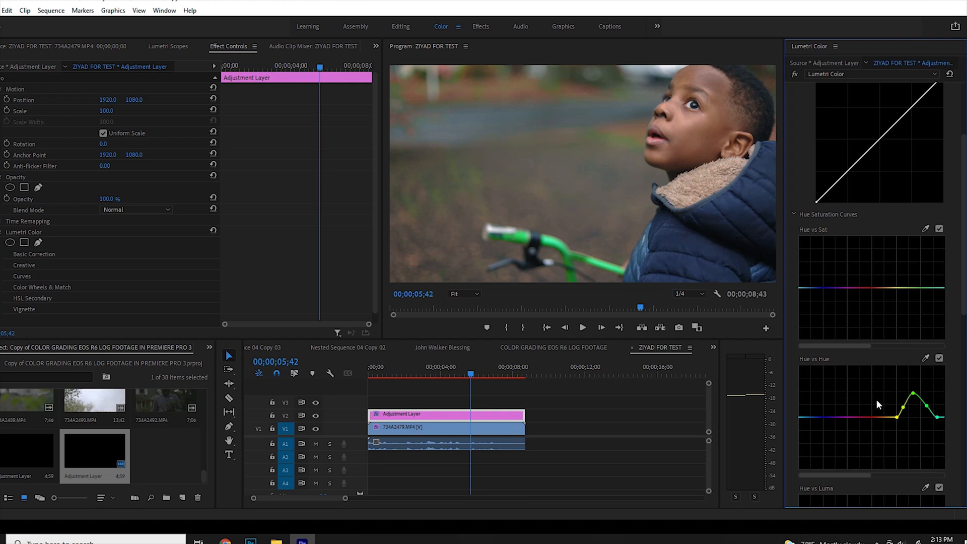
mouse_move(511, 104)
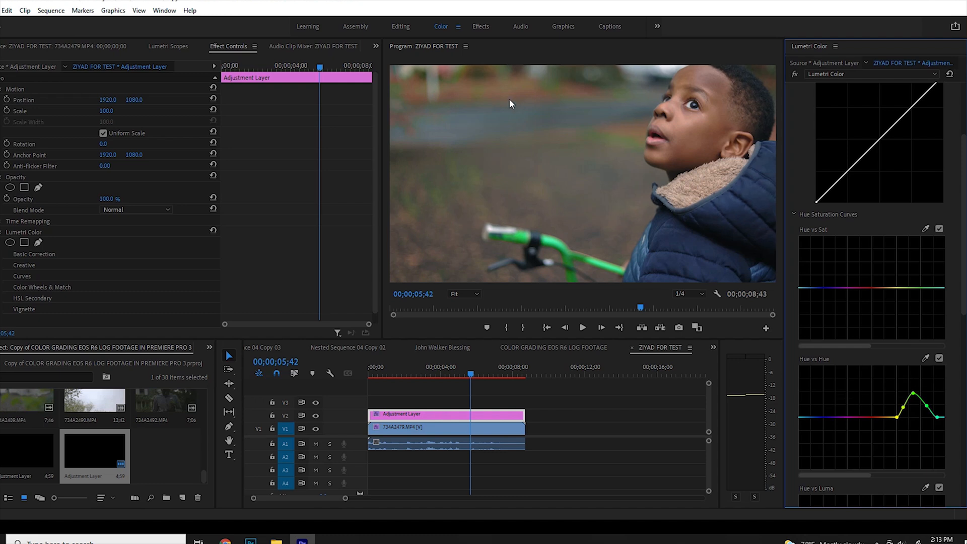
mouse_move(585, 252)
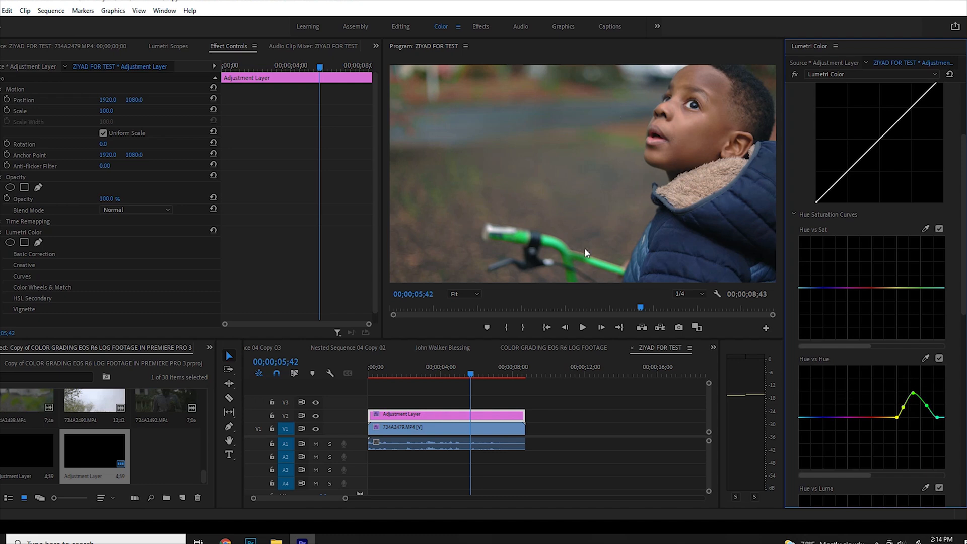
mouse_move(568, 211)
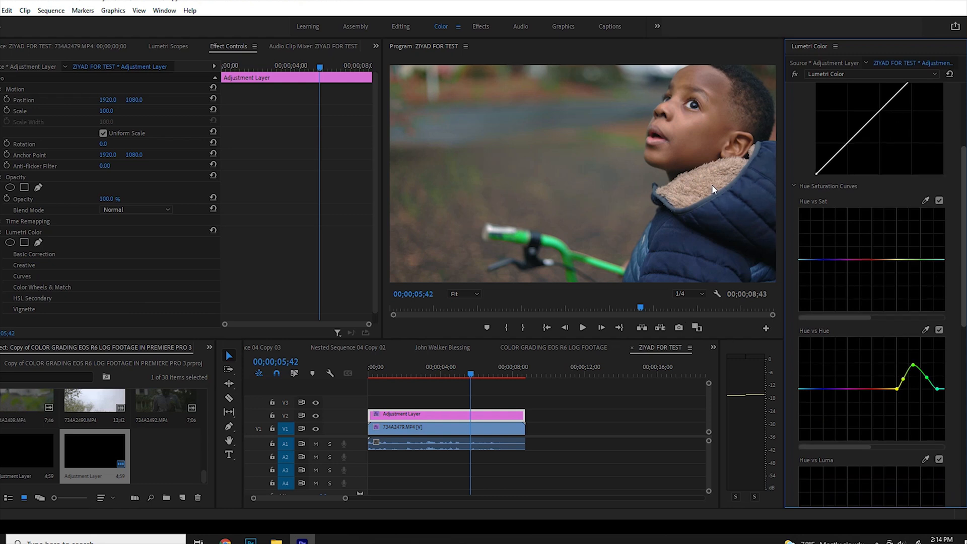
mouse_move(458, 443)
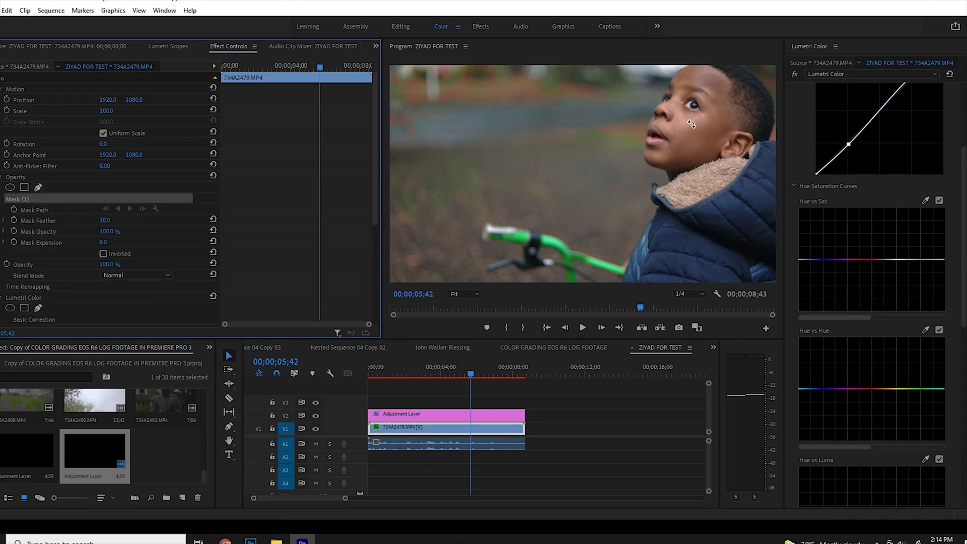
mouse_move(695, 149)
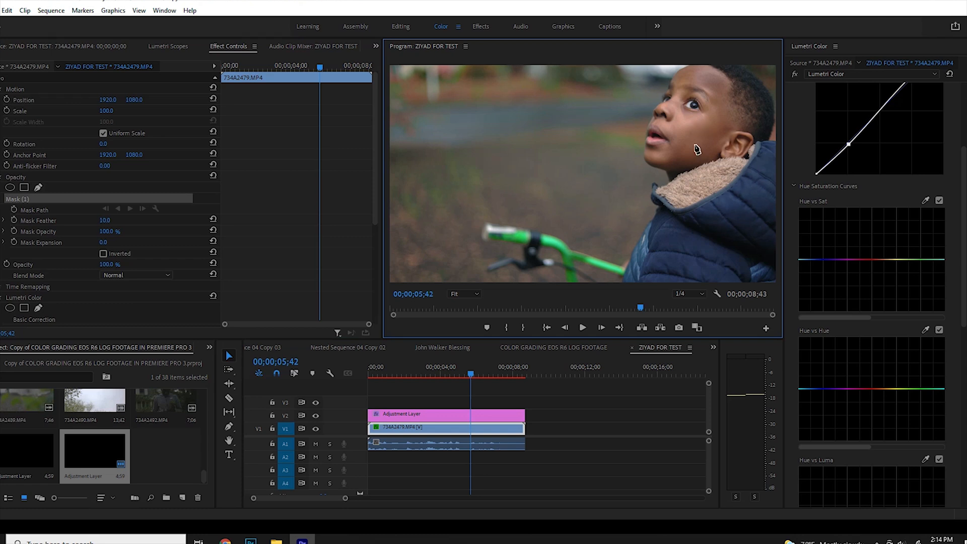
mouse_move(688, 136)
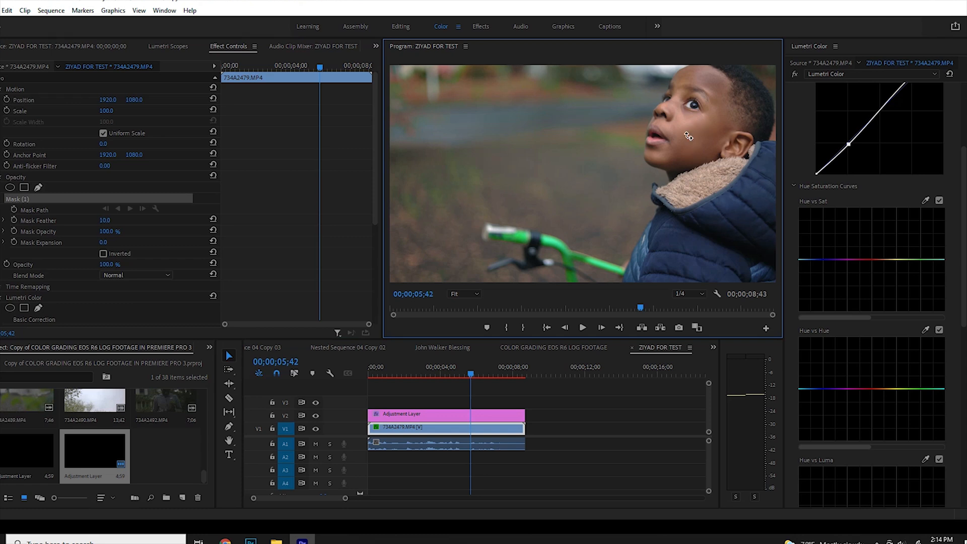
mouse_move(683, 141)
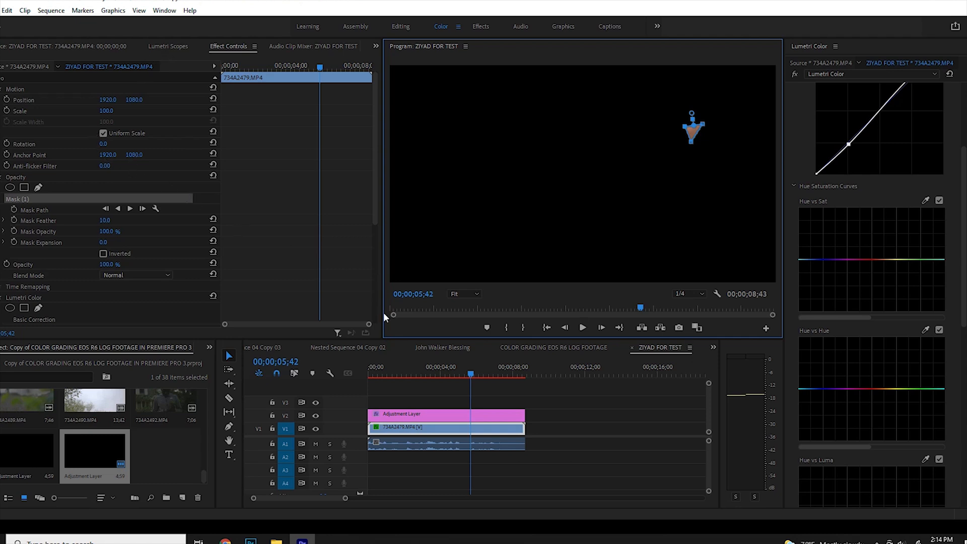
key(ctrl+s)
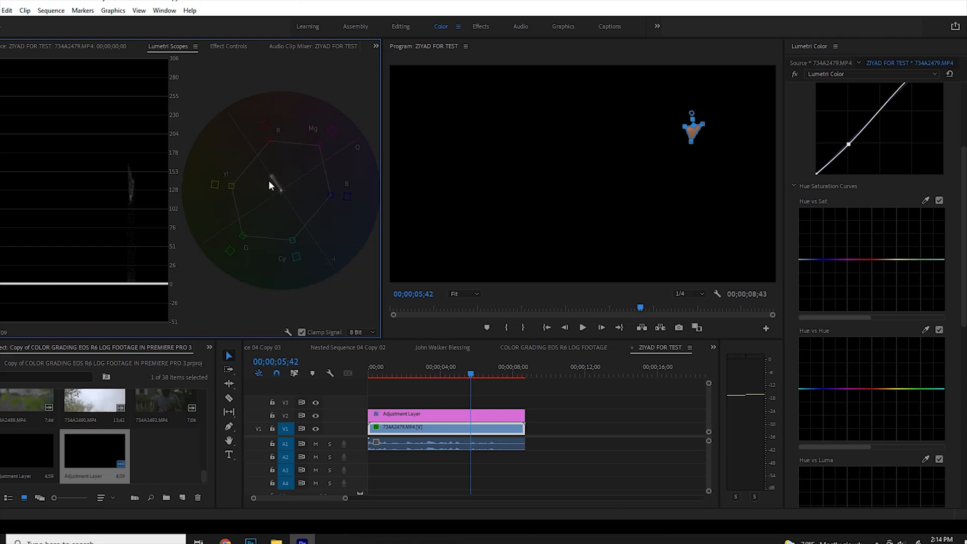
mouse_move(293, 301)
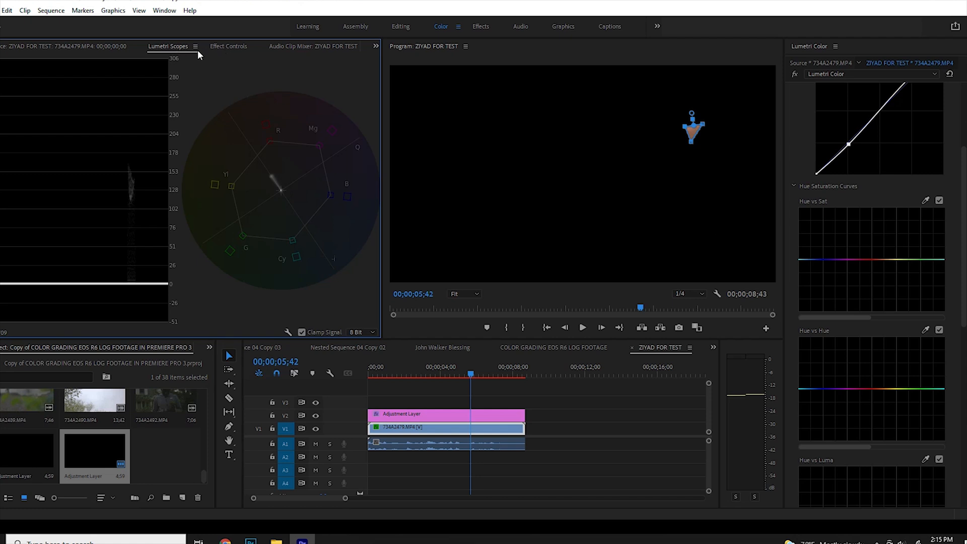
mouse_move(196, 52)
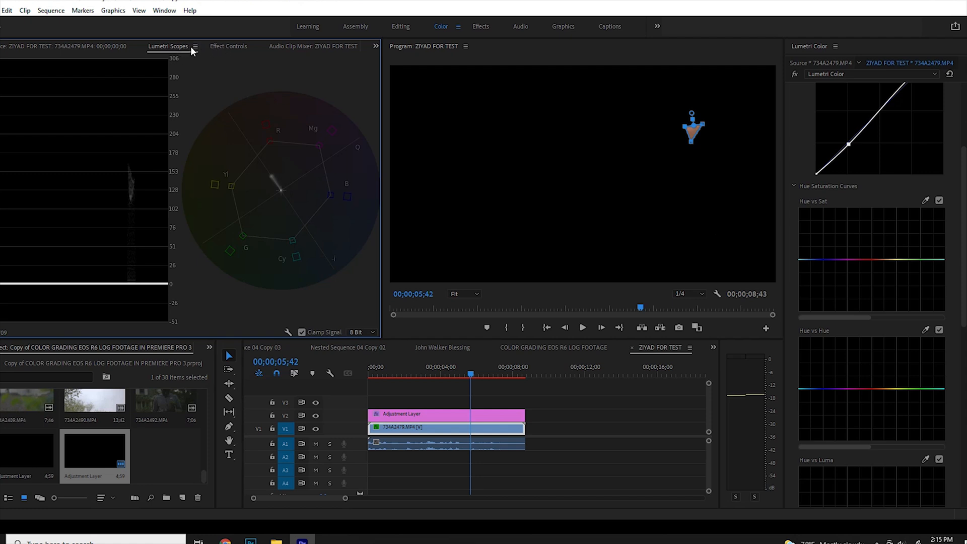
click(227, 46)
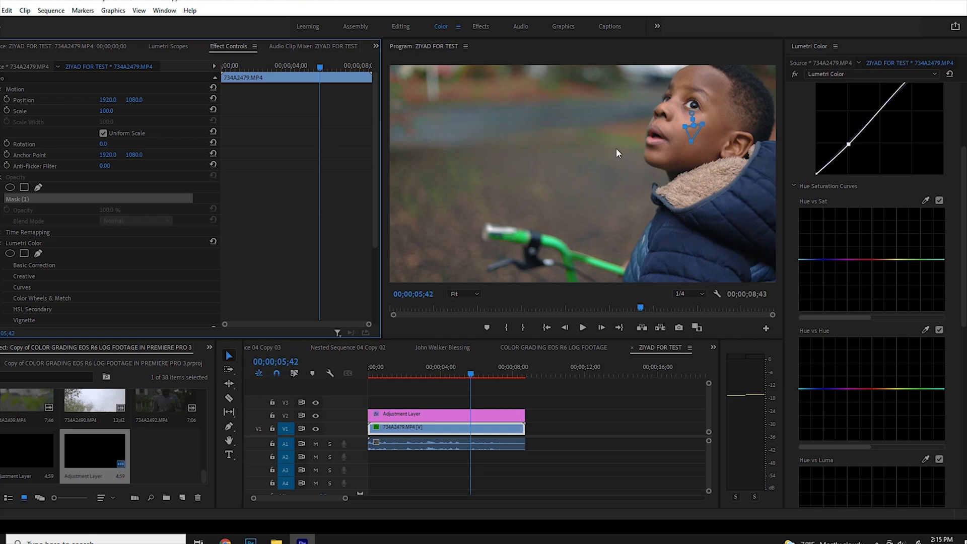
mouse_move(675, 208)
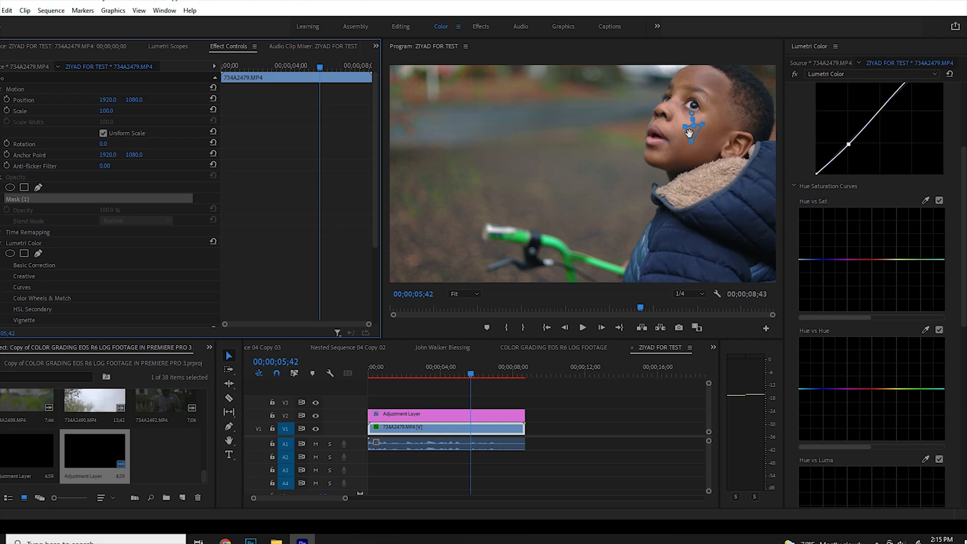
mouse_move(66, 32)
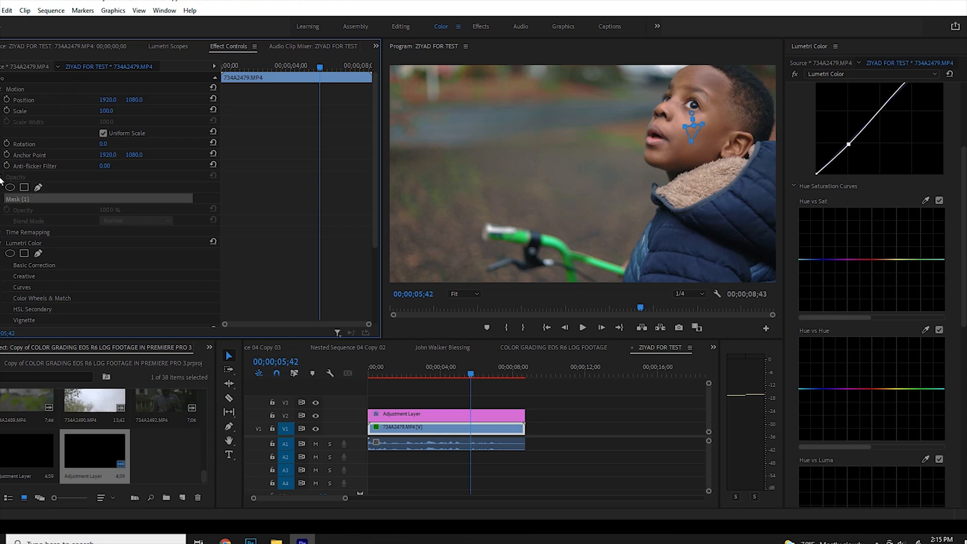
click(3, 176)
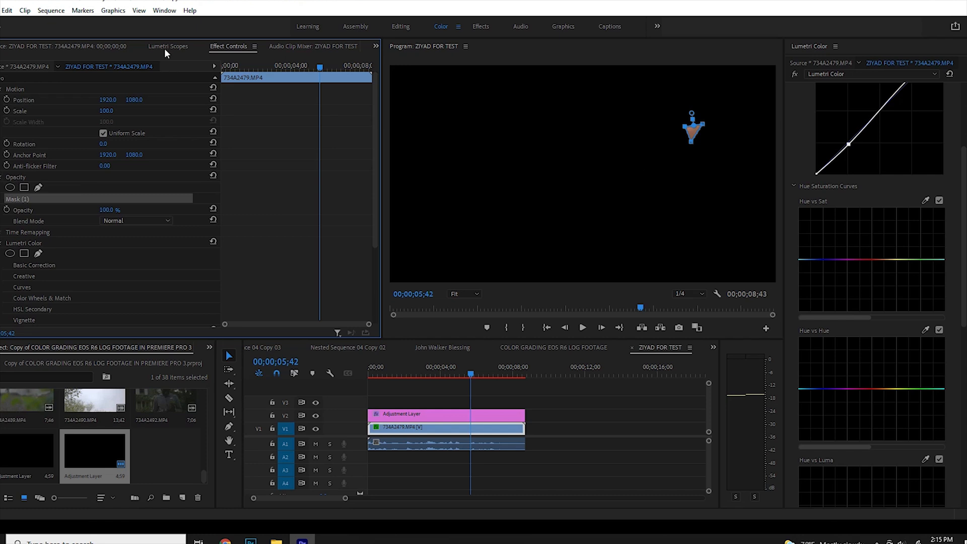
Show Lumetri Scopes and reposition a red-orange point on the Hue vs Hue curve.
click(167, 46)
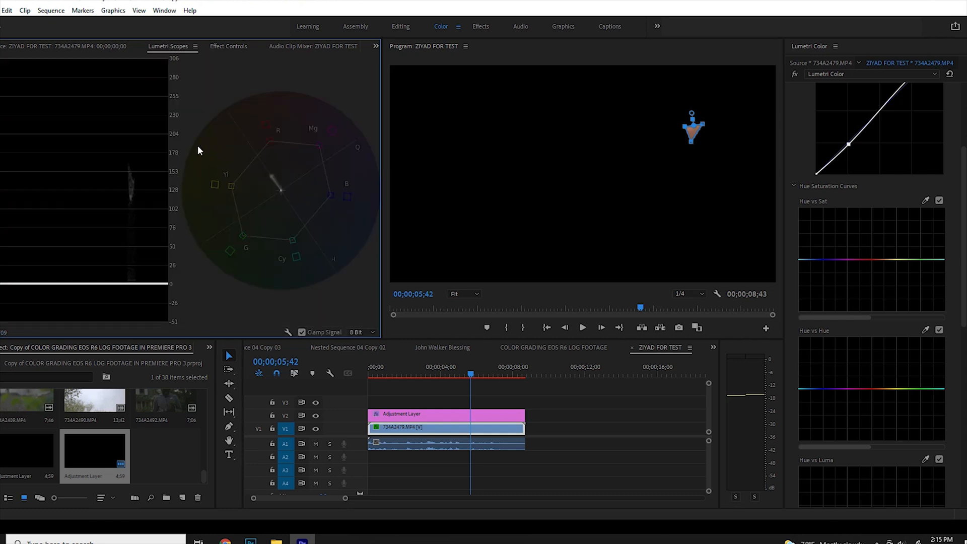
mouse_move(821, 278)
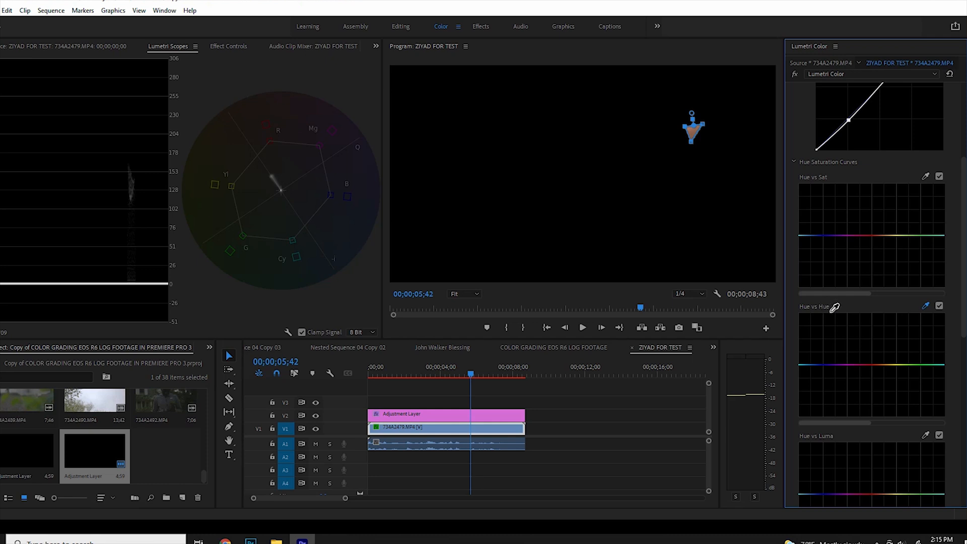
mouse_move(692, 129)
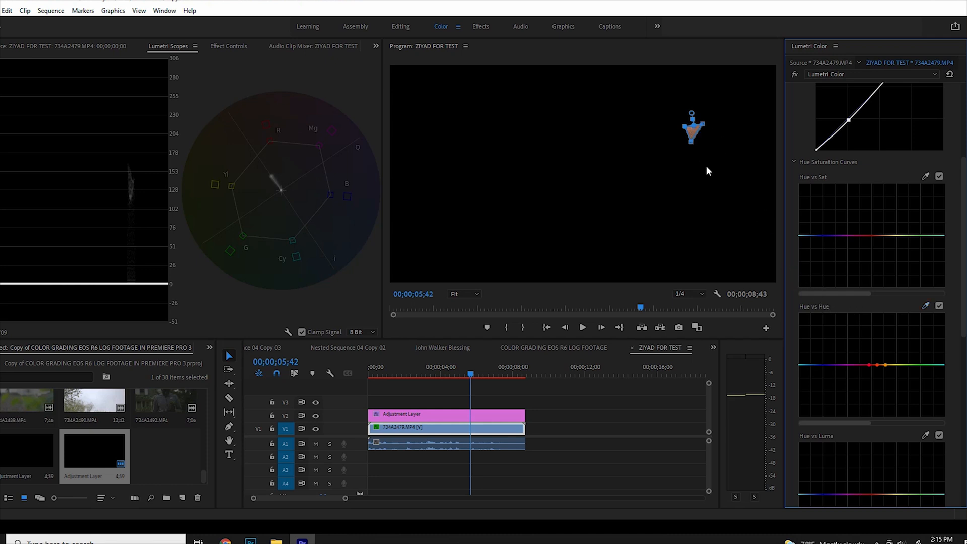
mouse_move(872, 390)
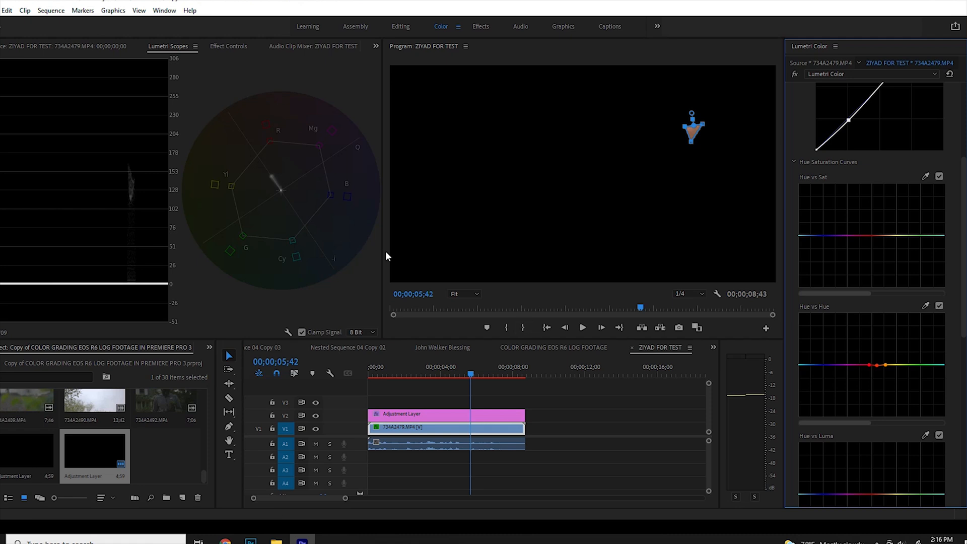
mouse_move(269, 186)
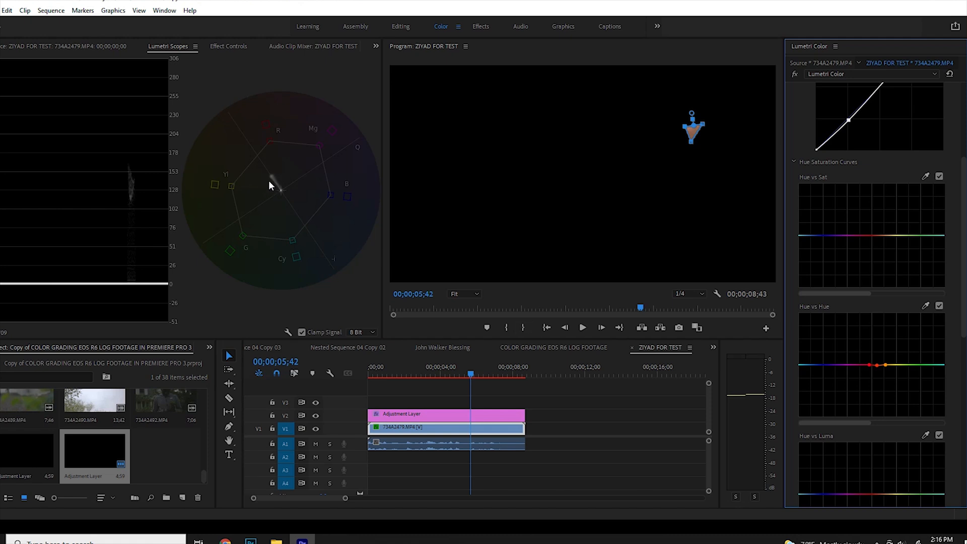
mouse_move(276, 187)
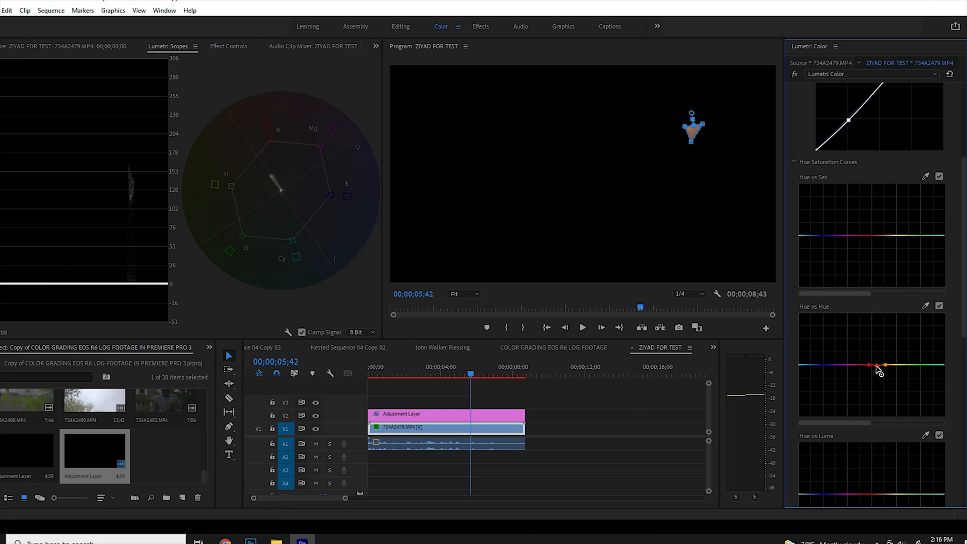
mouse_move(883, 372)
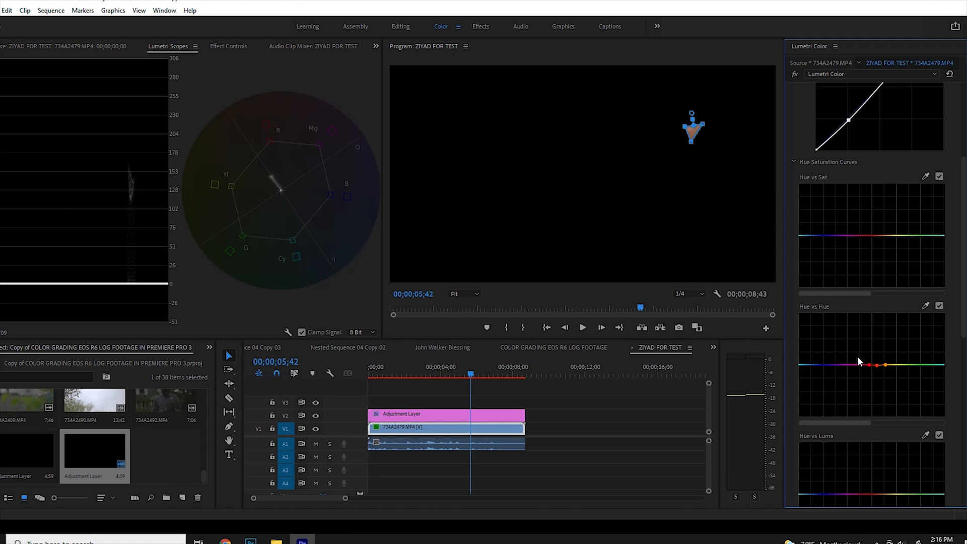
mouse_move(288, 206)
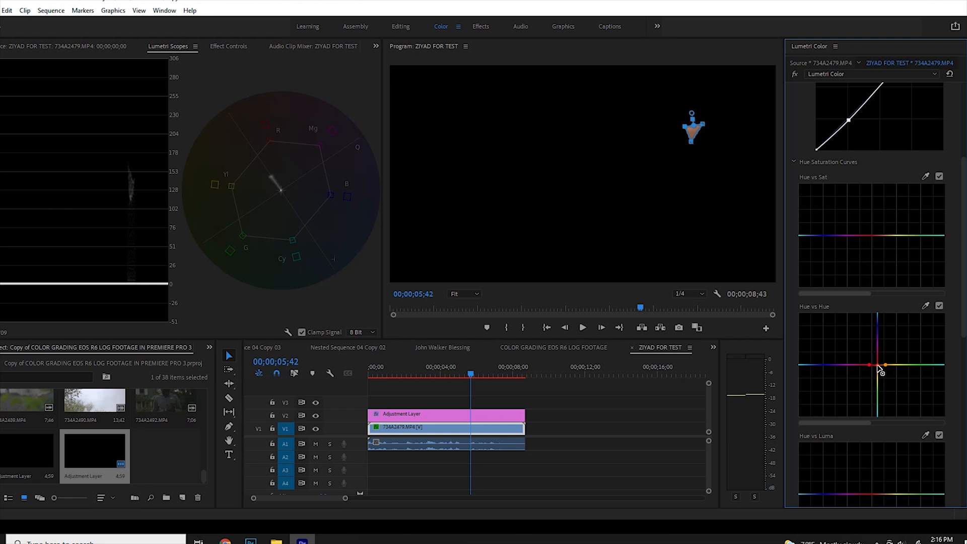
drag(879, 367, 879, 370)
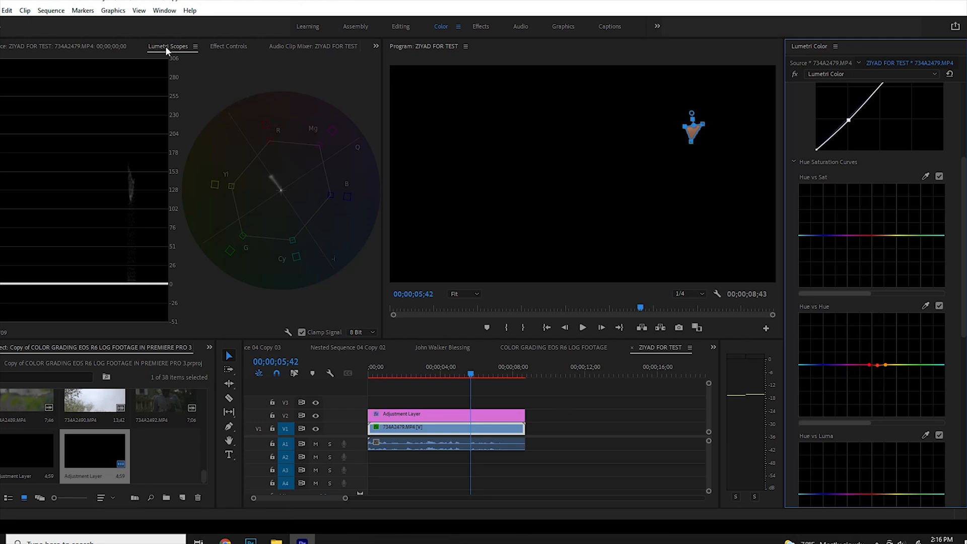
Return to the clip's Effect Controls panel.
click(228, 46)
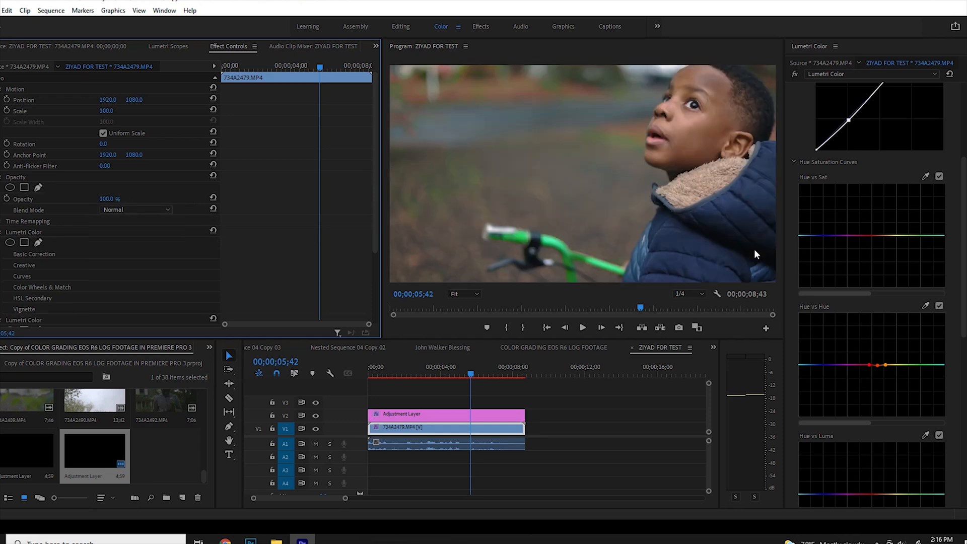
mouse_move(671, 211)
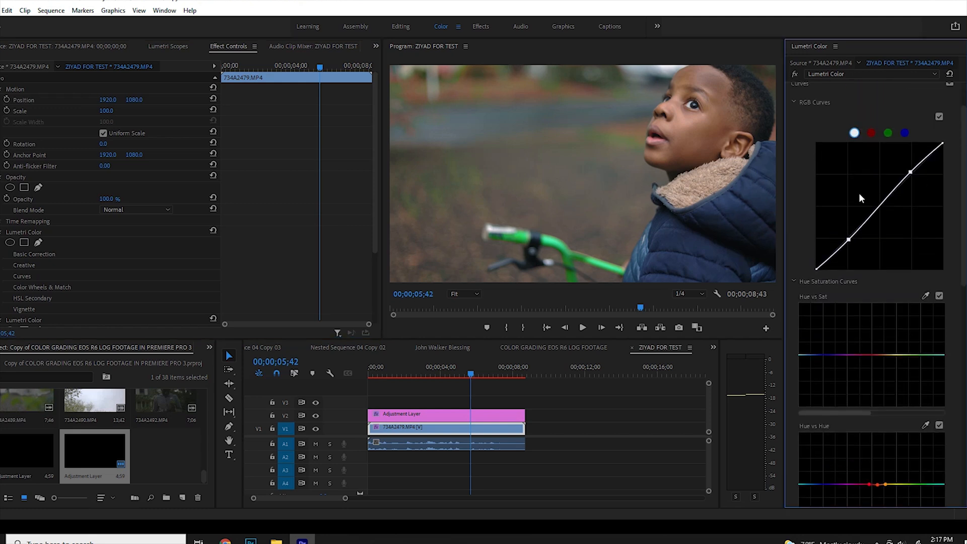
Select the adjustment layer, add a free-draw Bezier opacity mask, and open the zoom list.
click(446, 413)
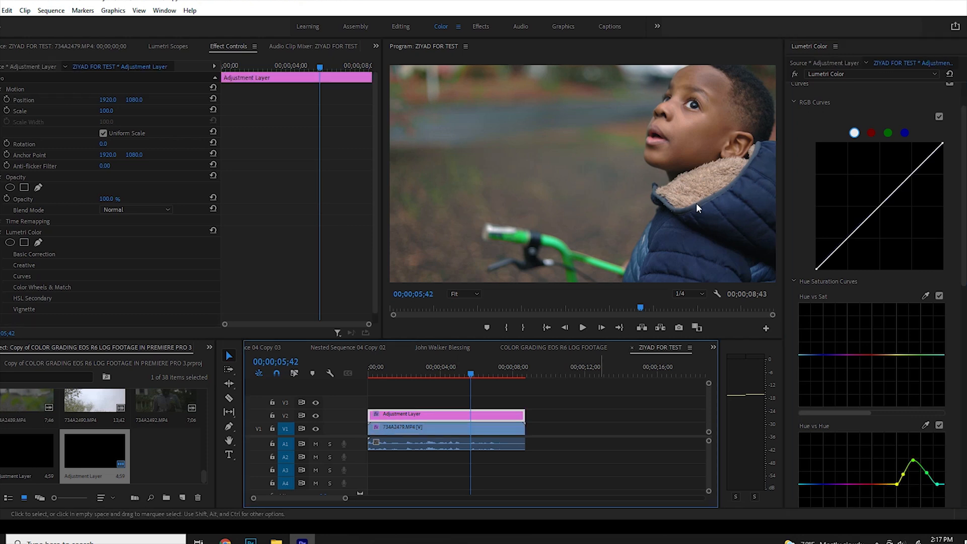
mouse_move(645, 261)
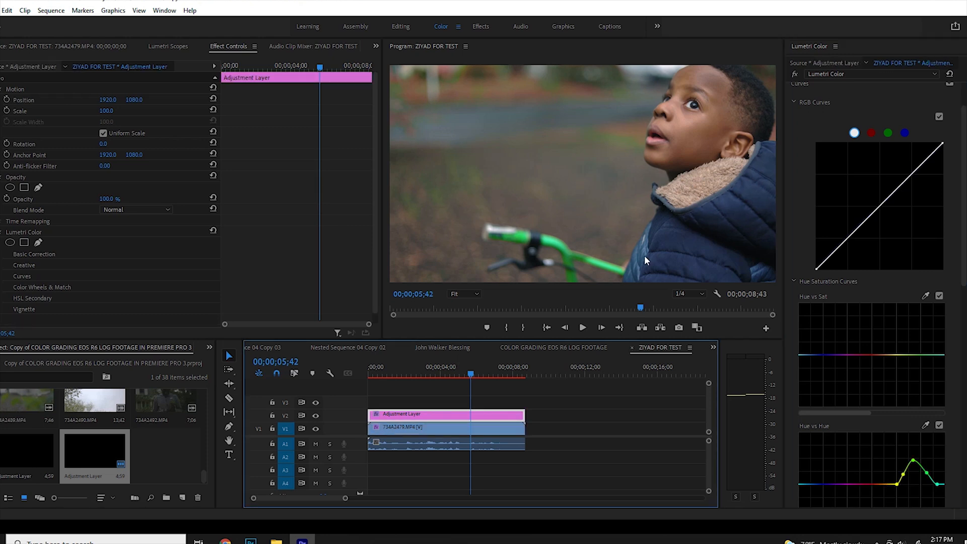
mouse_move(676, 303)
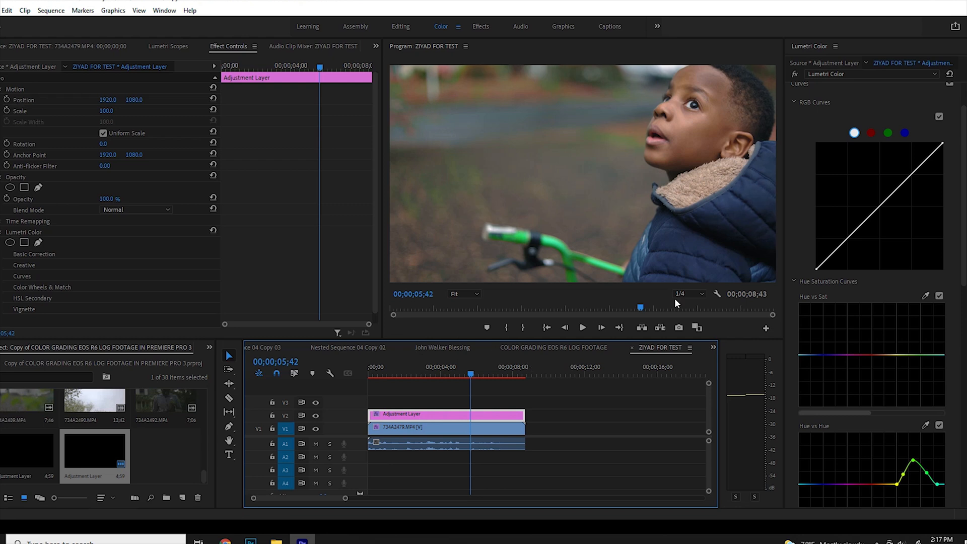
mouse_move(607, 241)
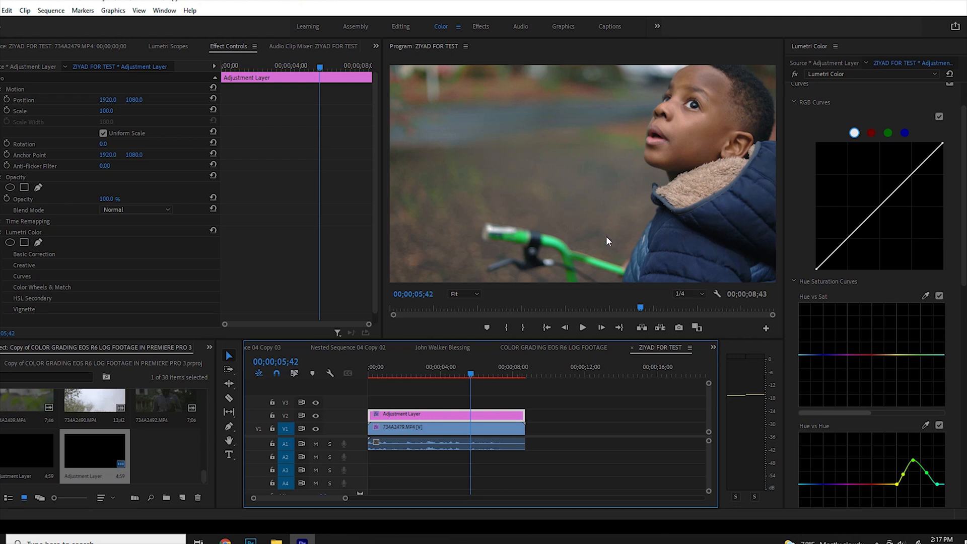
mouse_move(549, 189)
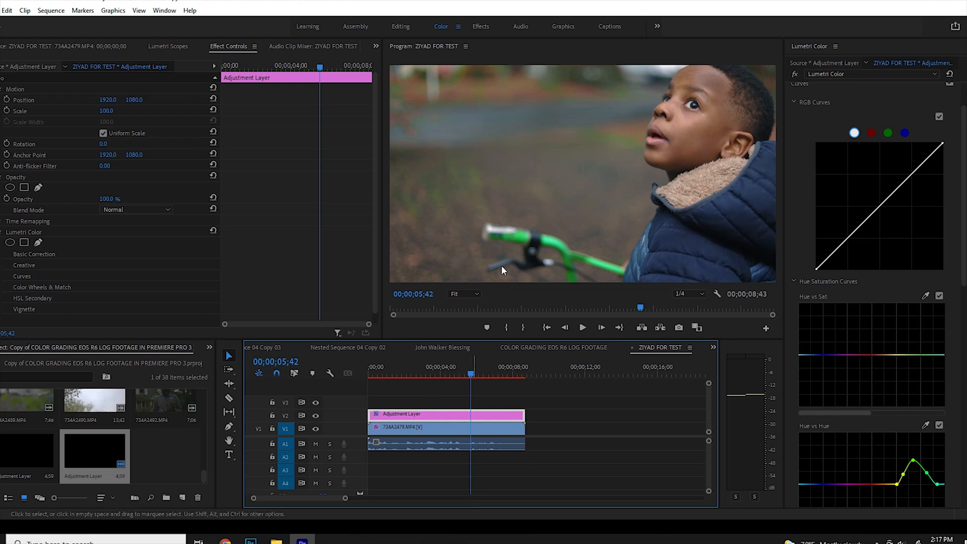
mouse_move(596, 173)
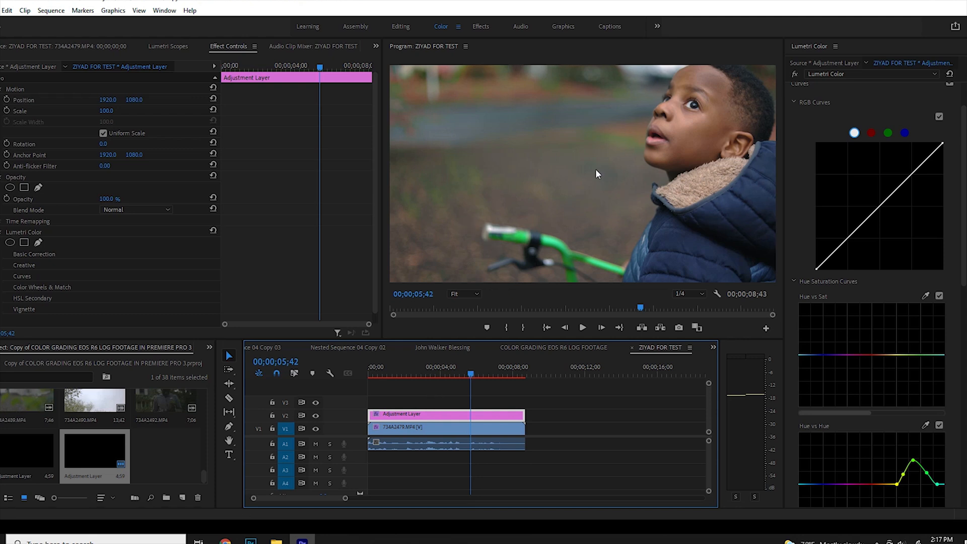
mouse_move(539, 208)
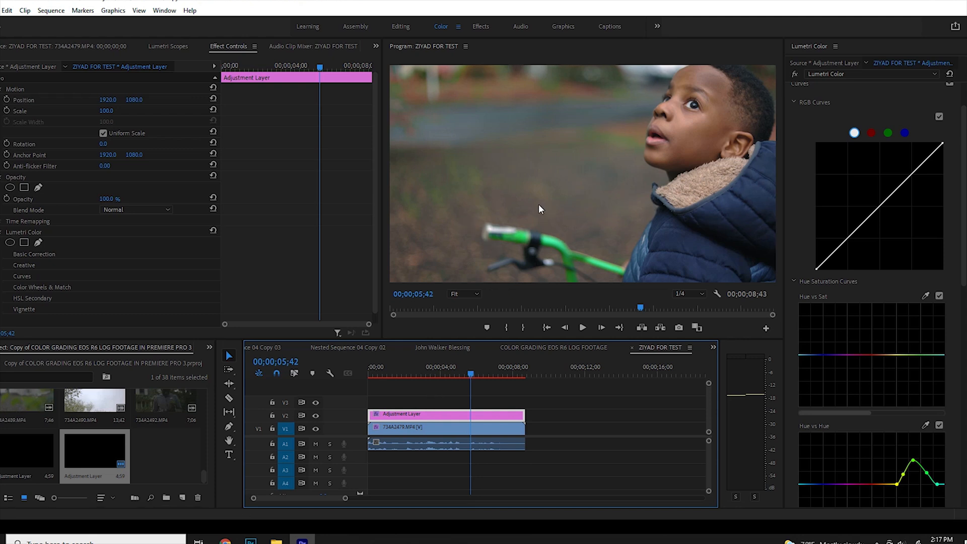
mouse_move(431, 418)
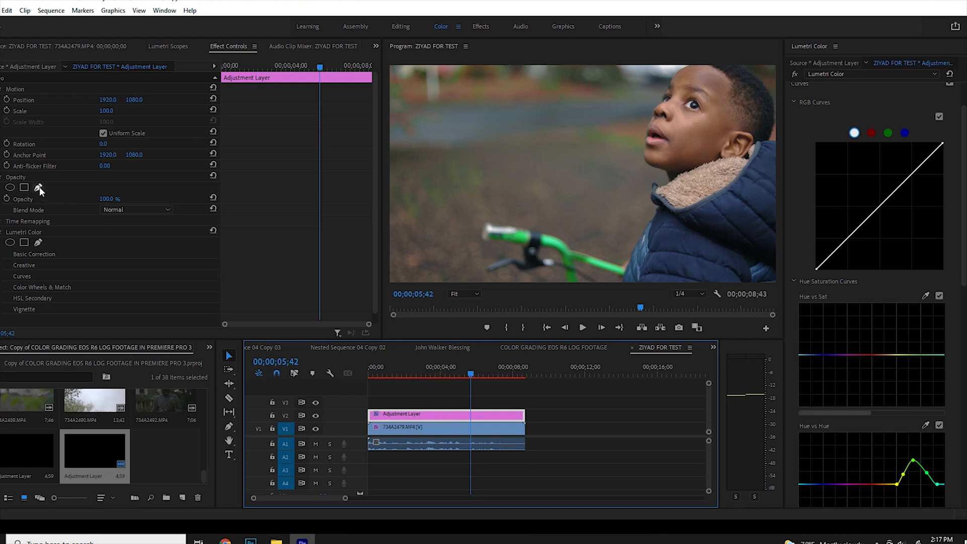
click(39, 187)
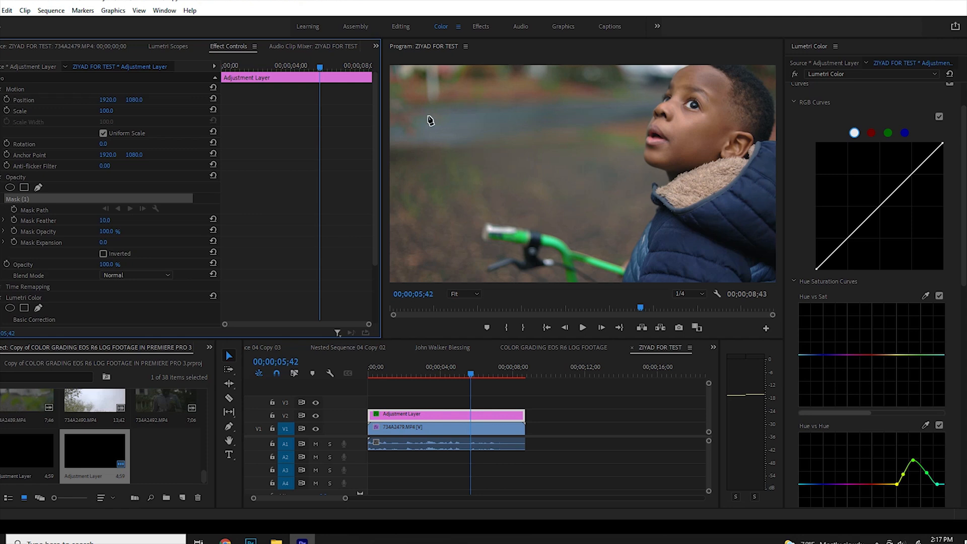
click(462, 294)
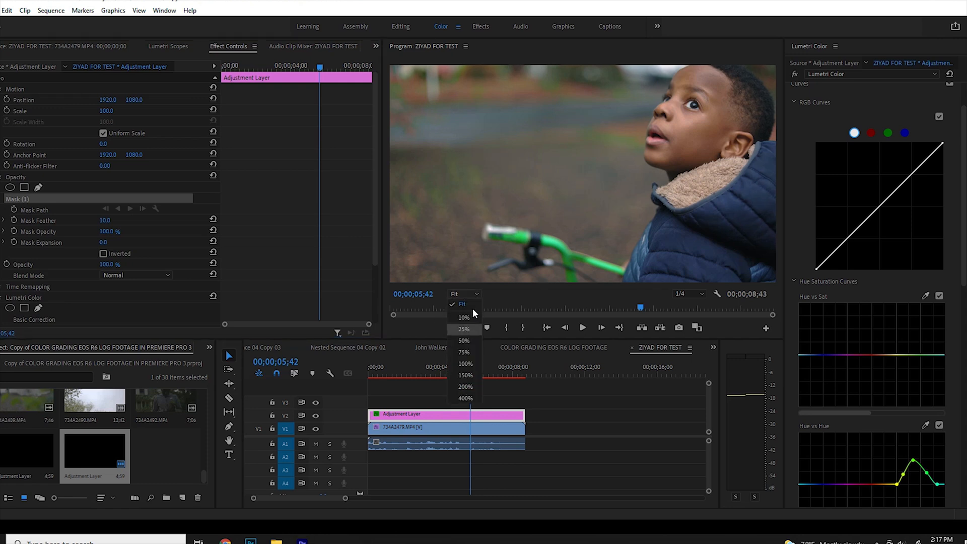
Zoom the monitor to 10% and lower the RGB curve to darken the masked area.
click(463, 329)
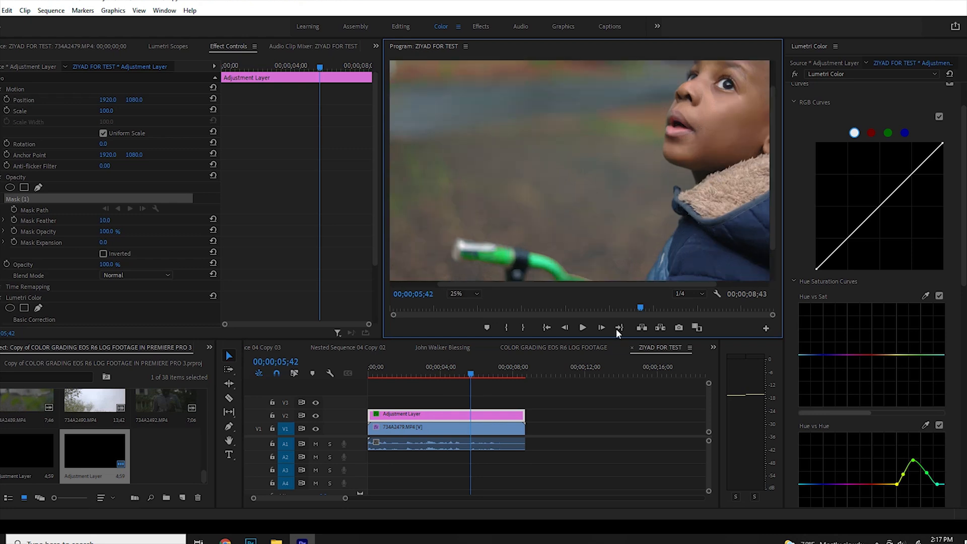
mouse_move(555, 63)
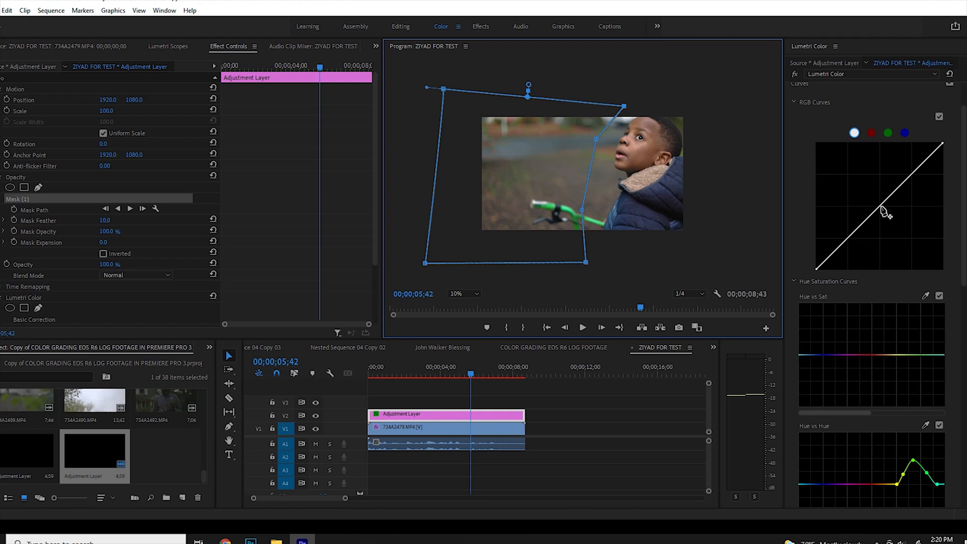
drag(886, 211, 887, 222)
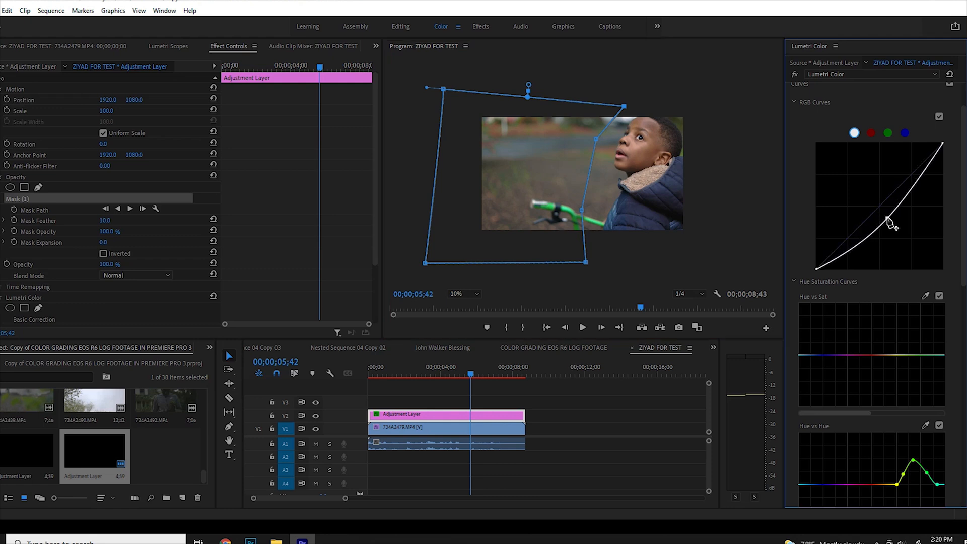
drag(887, 222, 889, 219)
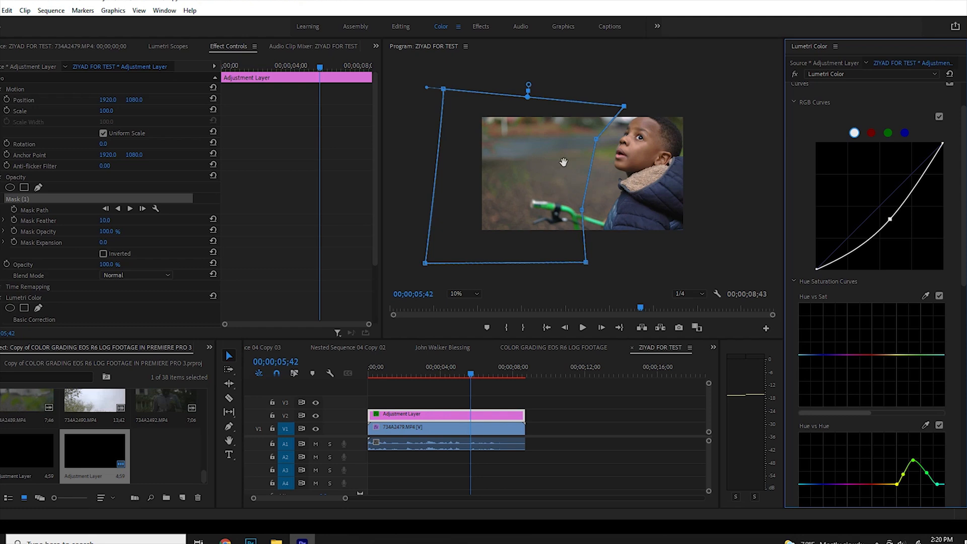
mouse_move(551, 163)
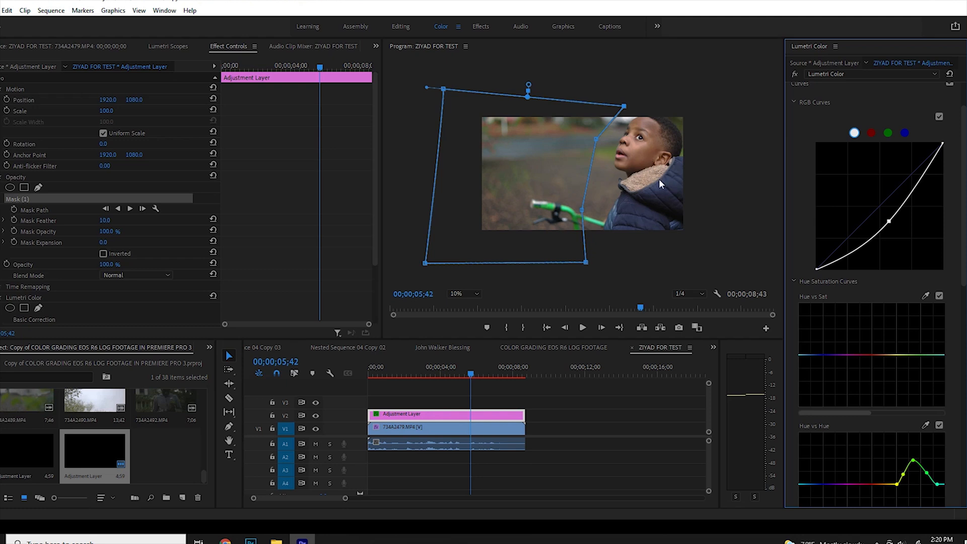
mouse_move(674, 164)
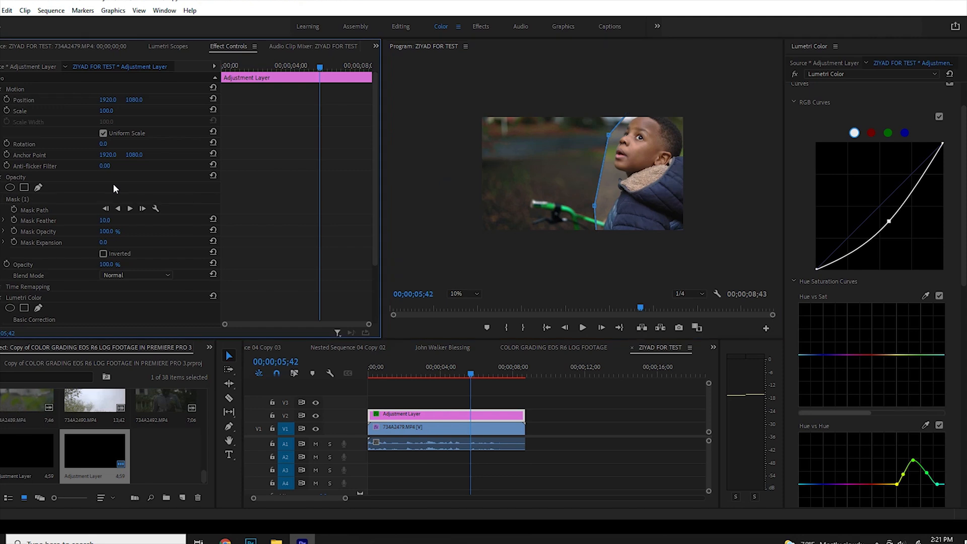
mouse_move(568, 153)
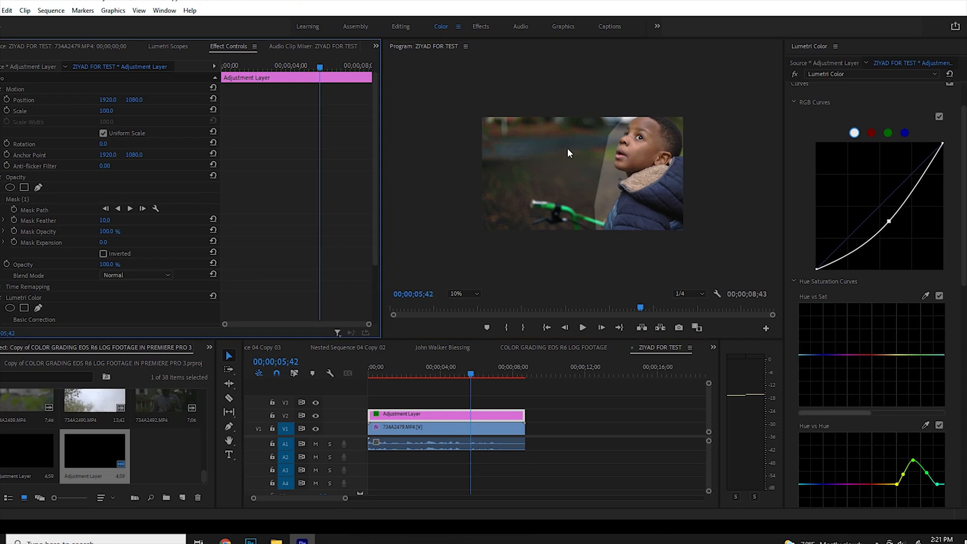
mouse_move(545, 209)
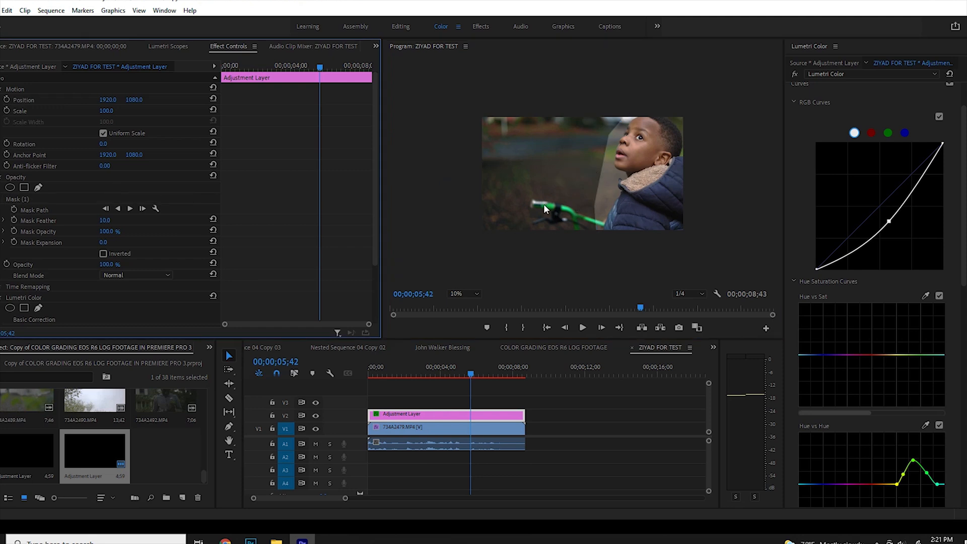
mouse_move(502, 236)
text(315)
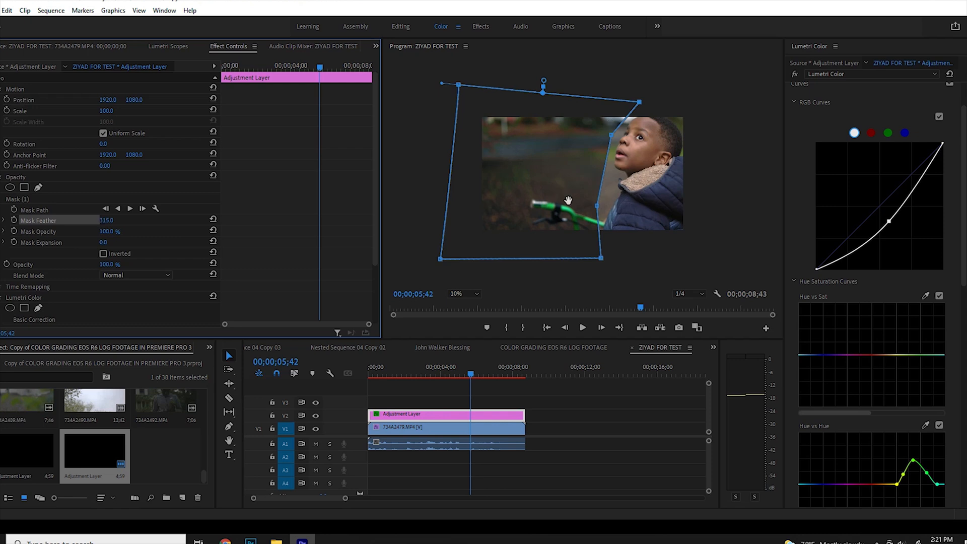
mouse_move(629, 224)
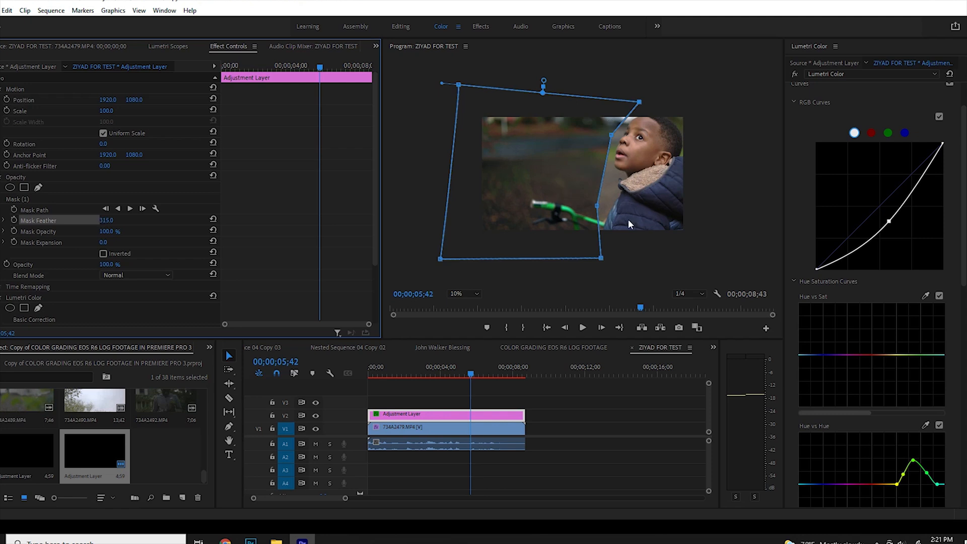
mouse_move(620, 183)
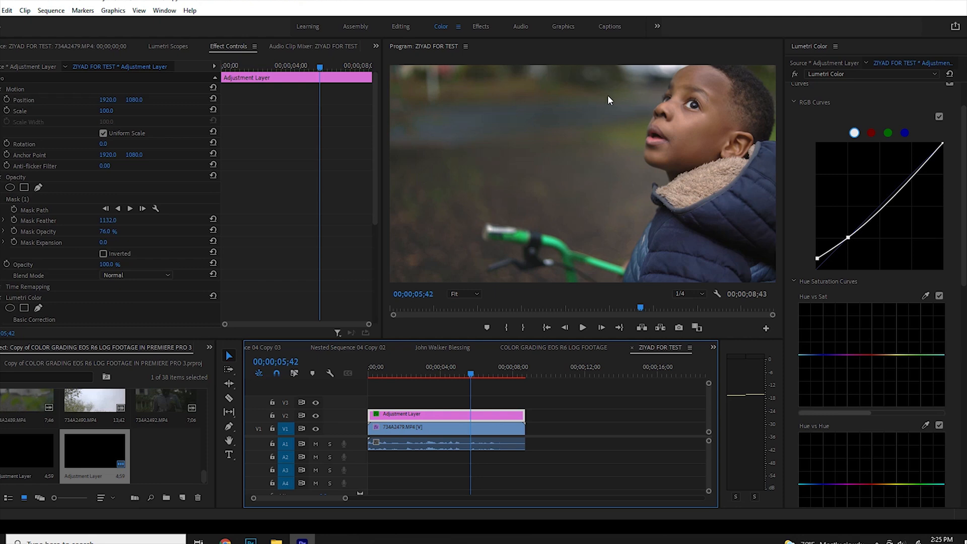
mouse_move(445, 98)
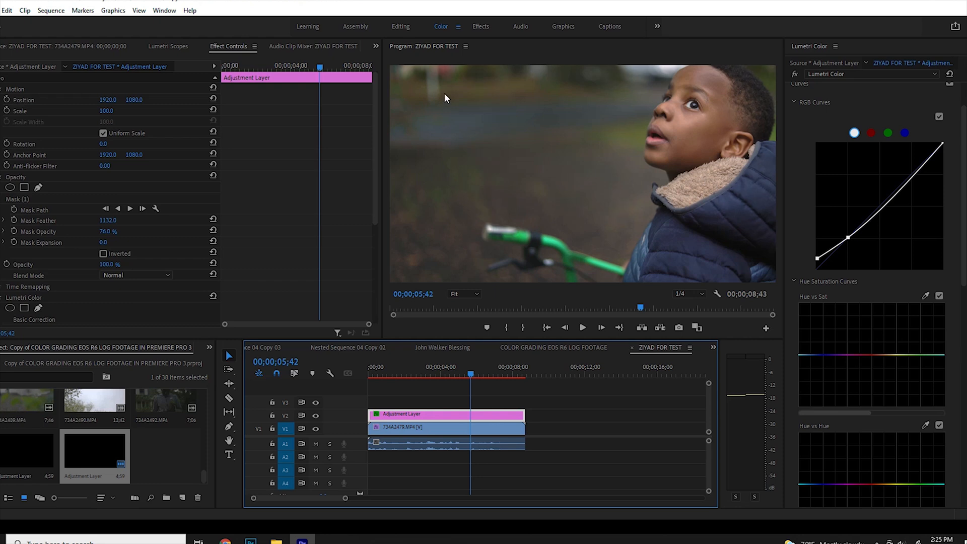
mouse_move(801, 220)
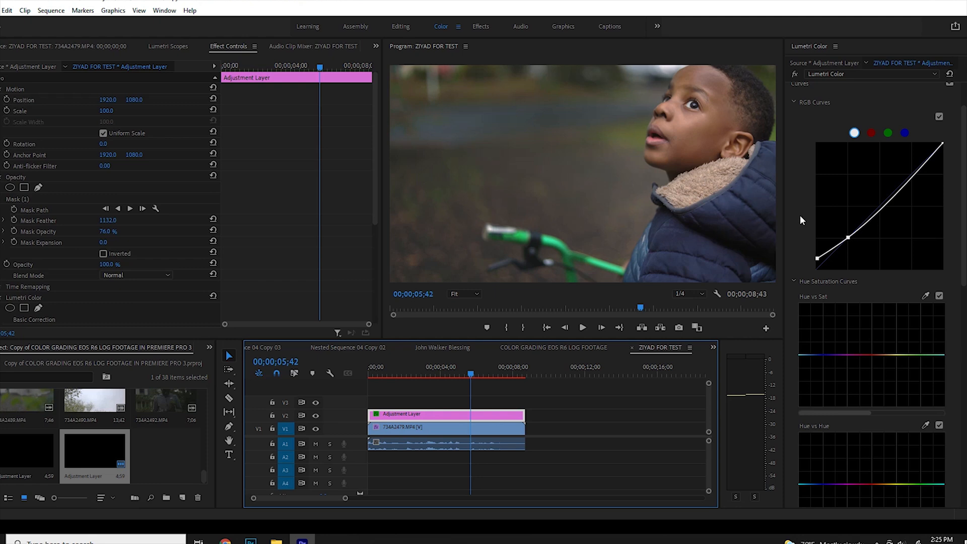
mouse_move(670, 256)
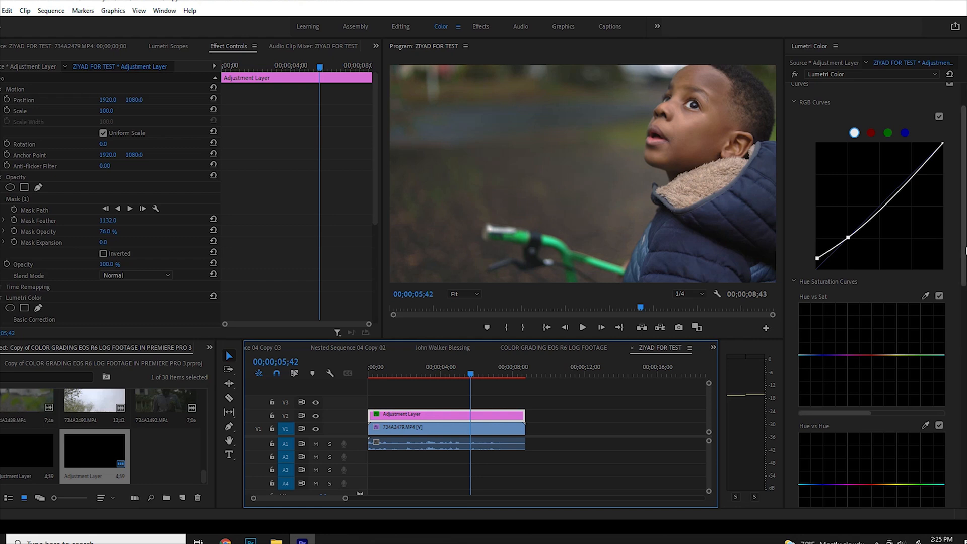
mouse_move(959, 240)
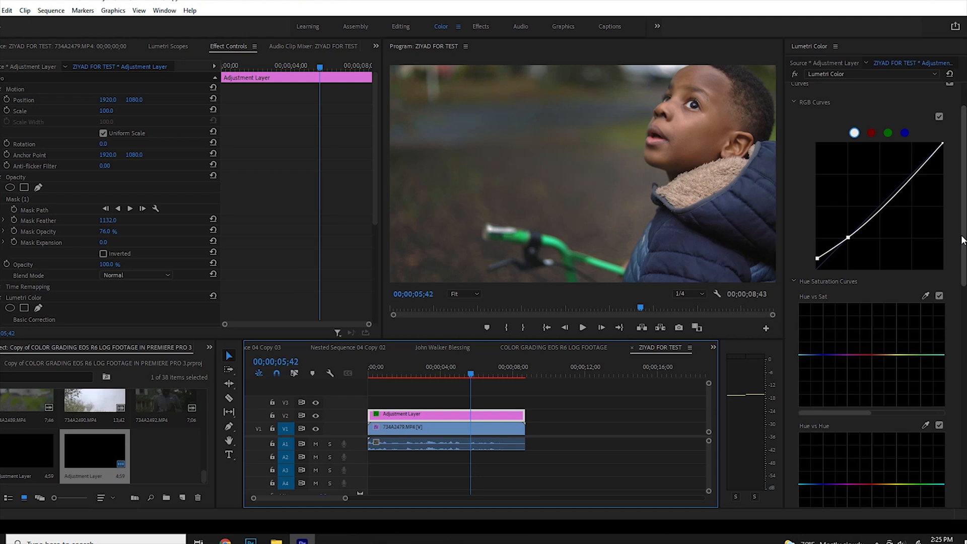
mouse_move(961, 239)
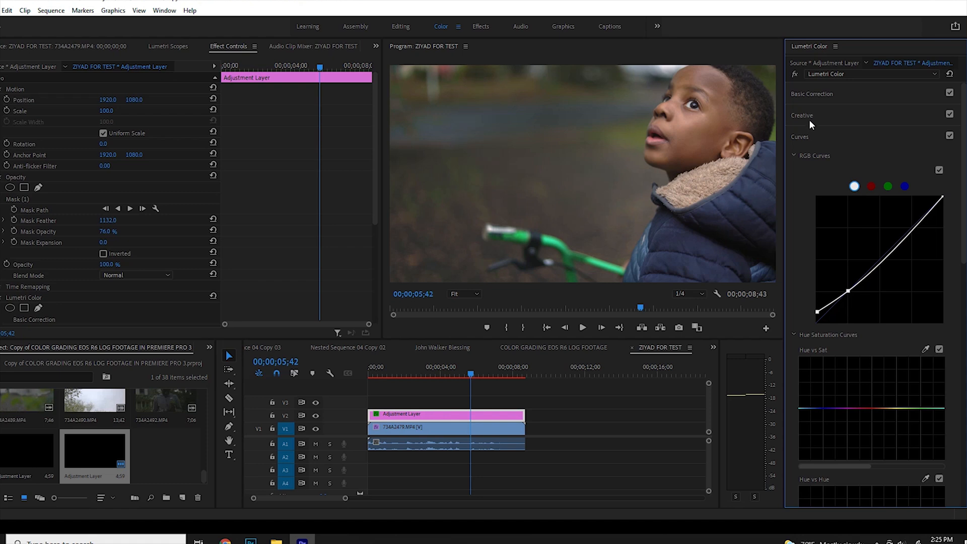
Expand Creative and raise the adjustment layer's Vibrance to about 20.2.
click(802, 115)
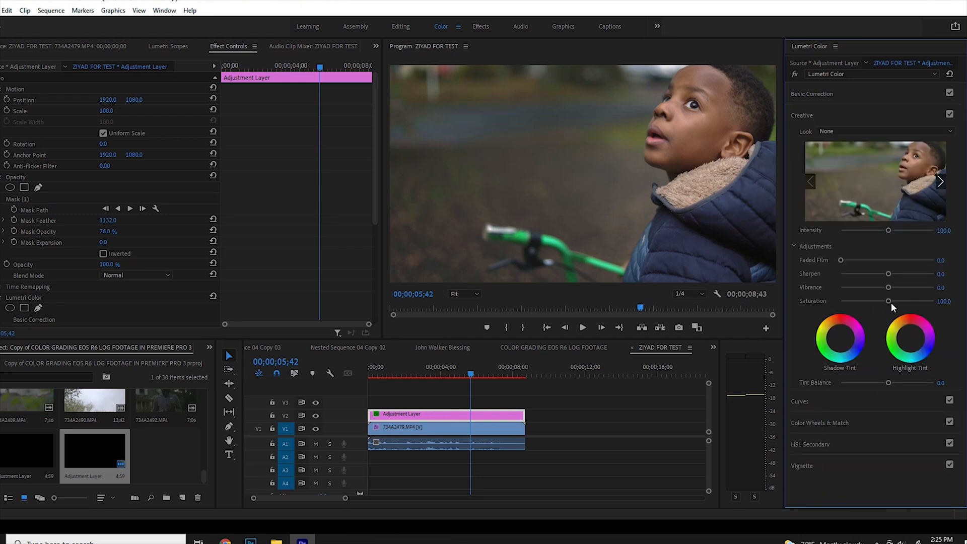
drag(887, 290, 897, 290)
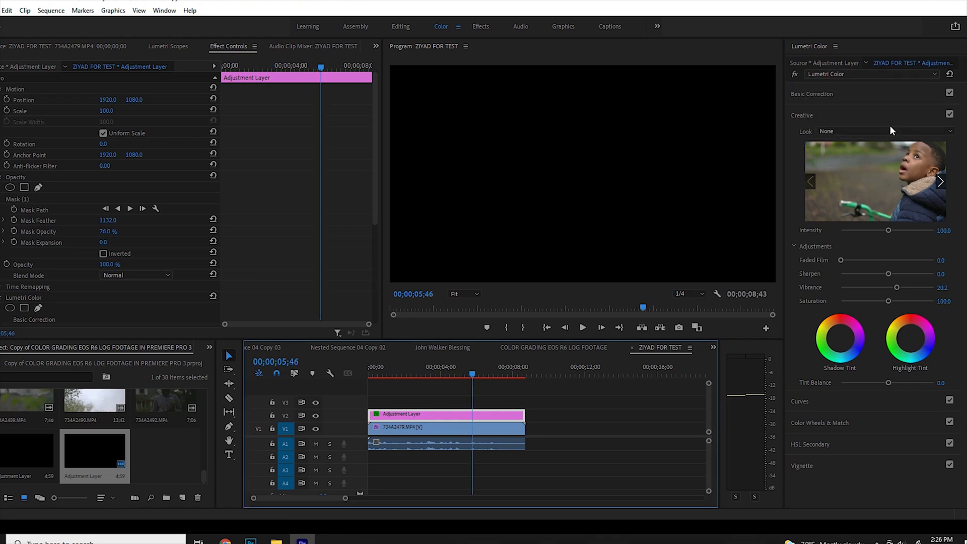
Expand the HSL Secondary section with denoise 25.8 and blur 11.1.
click(887, 132)
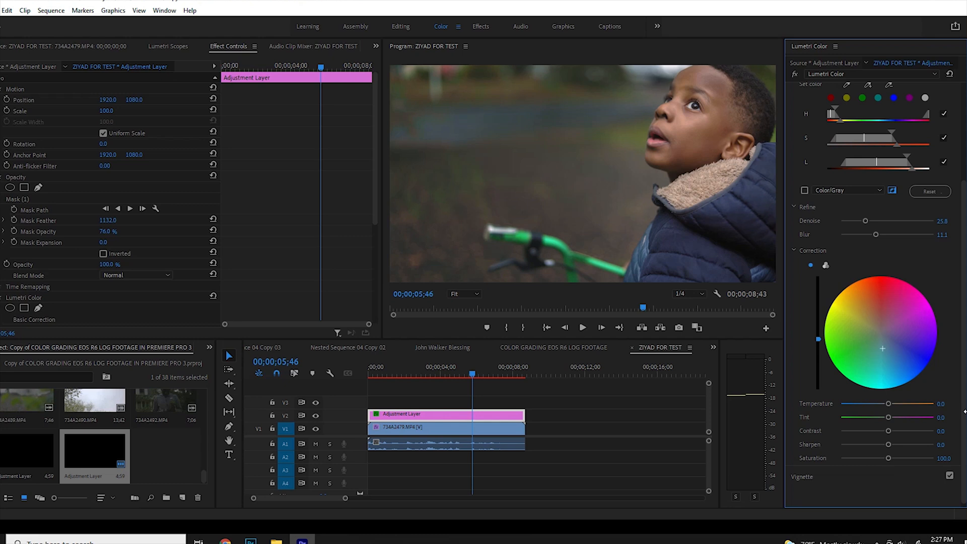
mouse_move(915, 274)
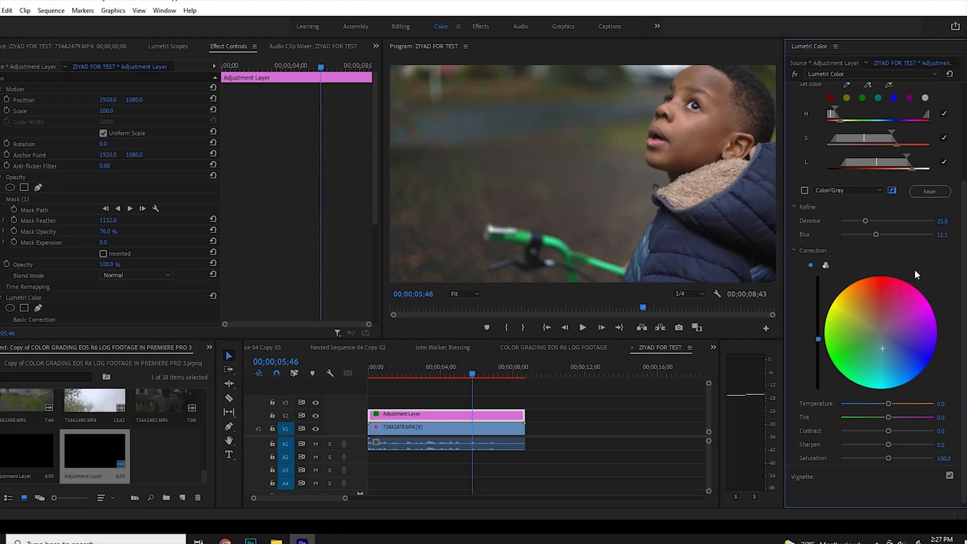
mouse_move(783, 243)
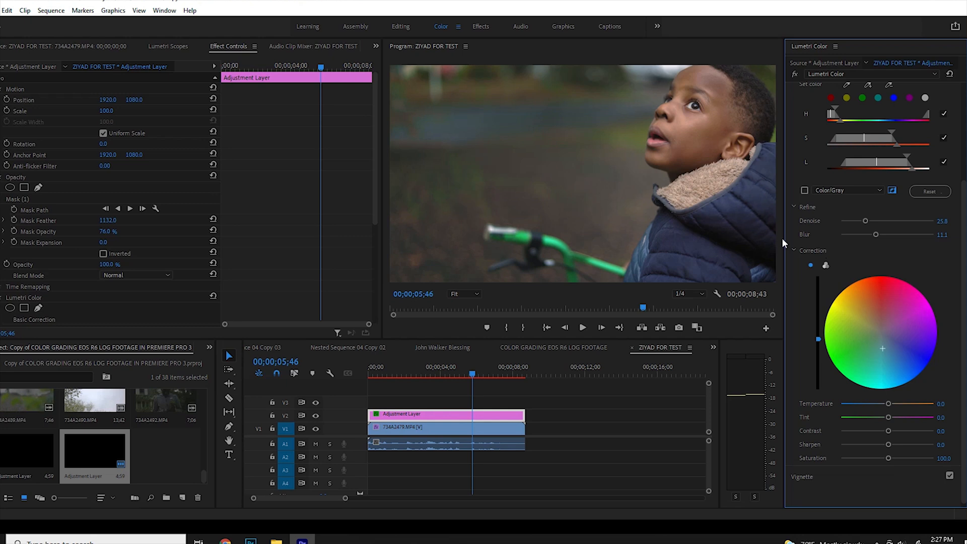